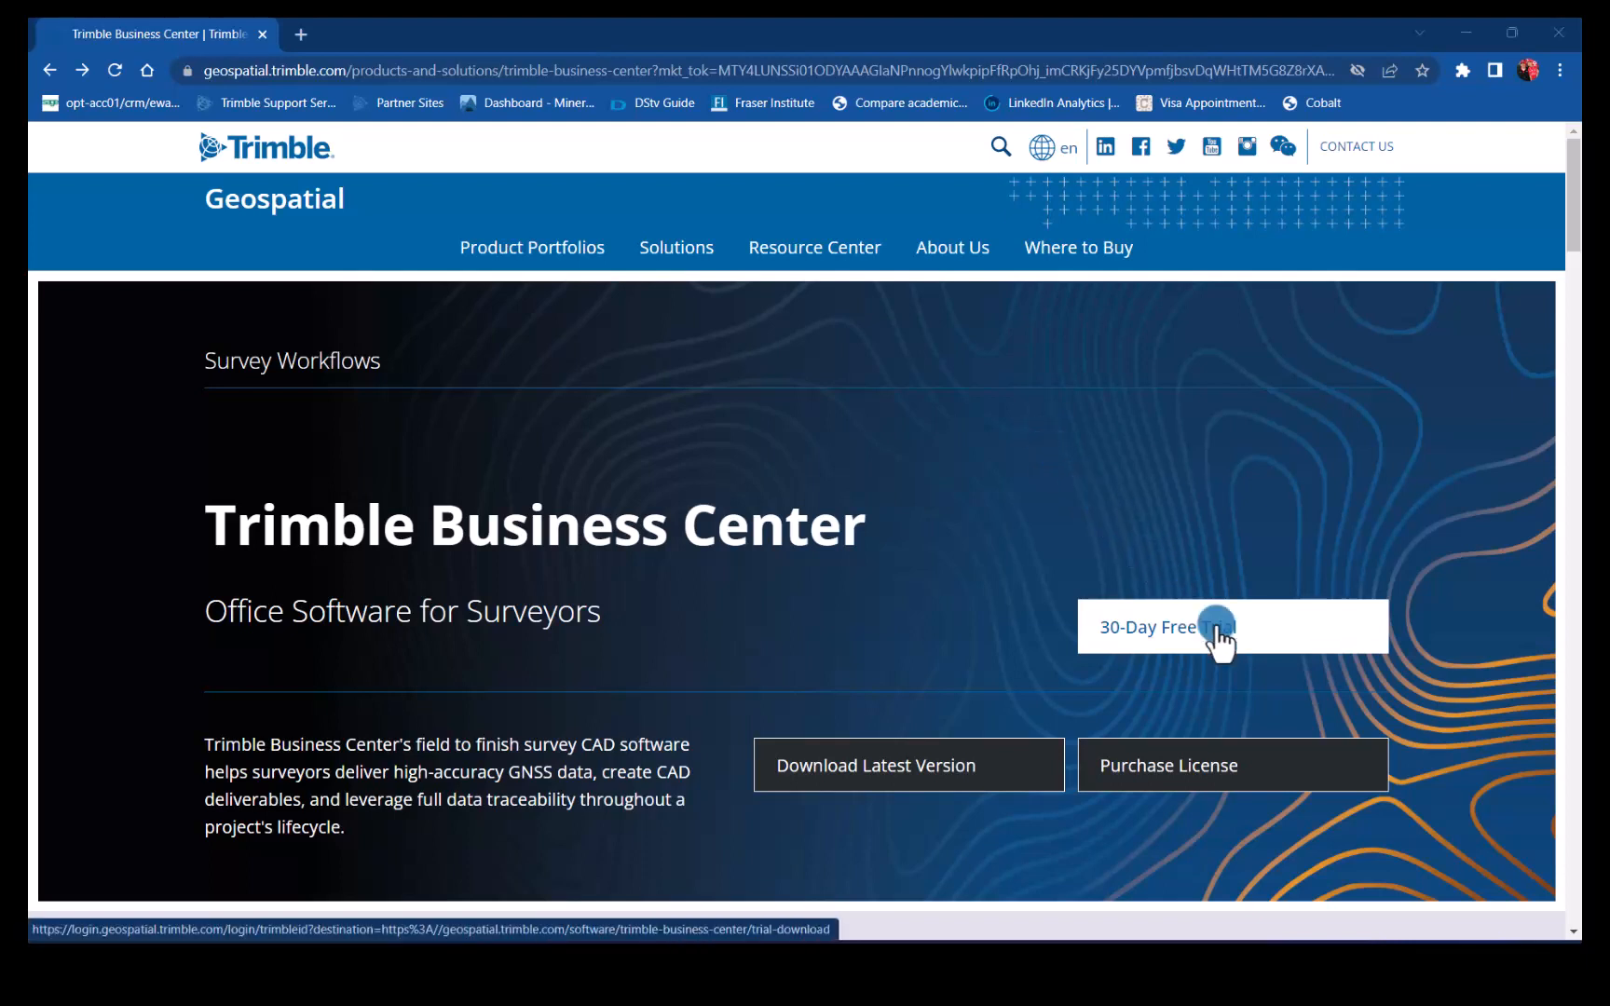
- Start the TBC 30-day trial, create a new Trimble ID with name and email, and send the verification code
{"action": "left_click", "coordinate": [1232, 626]}
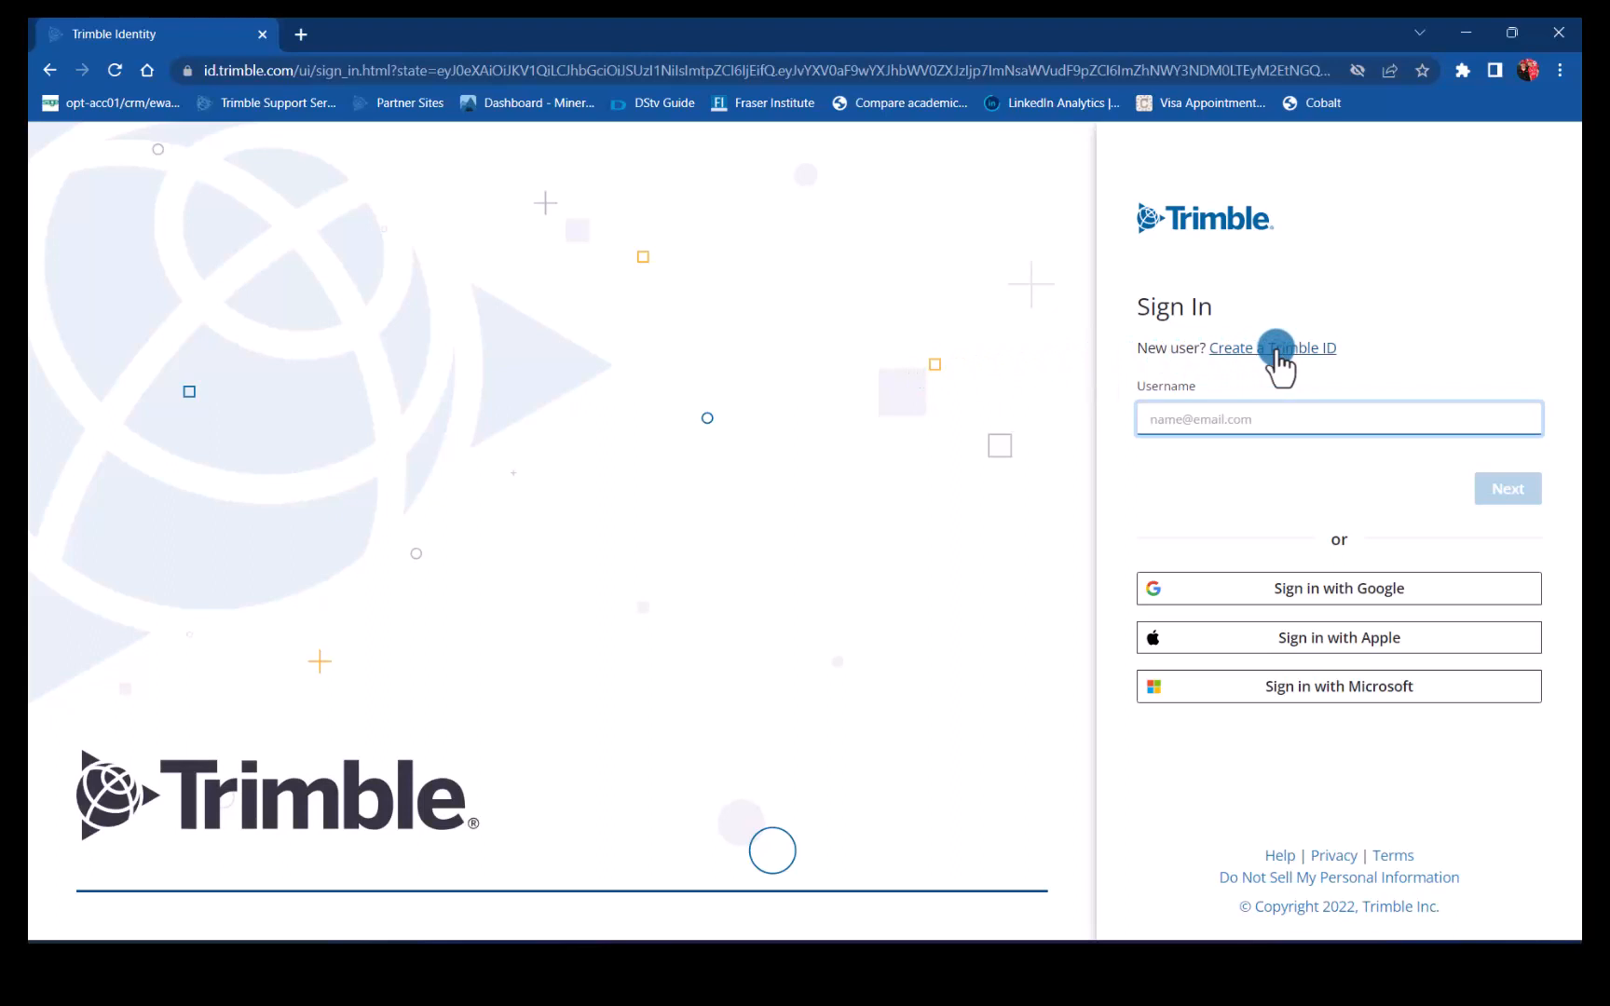
{"action": "left_click", "coordinate": [1273, 348]}
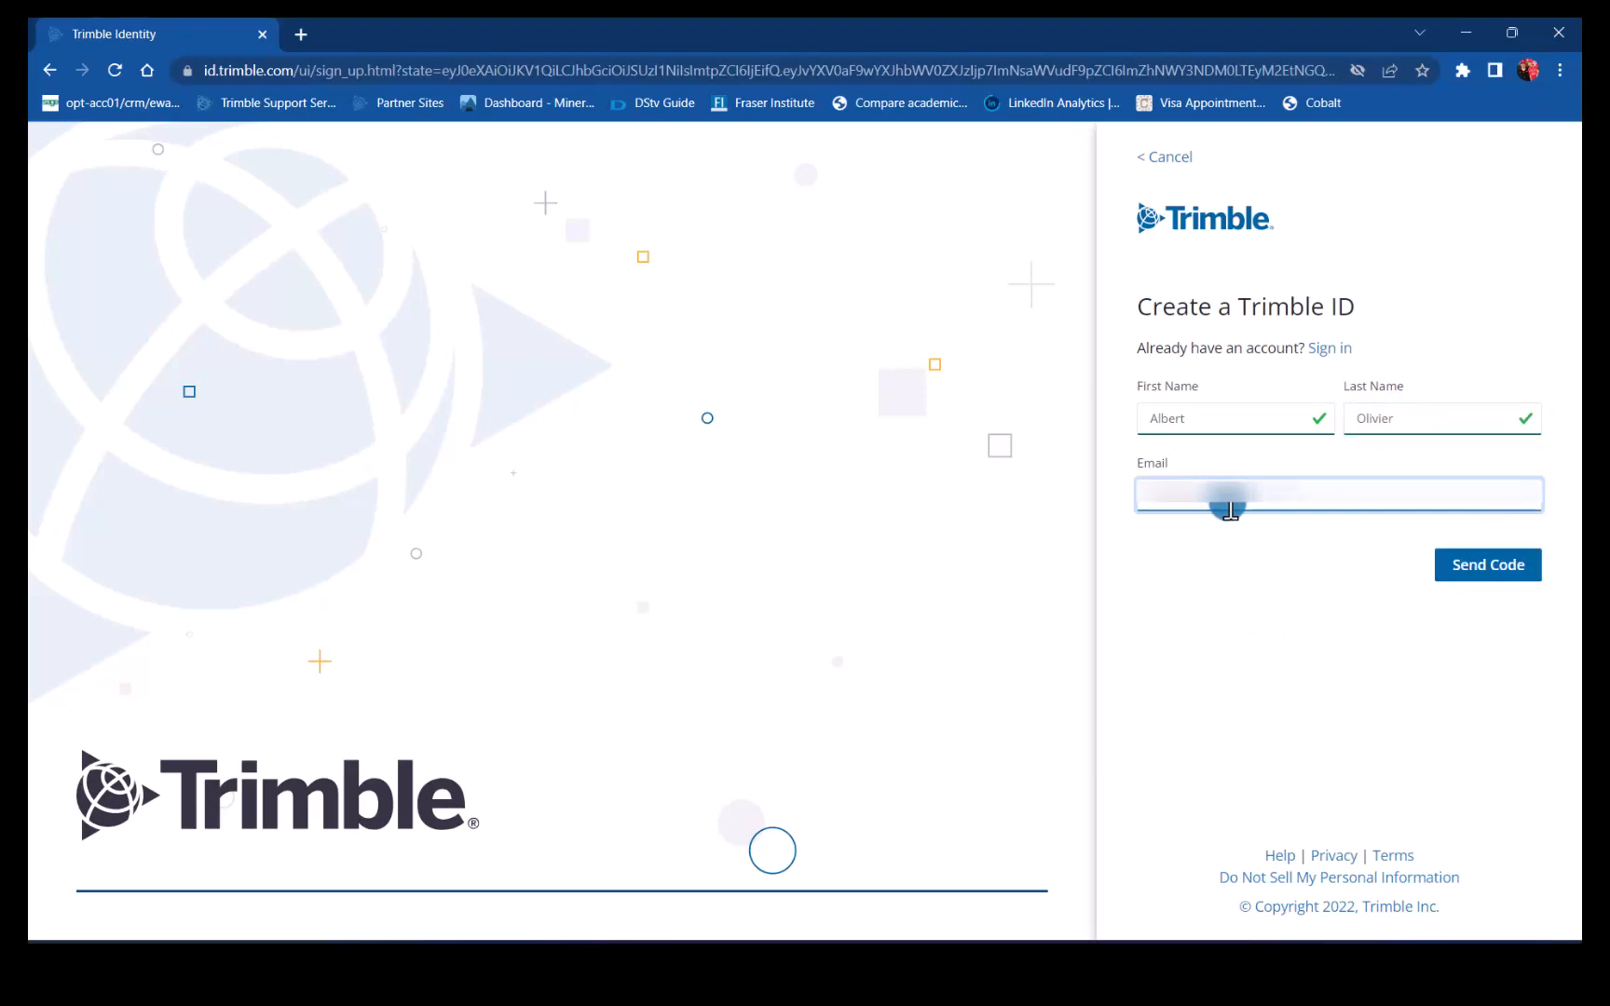
{"action": "mouse_move", "coordinate": [1487, 565]}
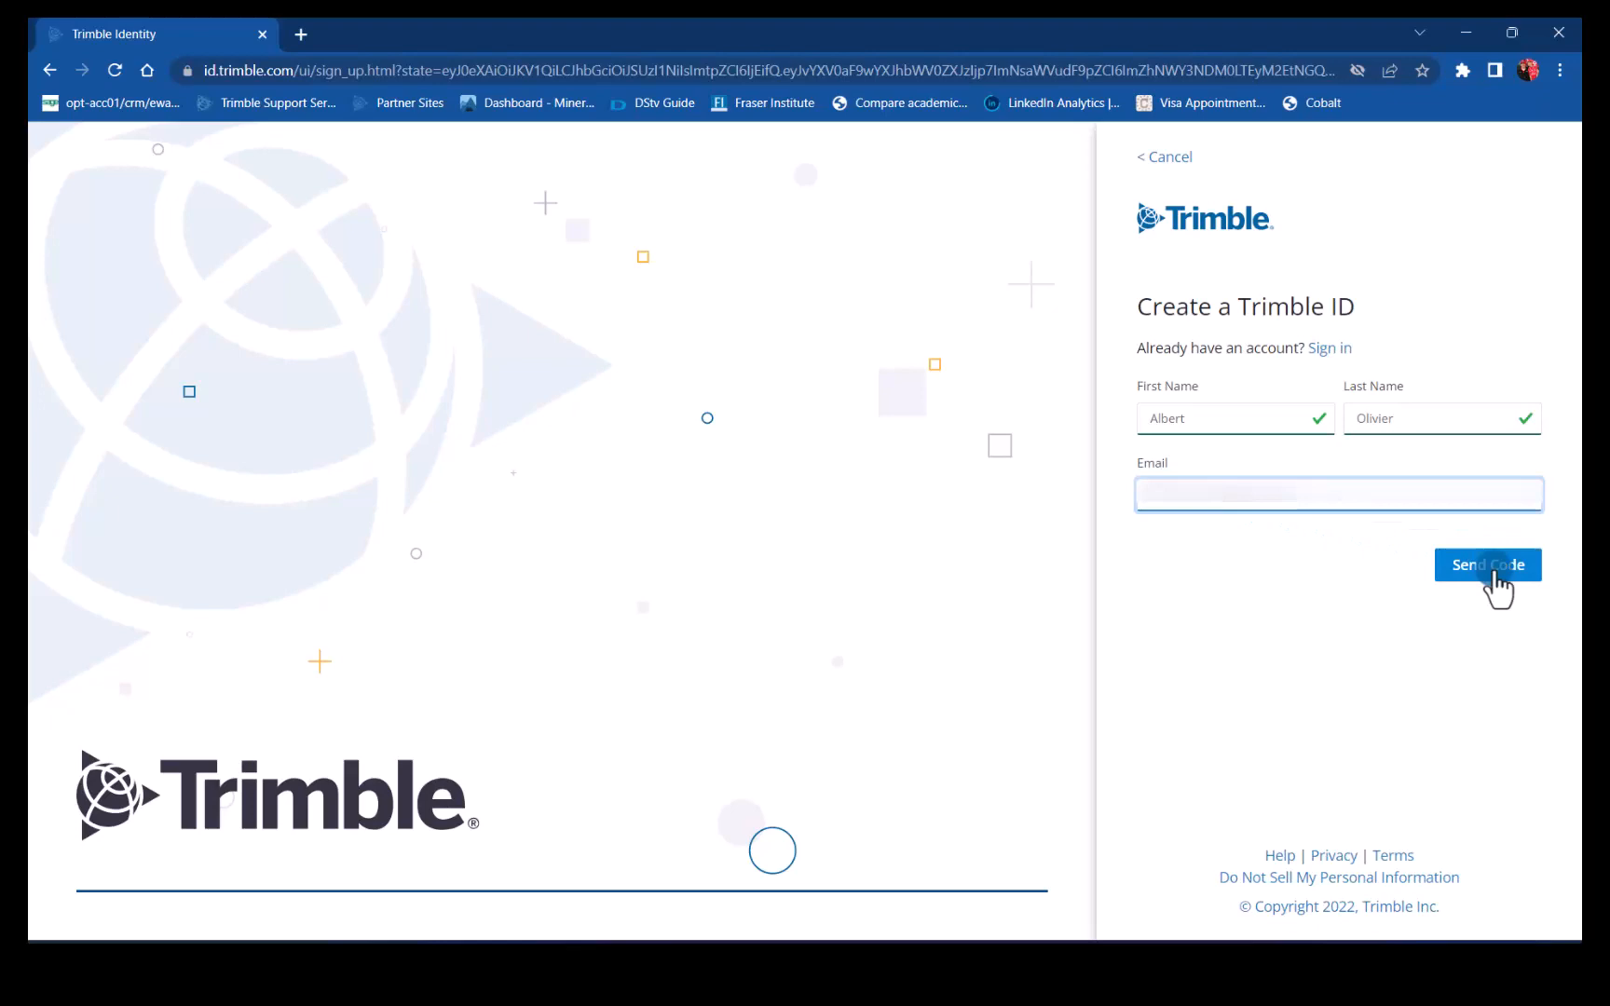
{"action": "left_click", "coordinate": [1487, 564]}
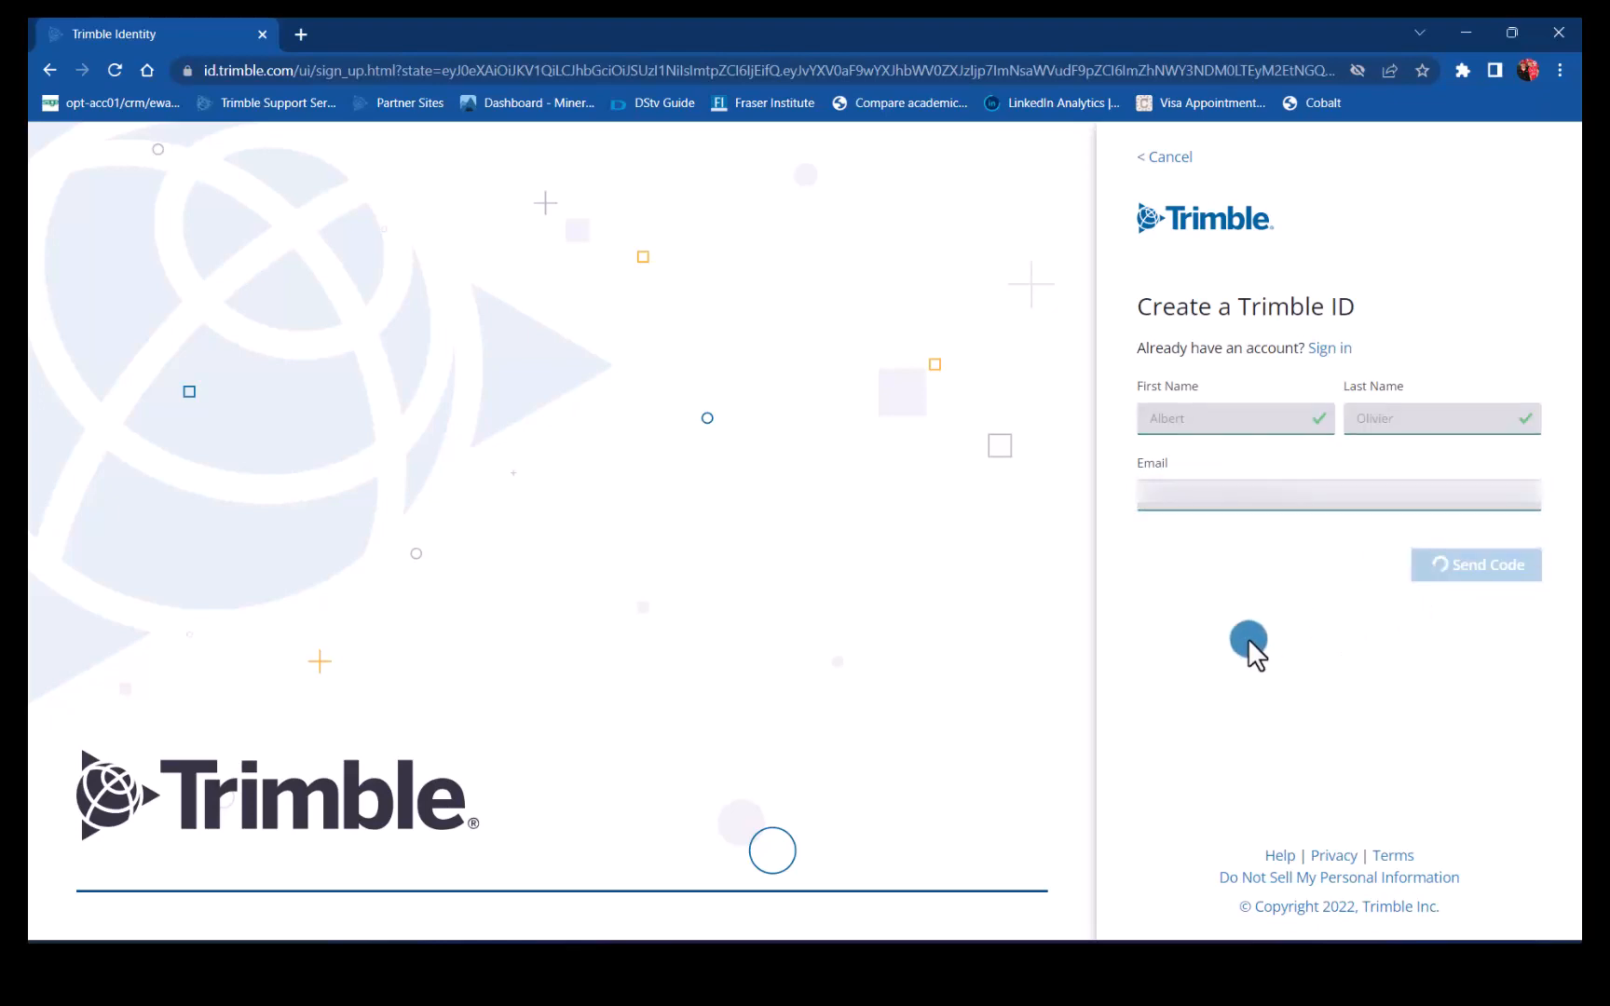
{"action": "left_click", "coordinate": [1476, 565]}
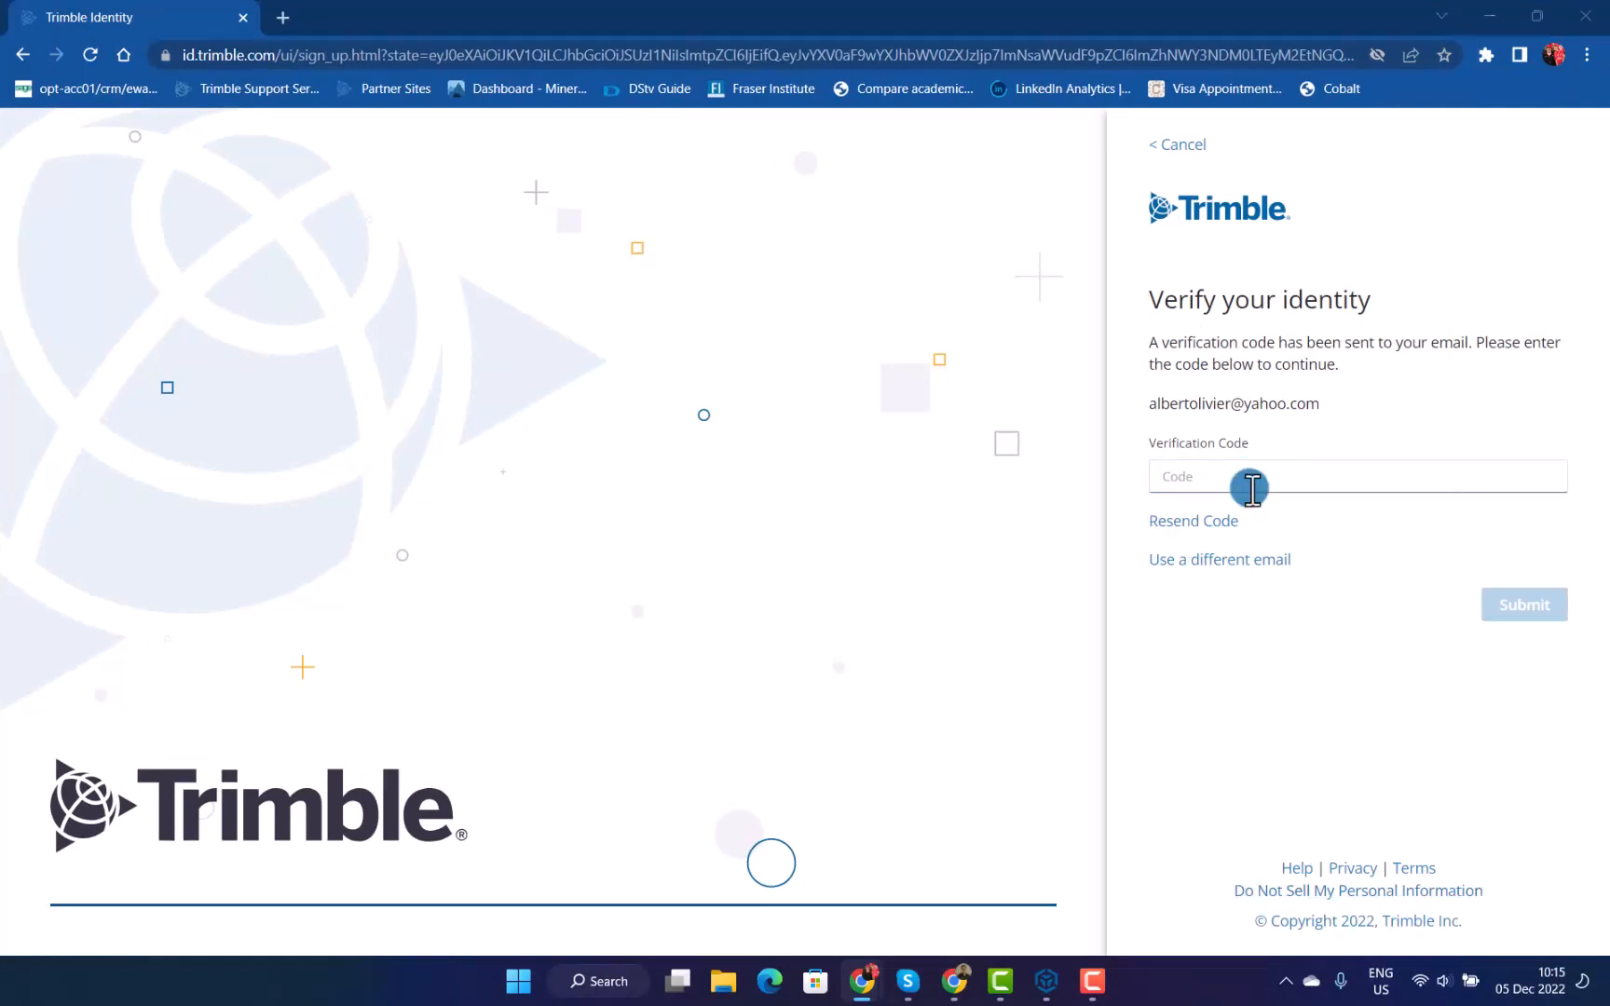
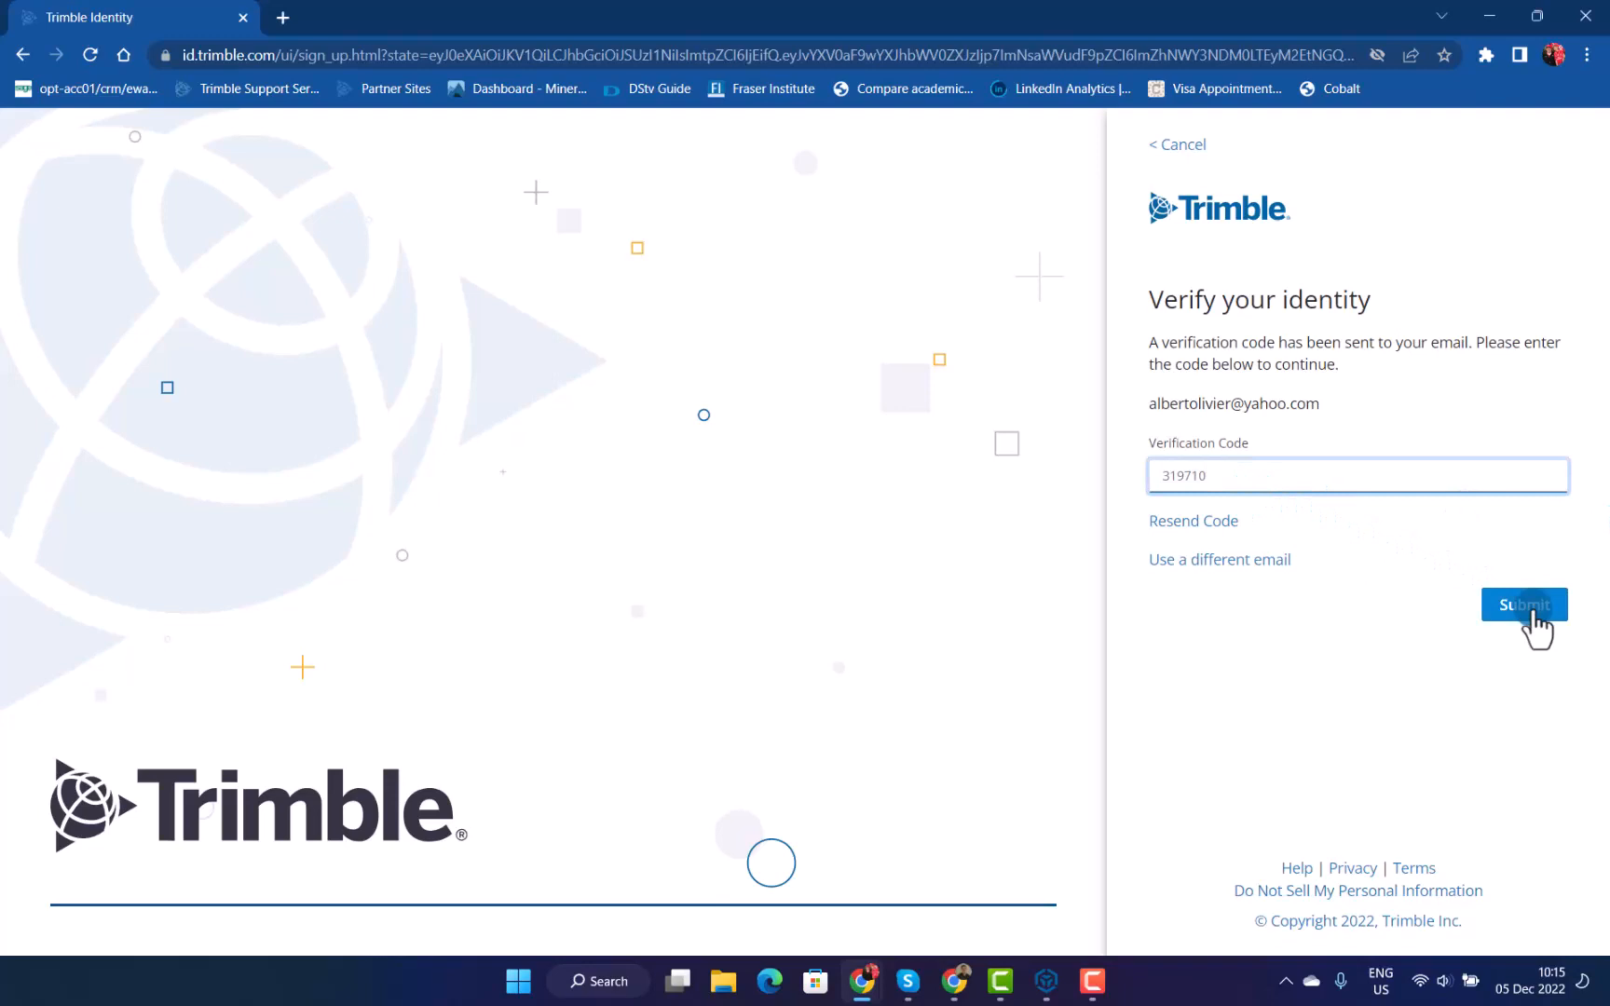
{"action": "left_click", "coordinate": [1524, 606]}
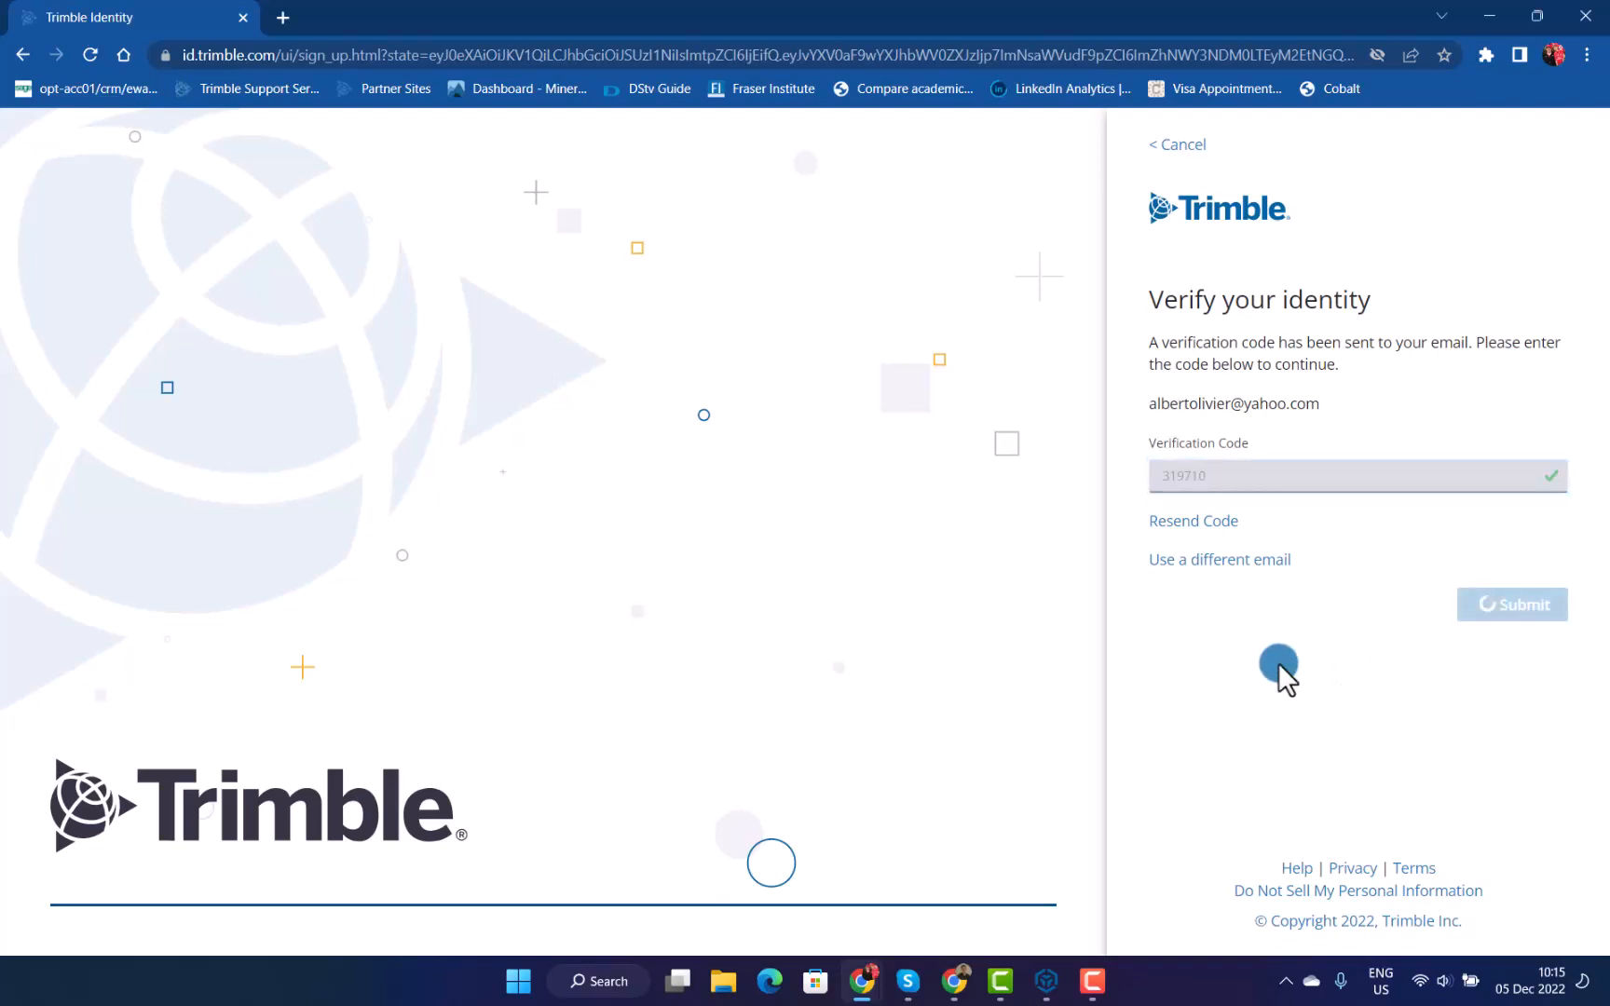
{"action": "left_click", "coordinate": [1511, 604]}
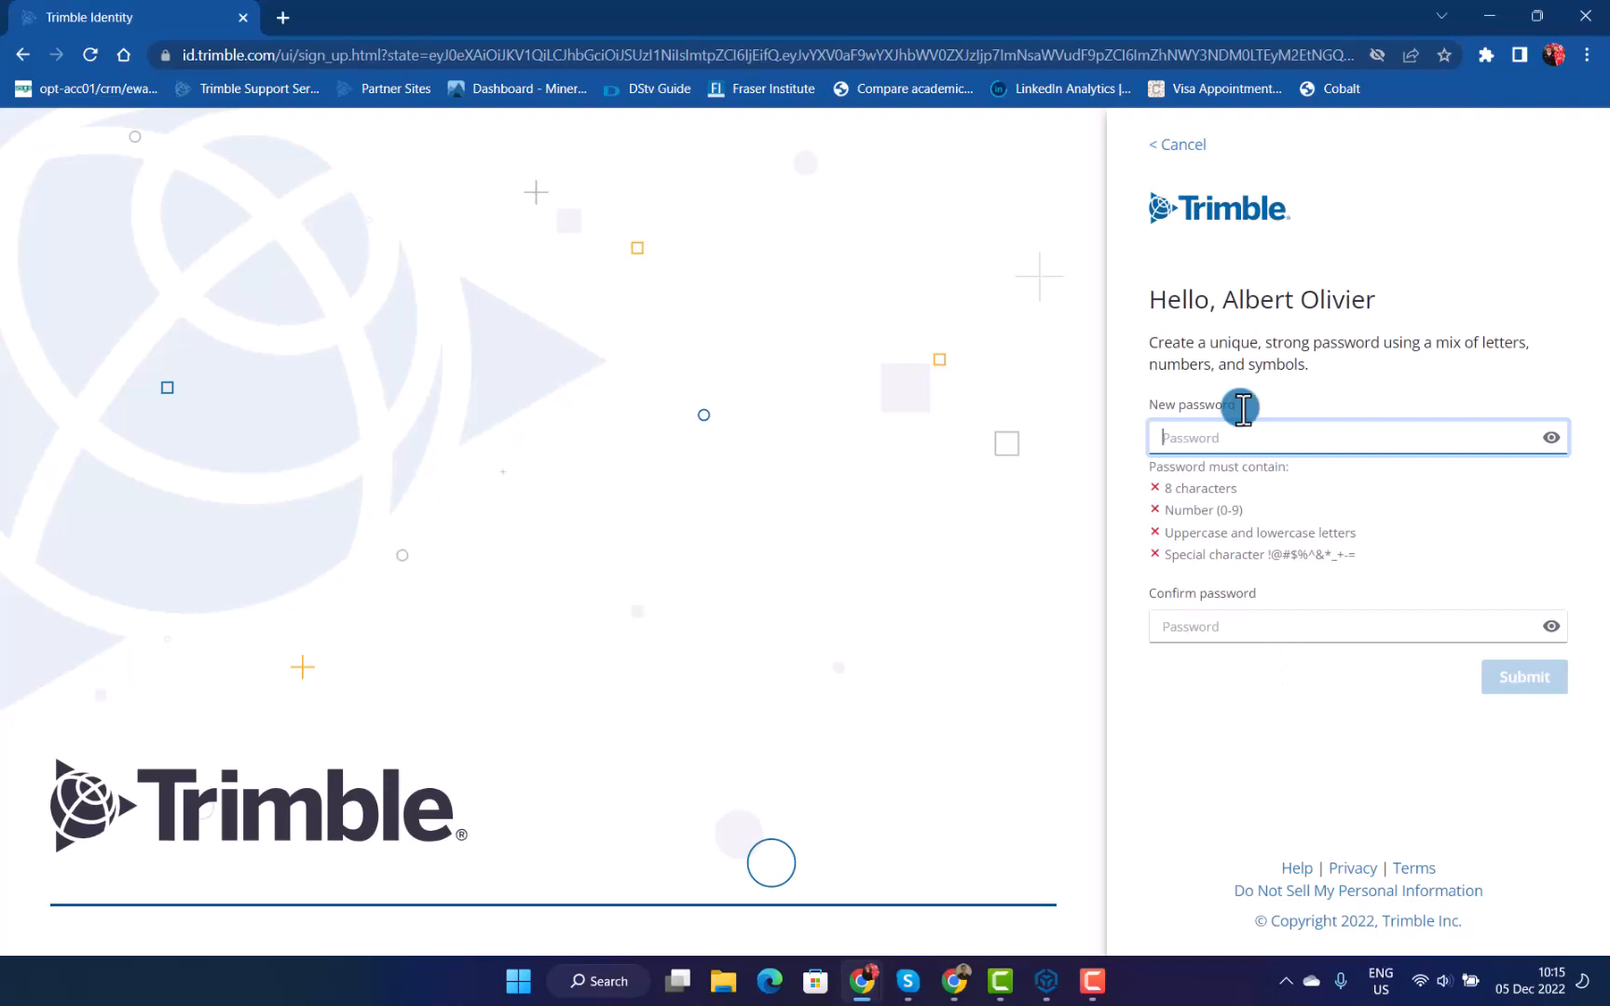
- Enter and confirm a password meeting all requirements, then submit it
{"action": "type", "text": "•"}
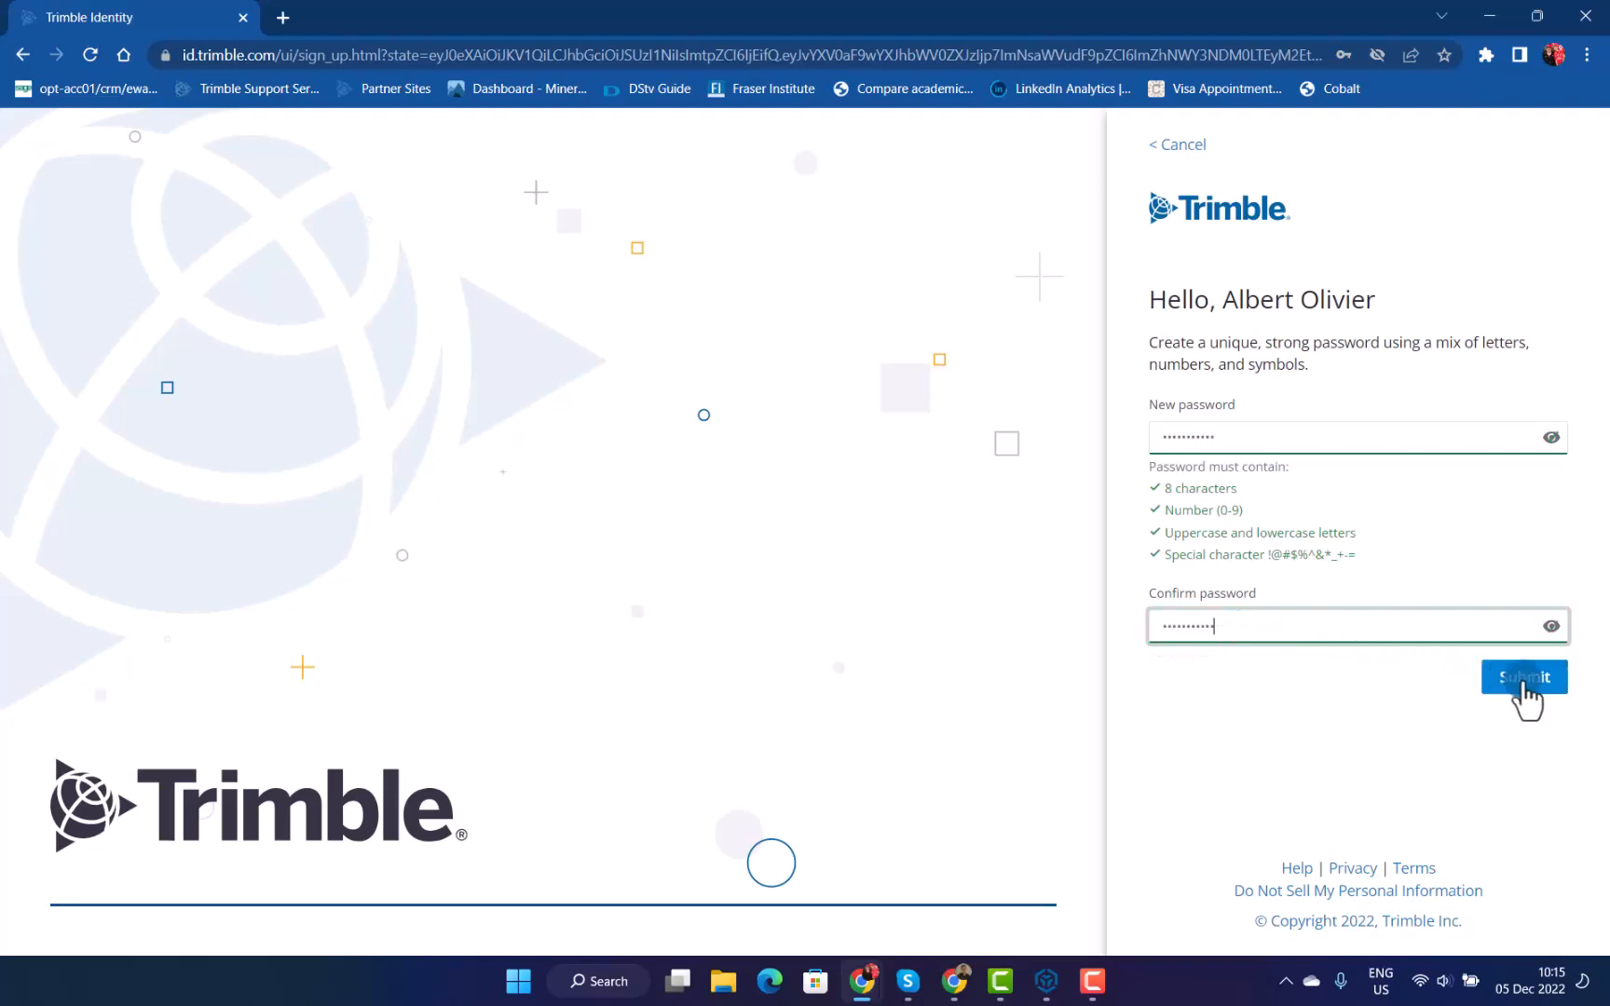
{"action": "left_click", "coordinate": [1524, 677]}
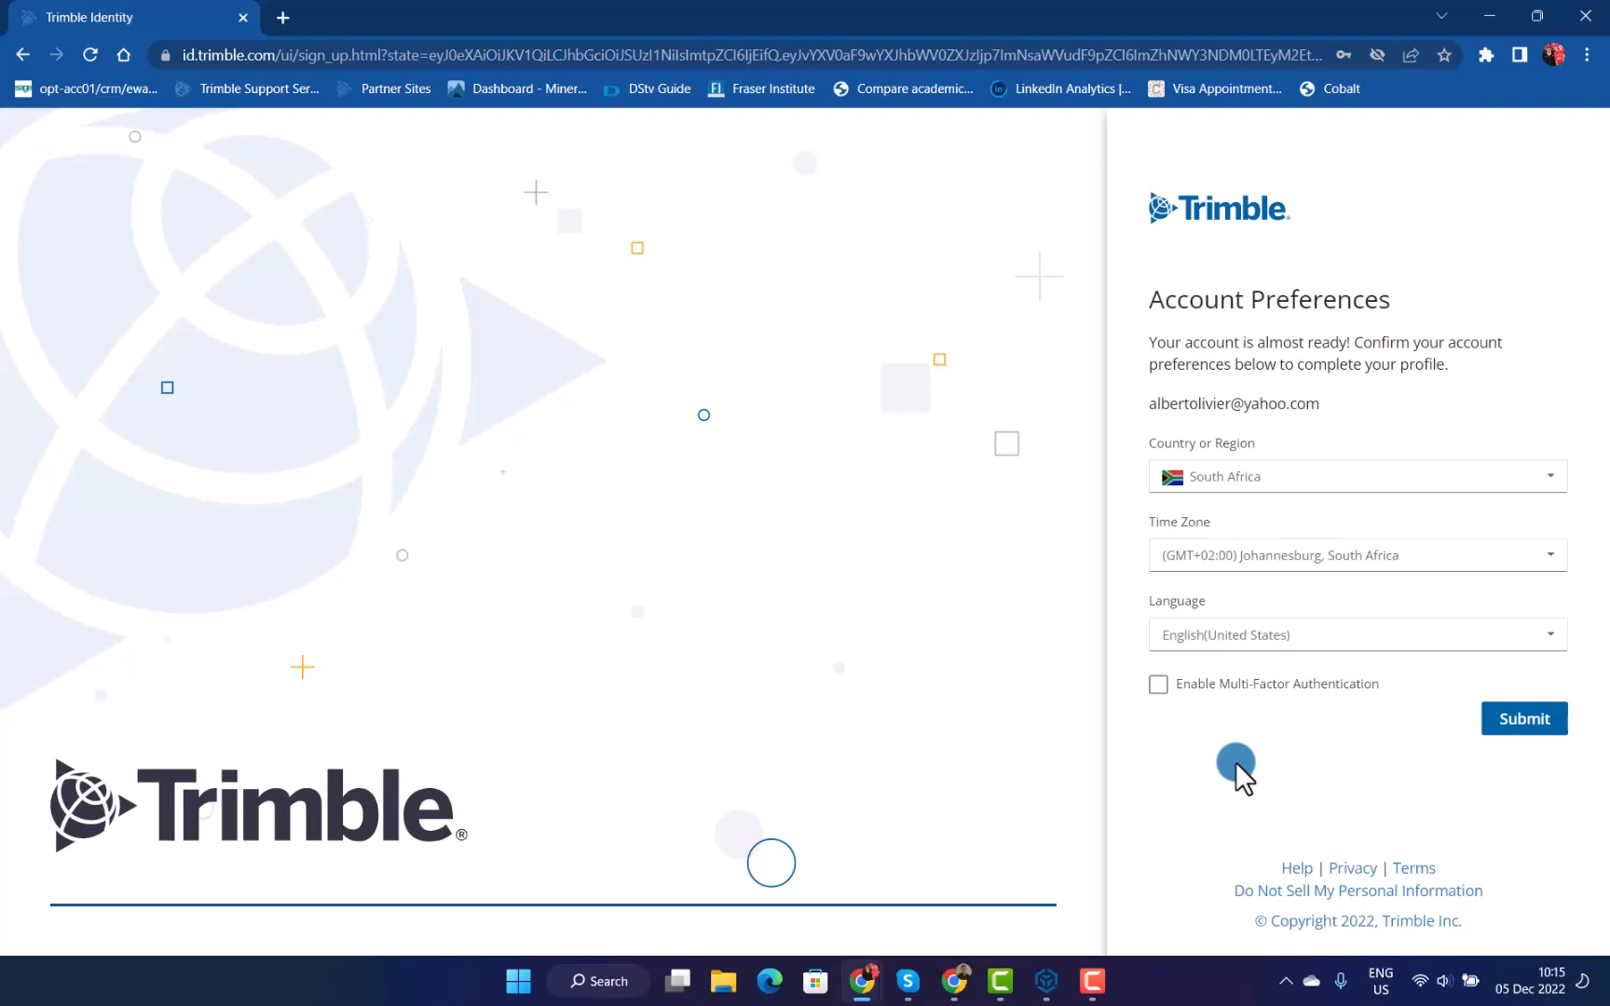
{"action": "mouse_move", "coordinate": [1336, 431]}
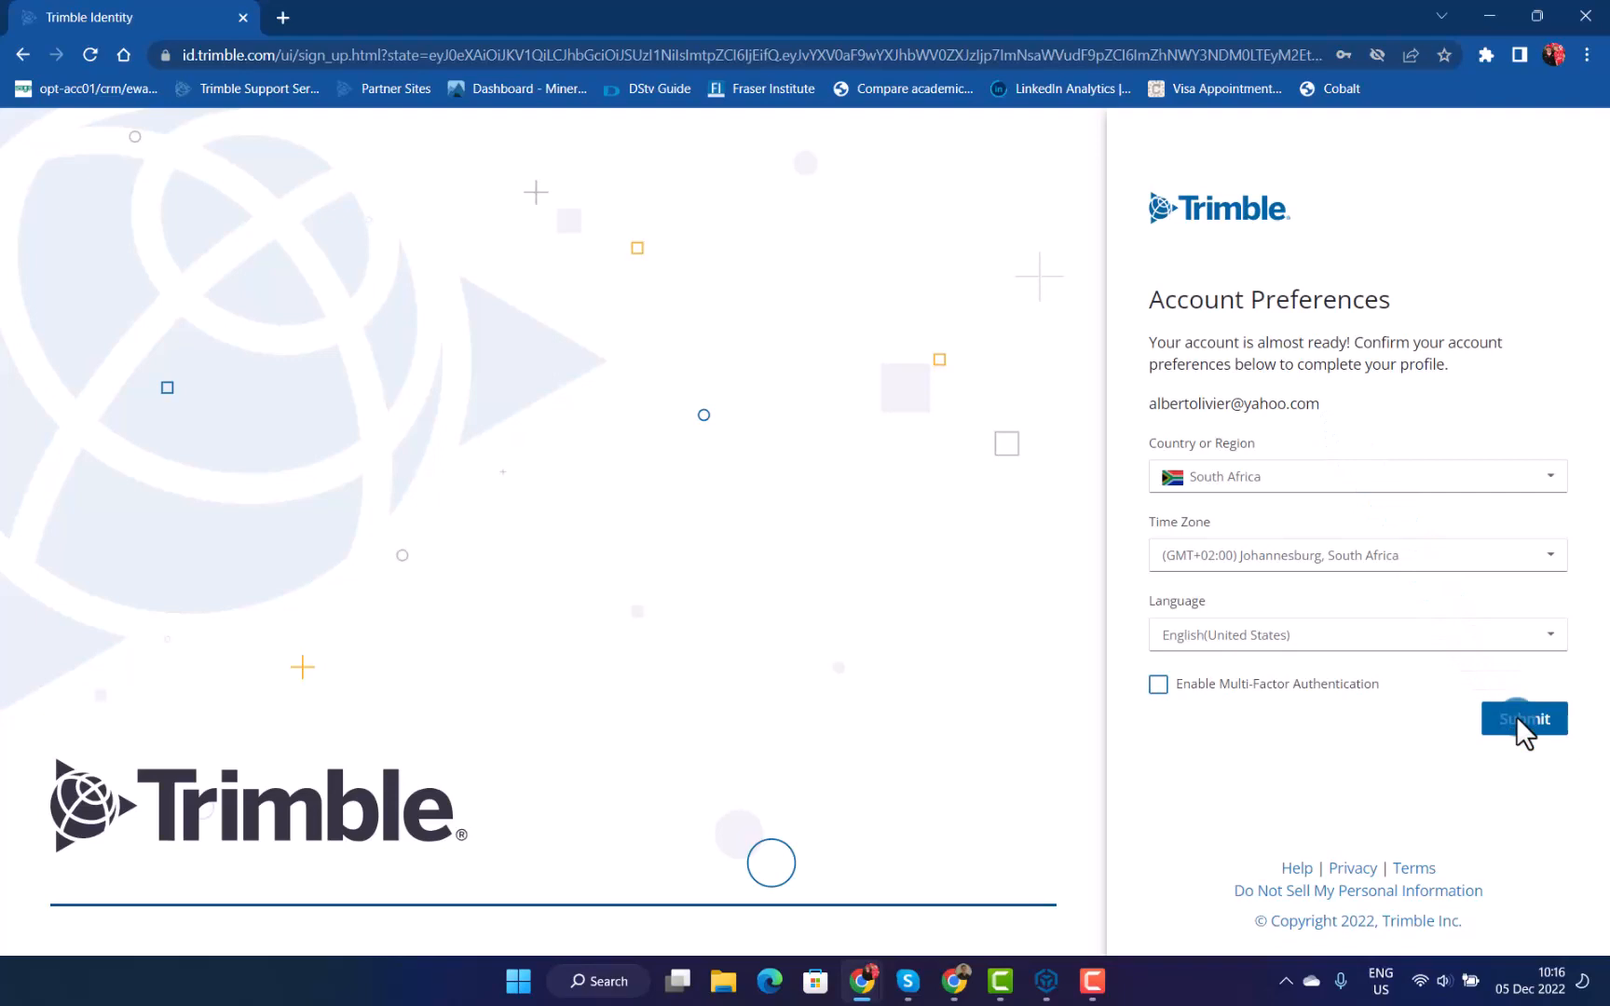
- Submit account preferences of South Africa, Johannesburg time zone and US English, multi-factor off
{"action": "left_click", "coordinate": [1525, 720]}
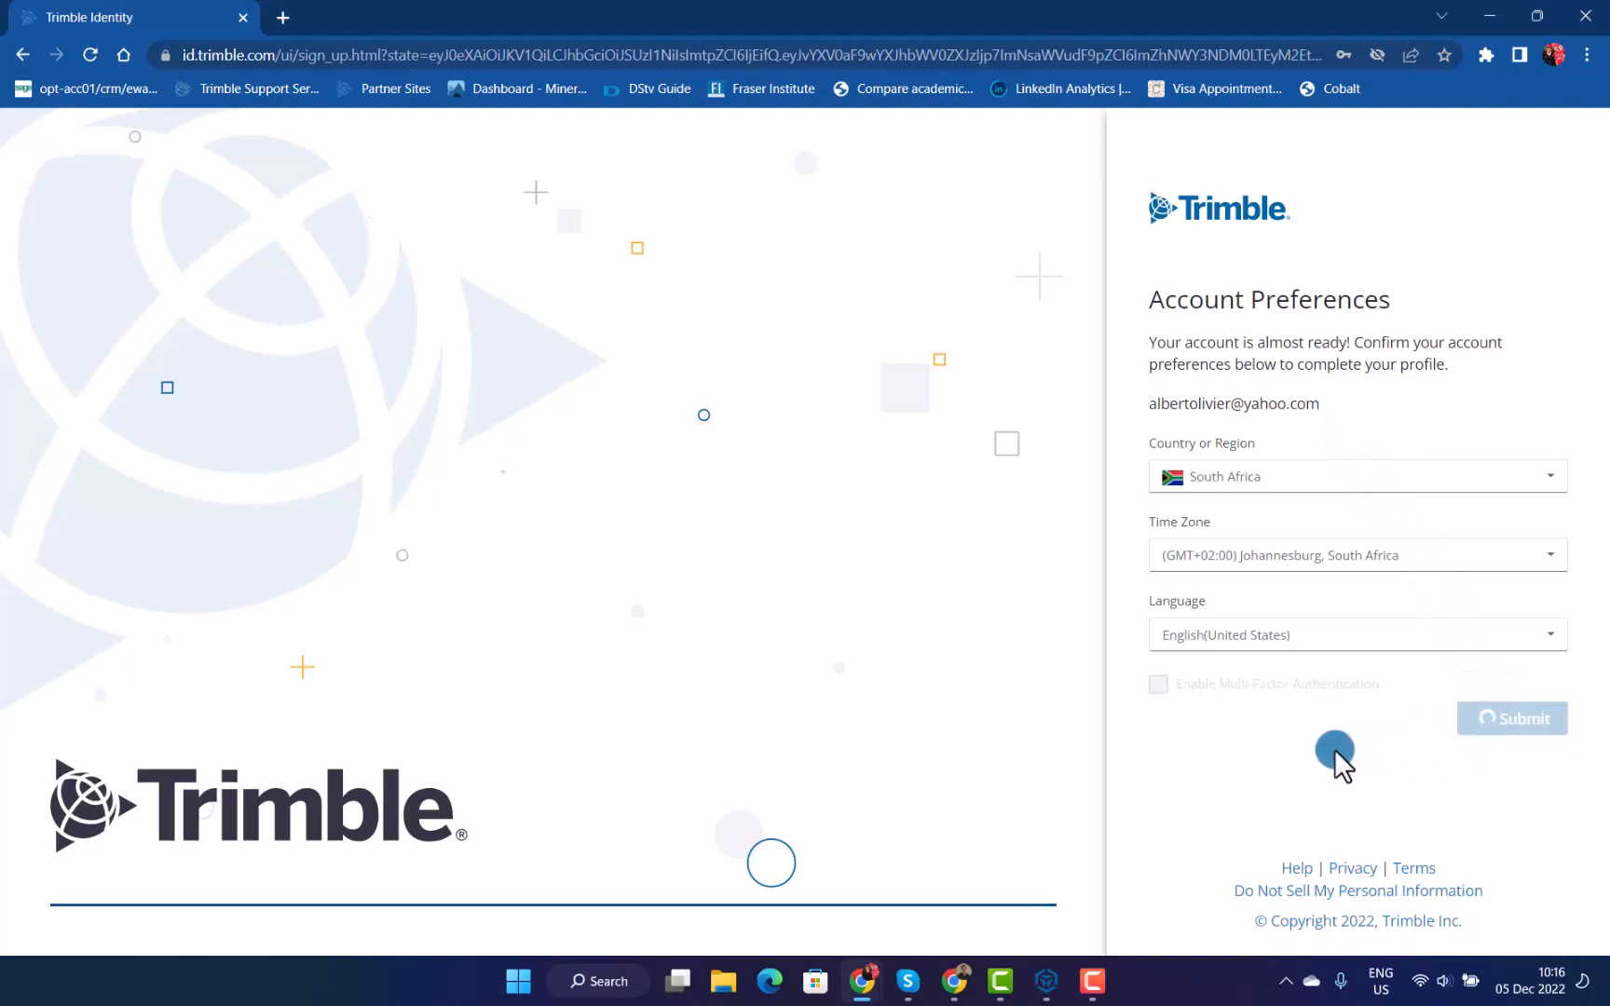
{"action": "left_click", "coordinate": [1512, 718]}
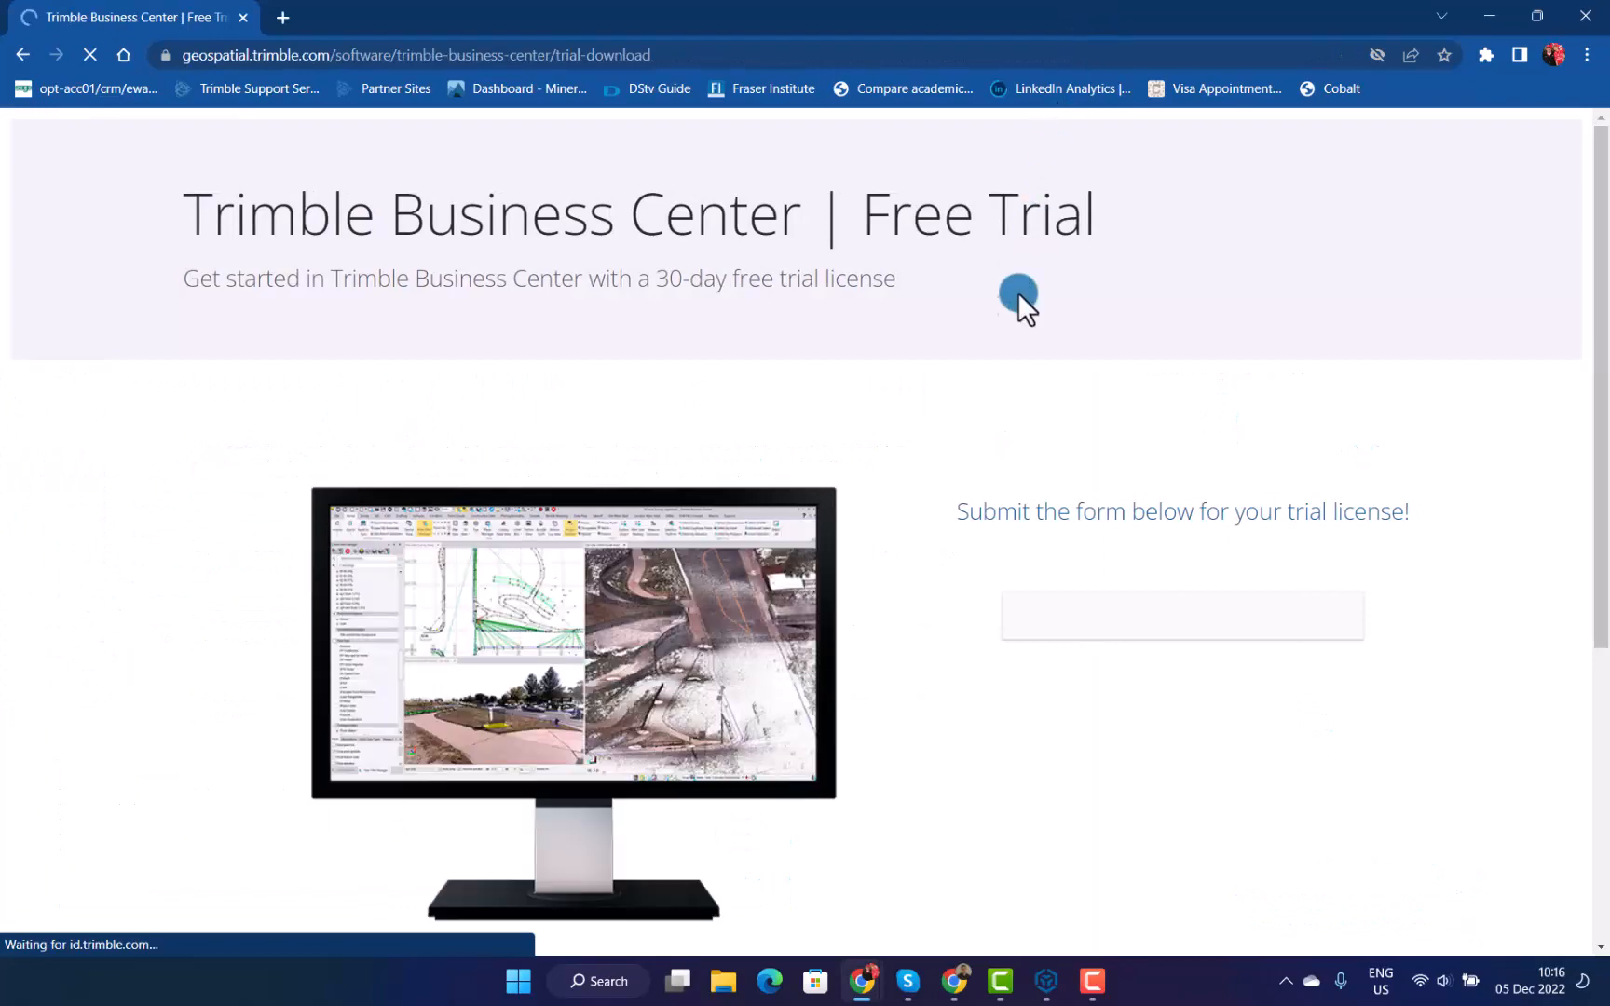
- Choose the Enterprise edition on the trial request form and move to the Phone field
{"action": "scroll", "scroll_direction": "down", "scroll_amount": 3}
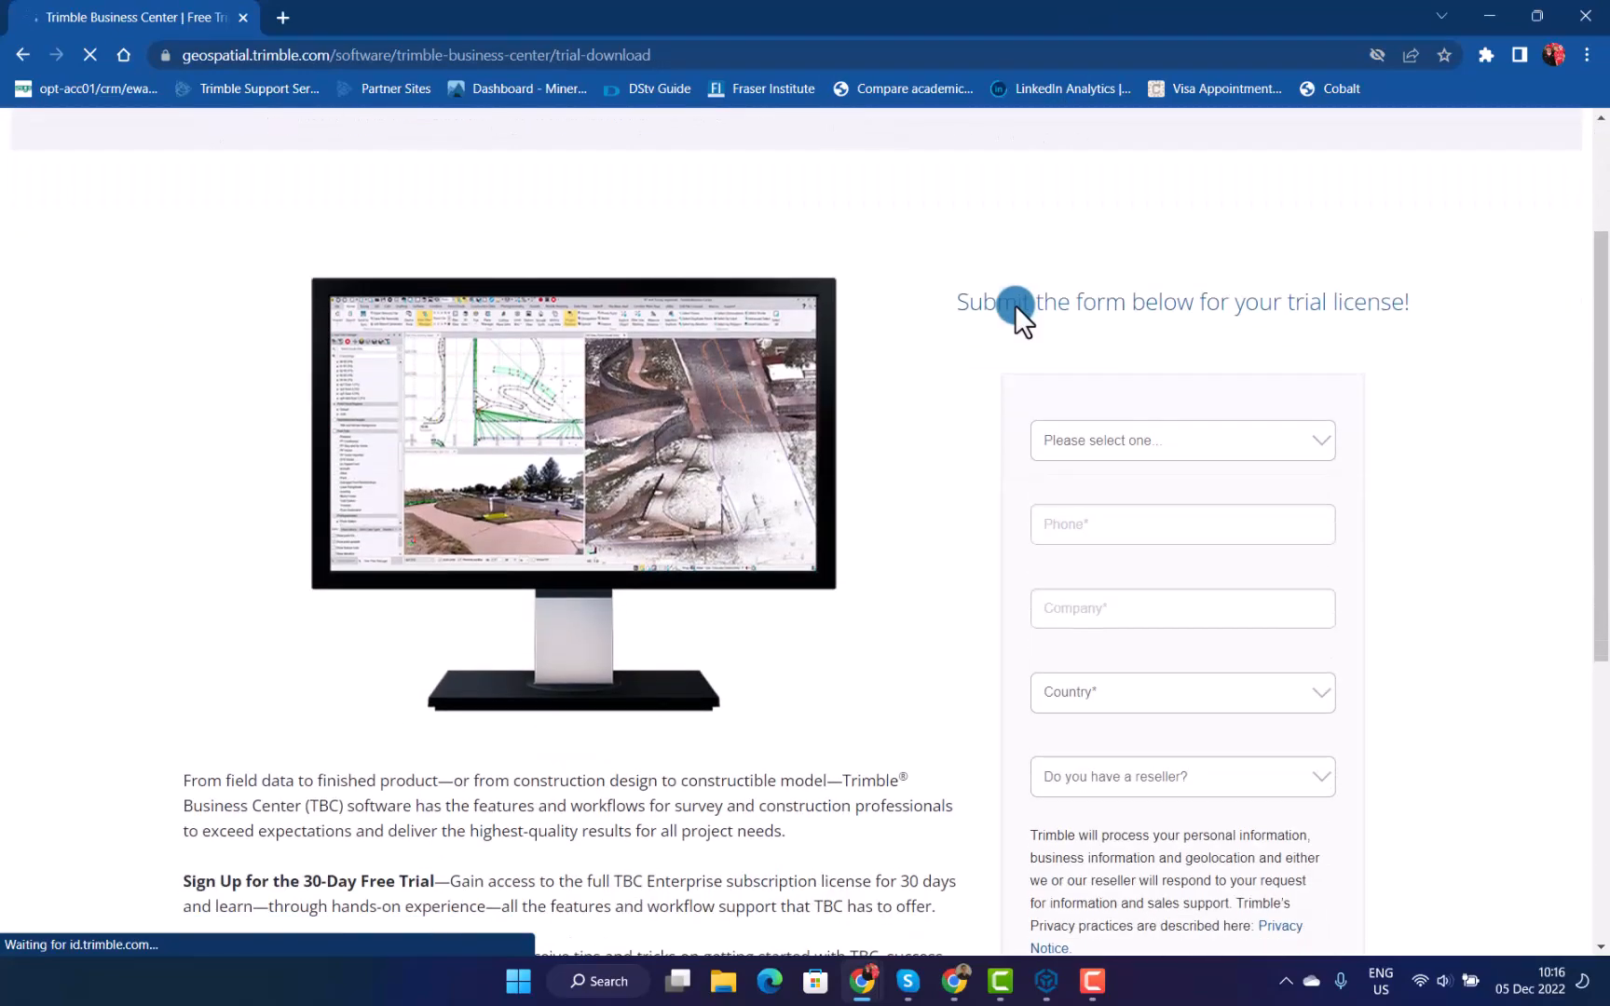
{"action": "scroll", "scroll_direction": "up", "scroll_amount": 3}
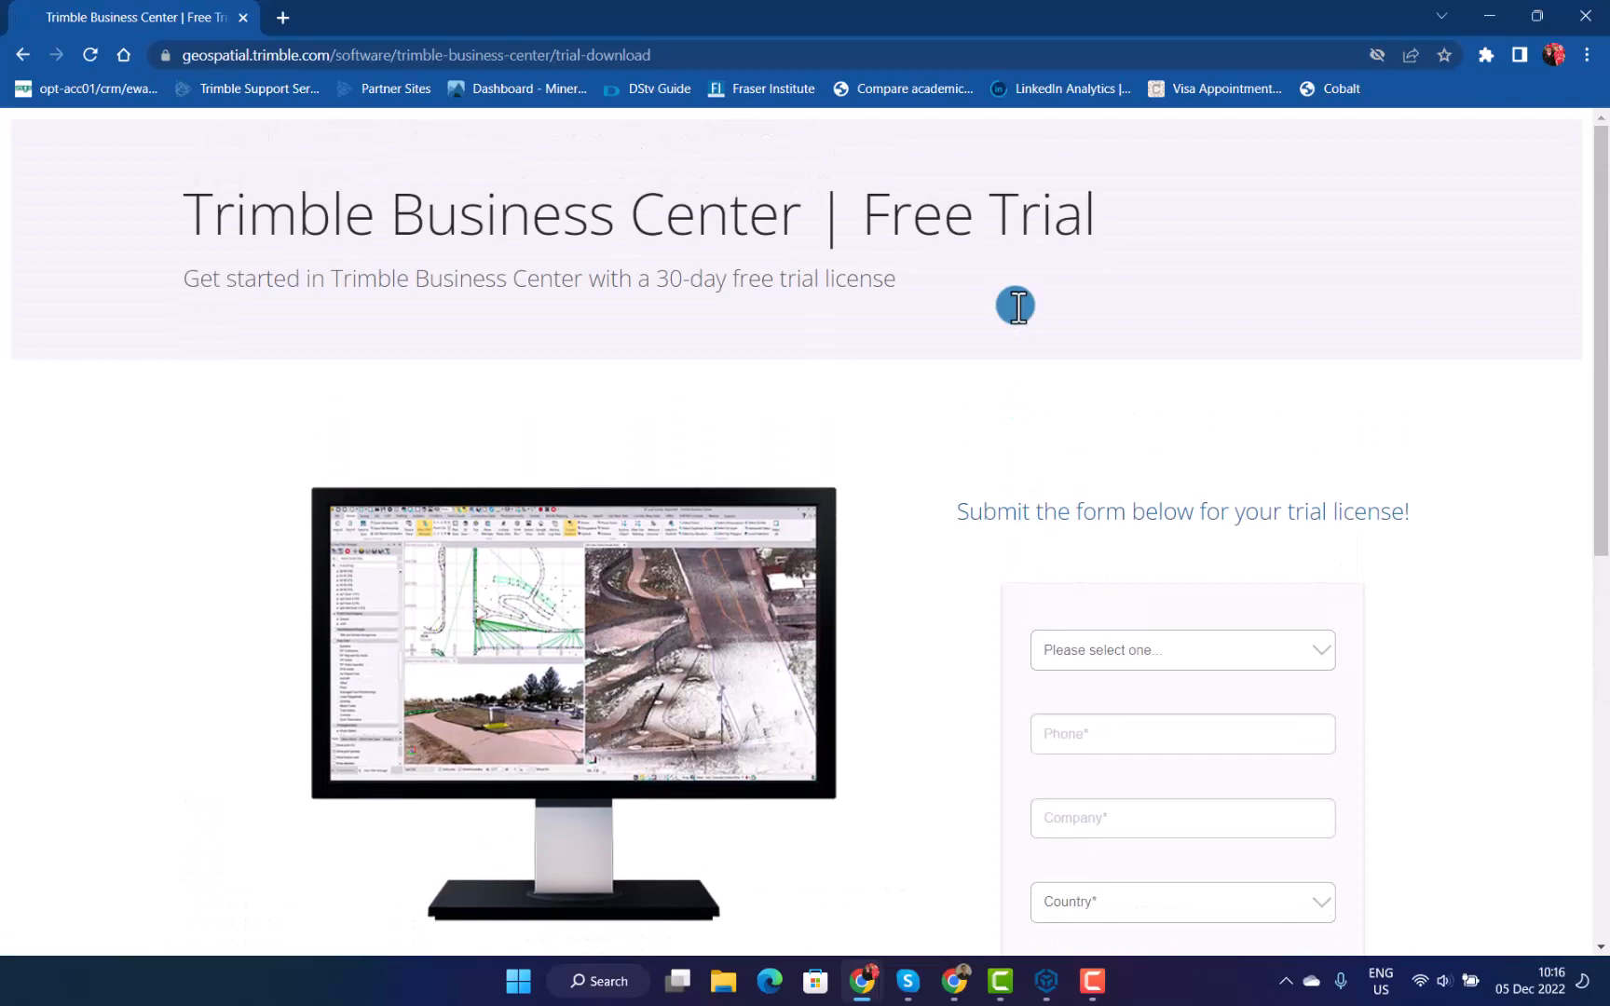
{"action": "scroll", "scroll_direction": "down", "scroll_amount": 3}
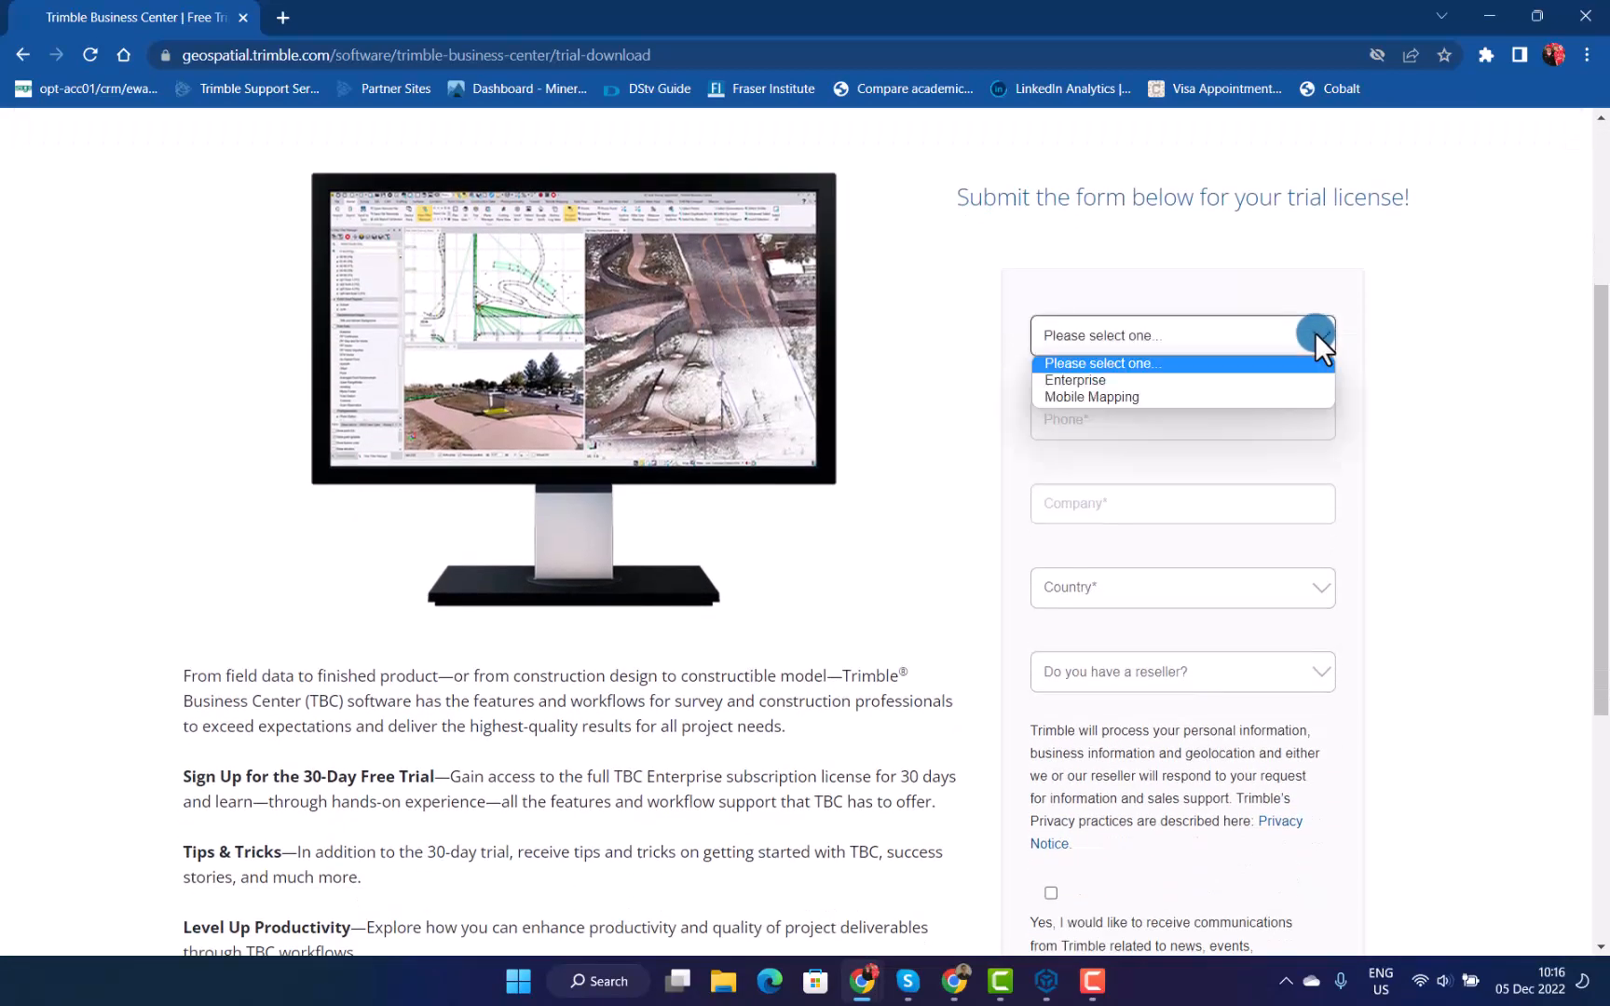
{"action": "mouse_move", "coordinate": [1074, 380]}
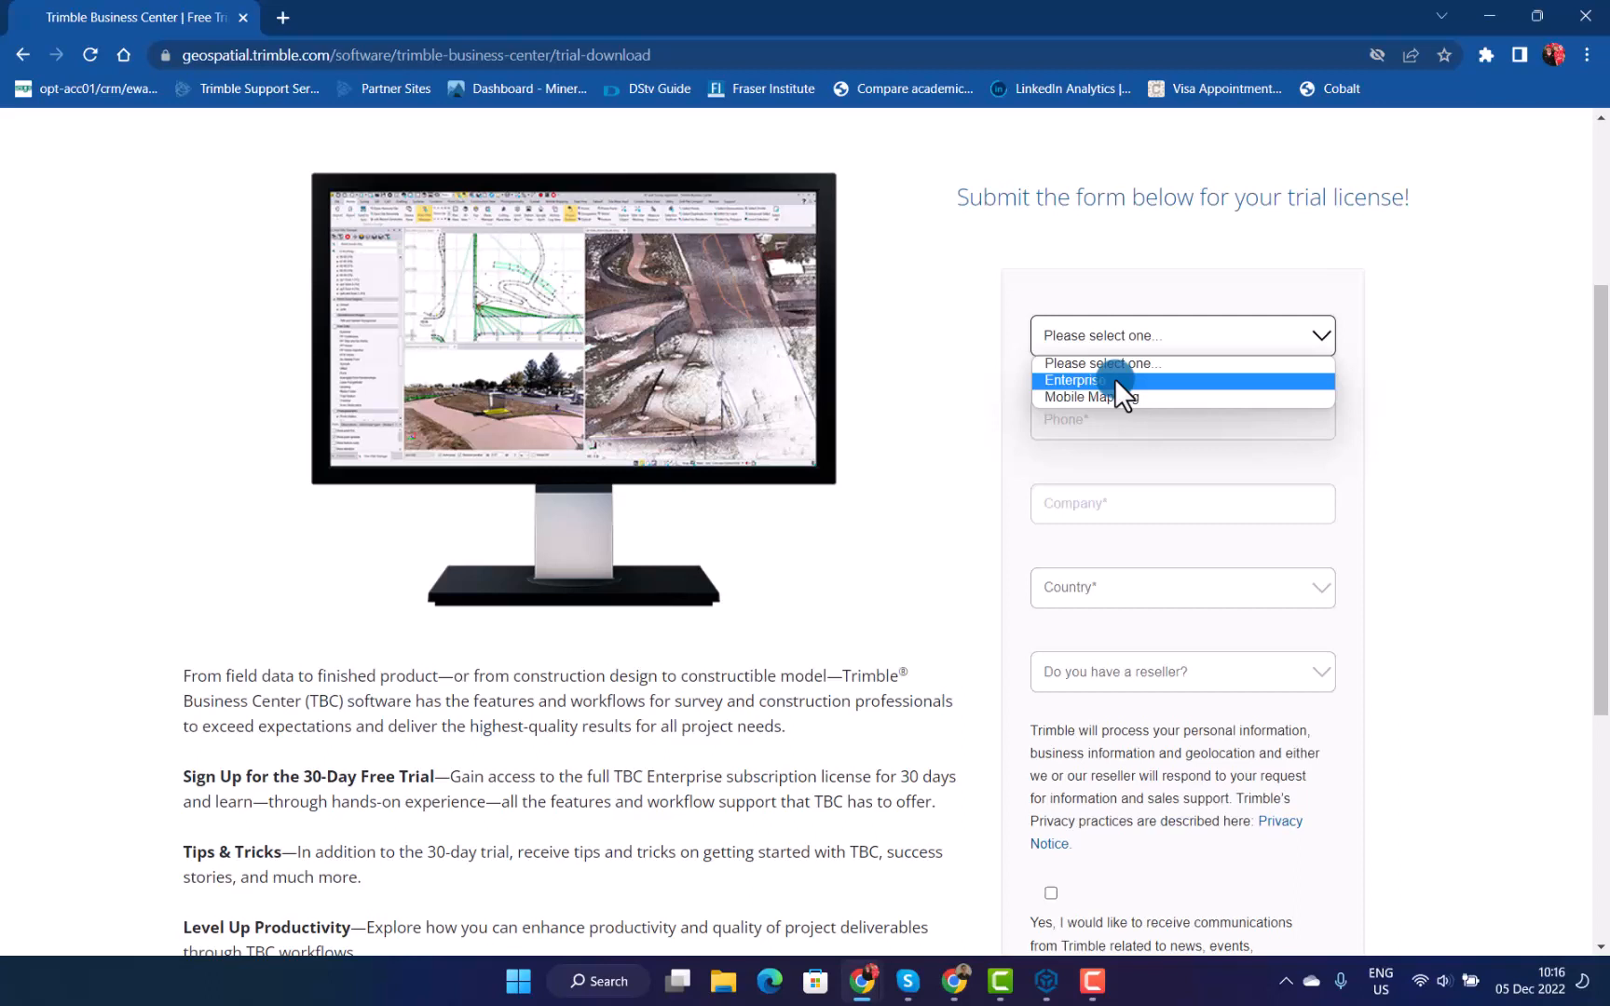
{"action": "mouse_move", "coordinate": [1094, 397]}
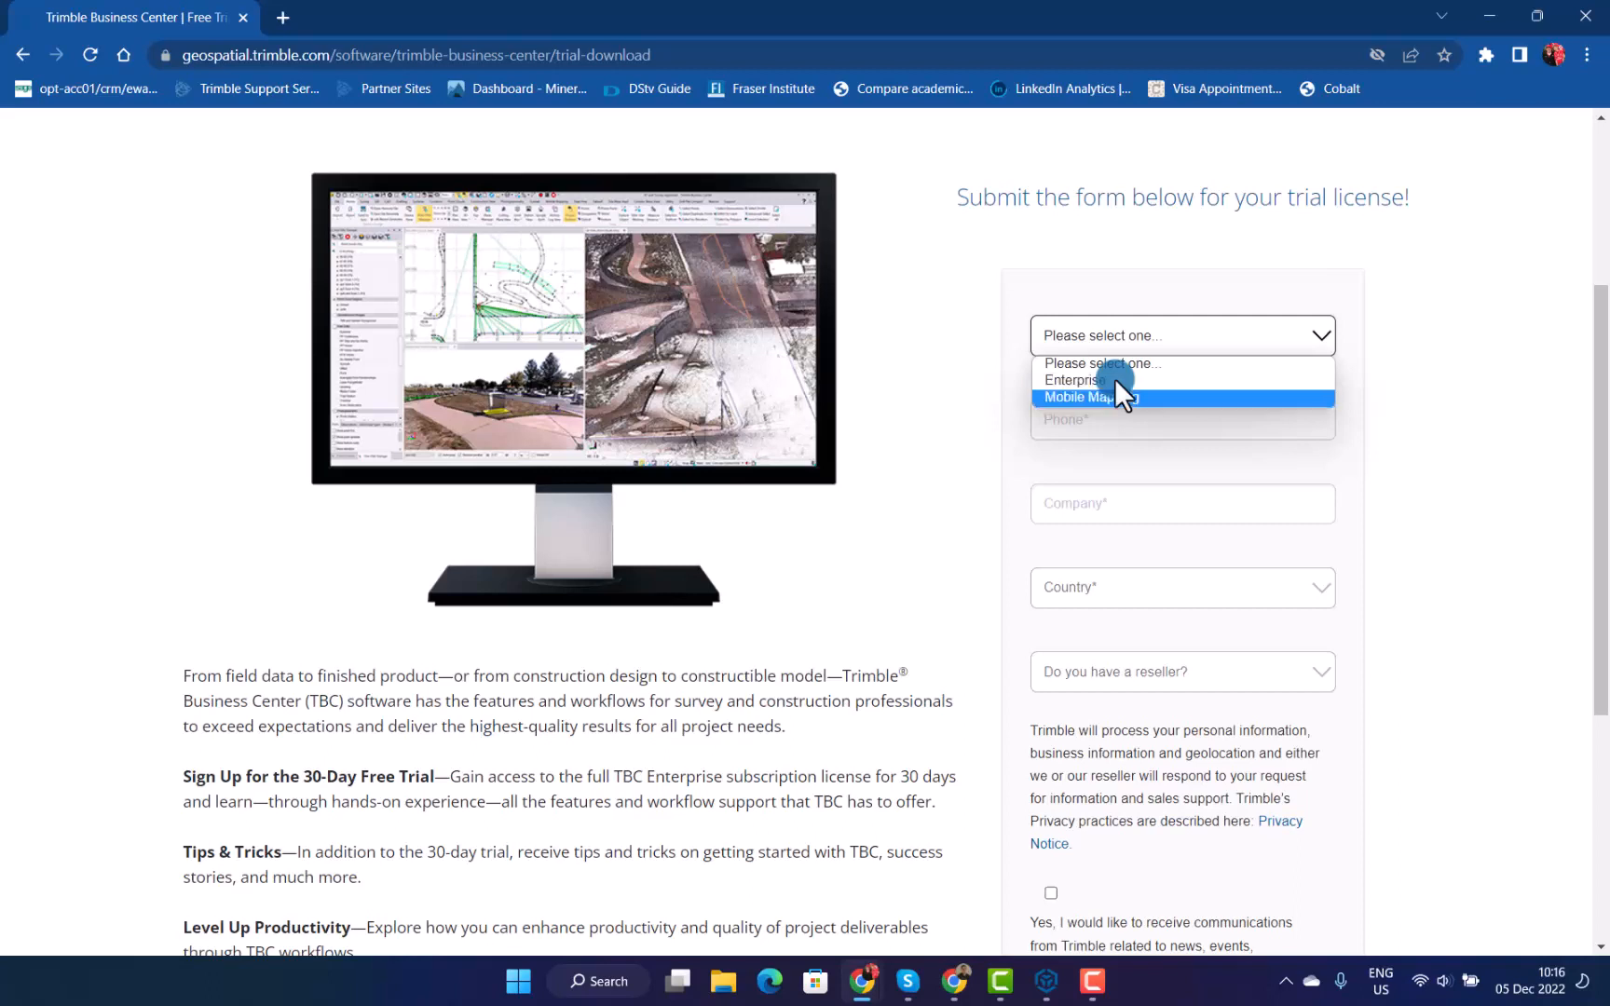
{"action": "left_click", "coordinate": [1075, 379]}
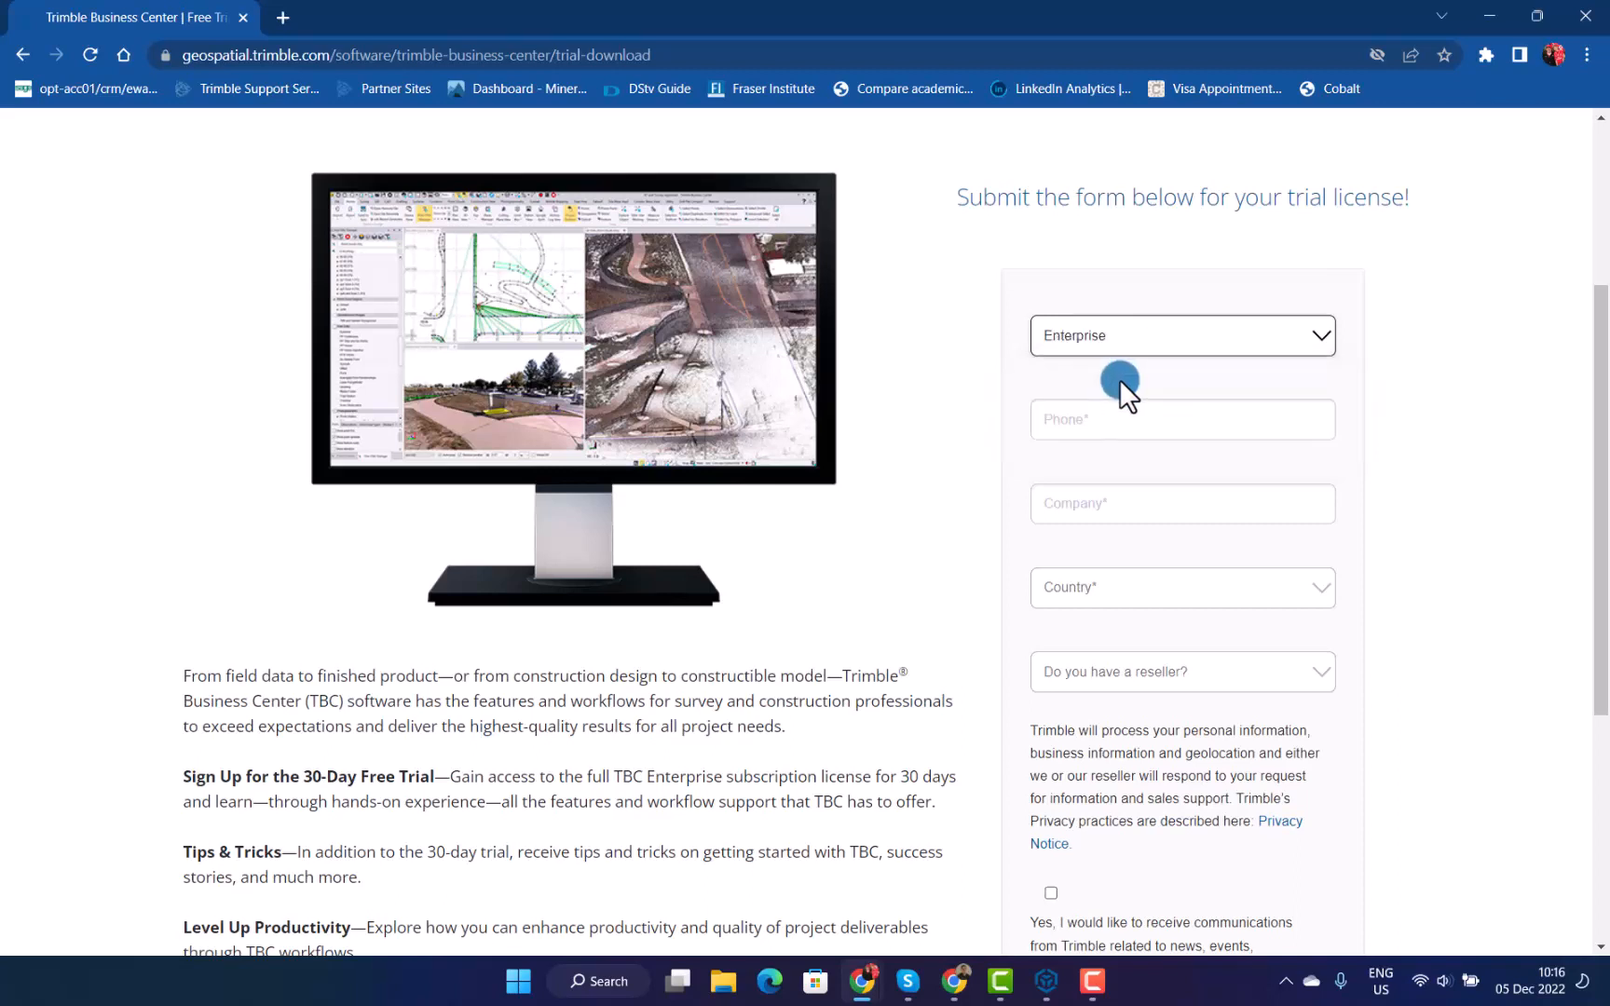
{"action": "left_click", "coordinate": [1181, 420]}
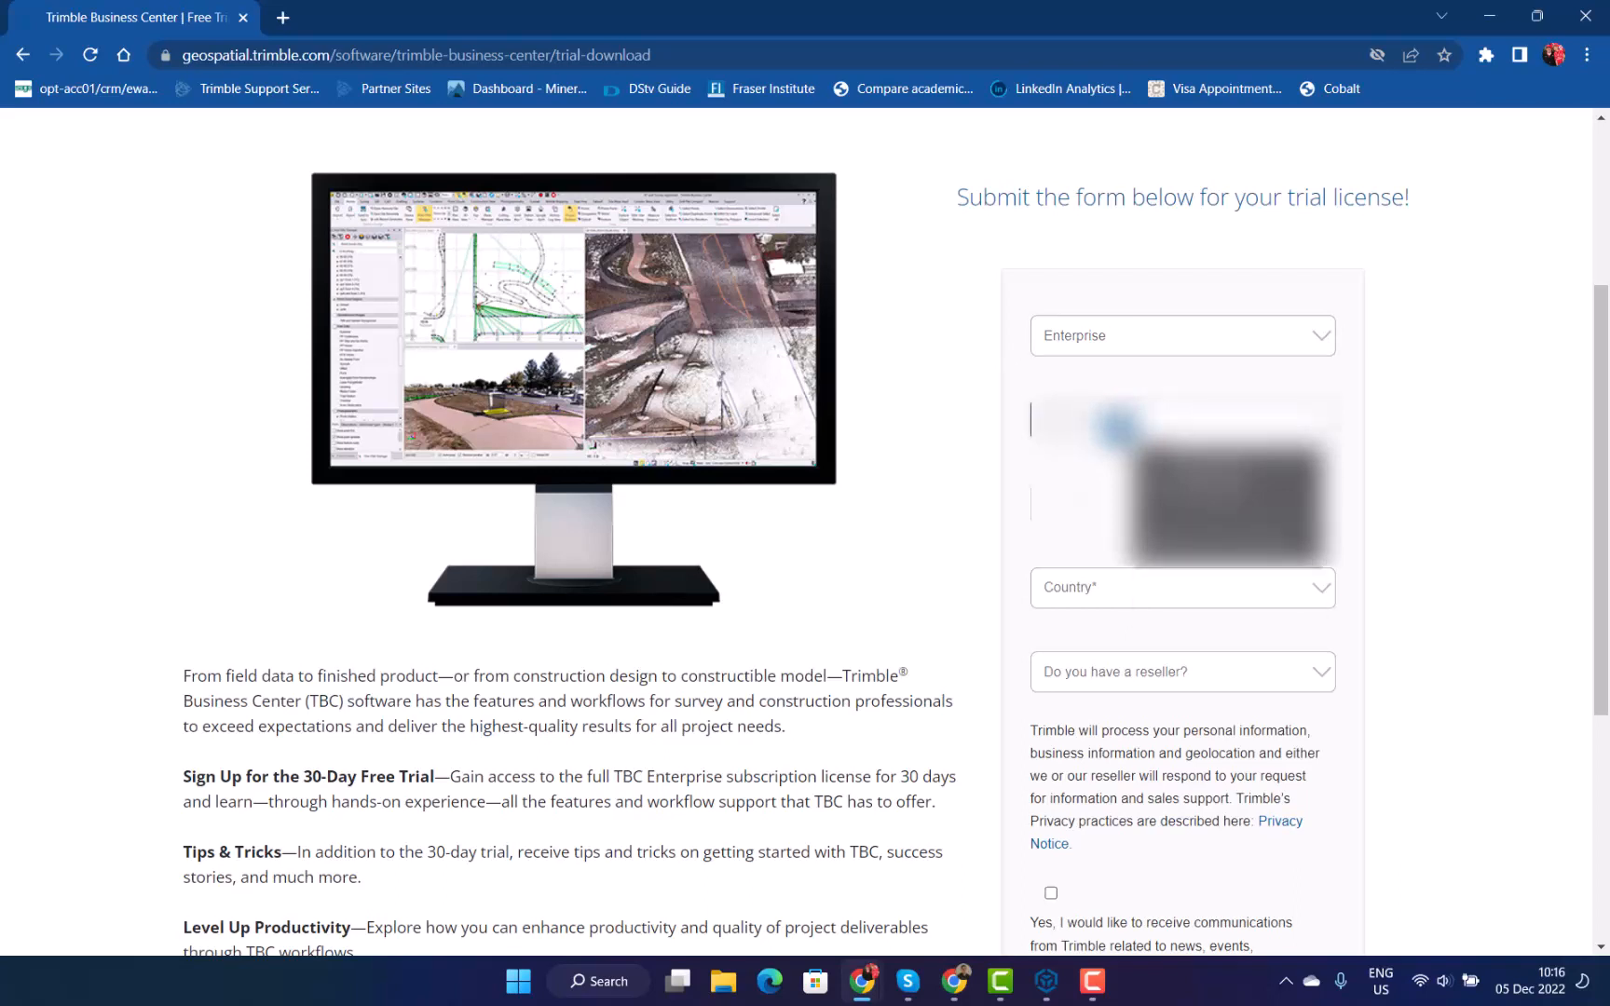
- Fill in company Trimble, country South Africa and 'Yes, Geospatial or other reseller'
{"action": "left_click", "coordinate": [1161, 503]}
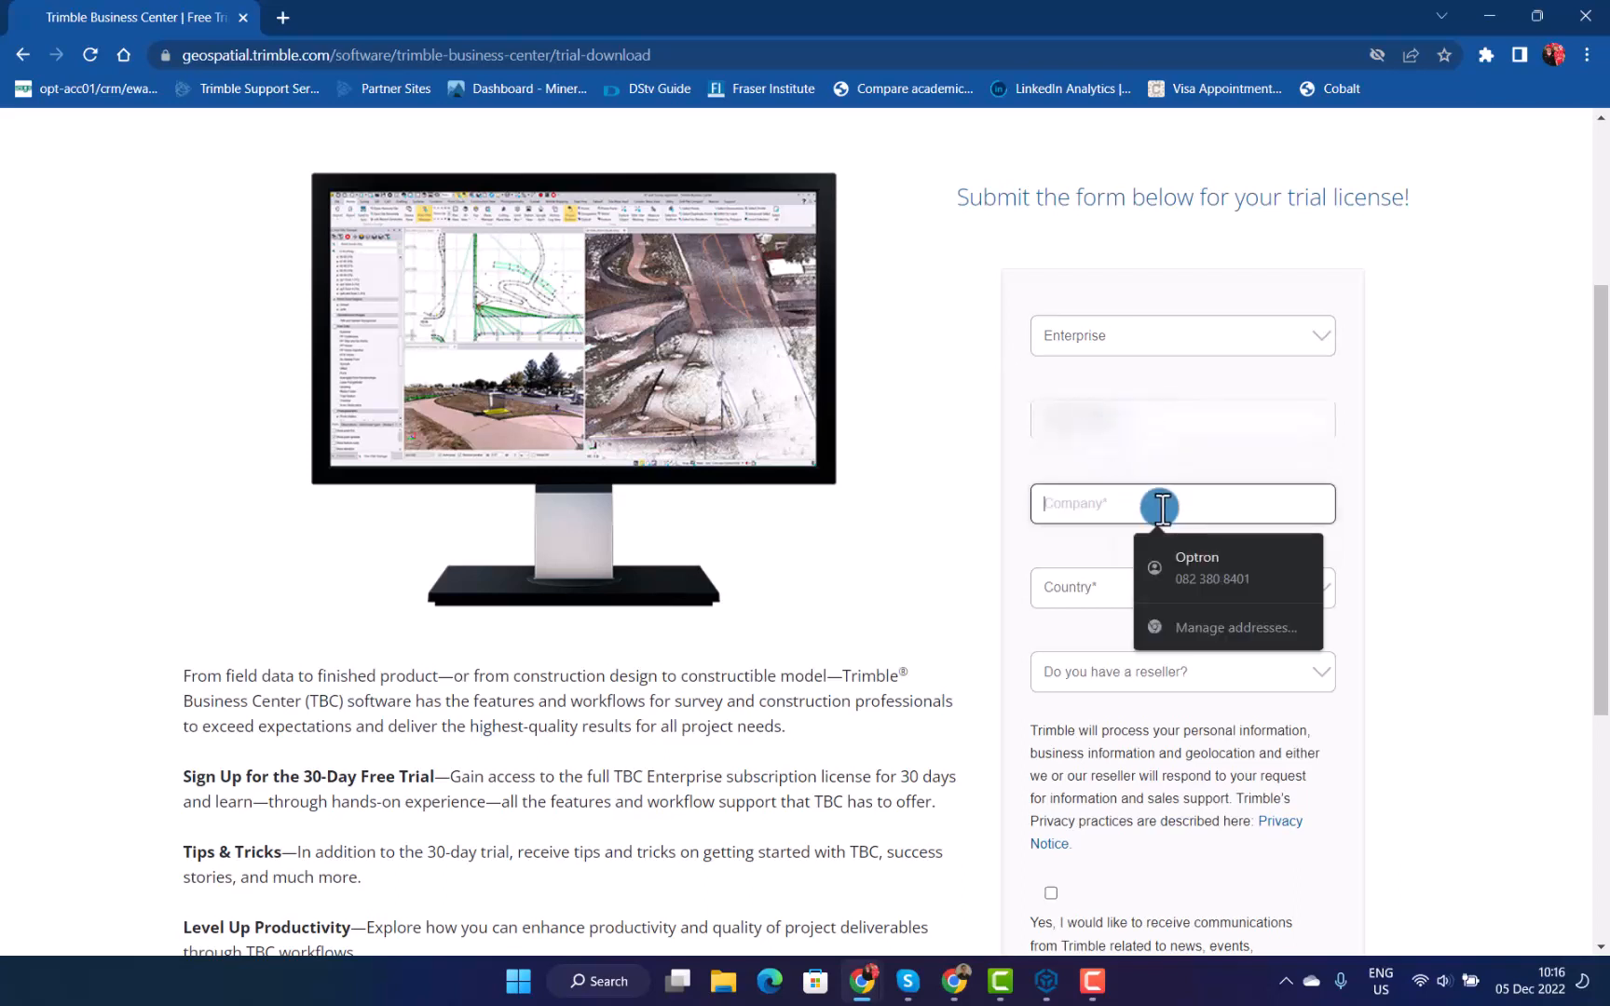
{"action": "type", "text": "Trimble"}
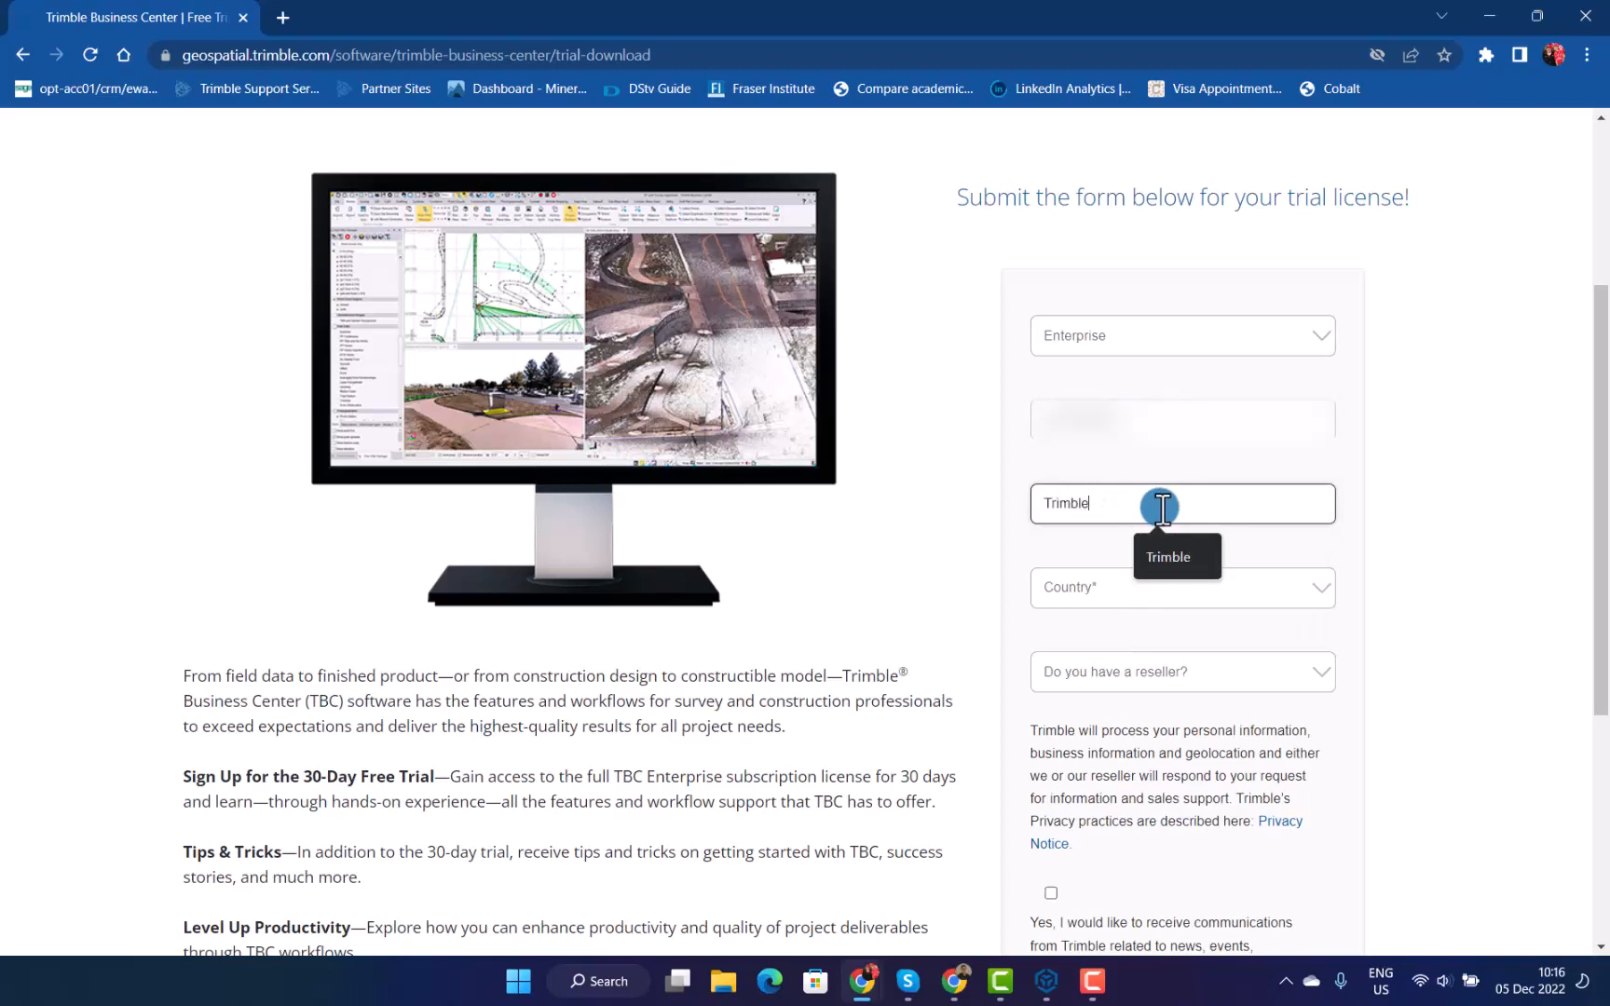
{"action": "left_click", "coordinate": [1182, 587]}
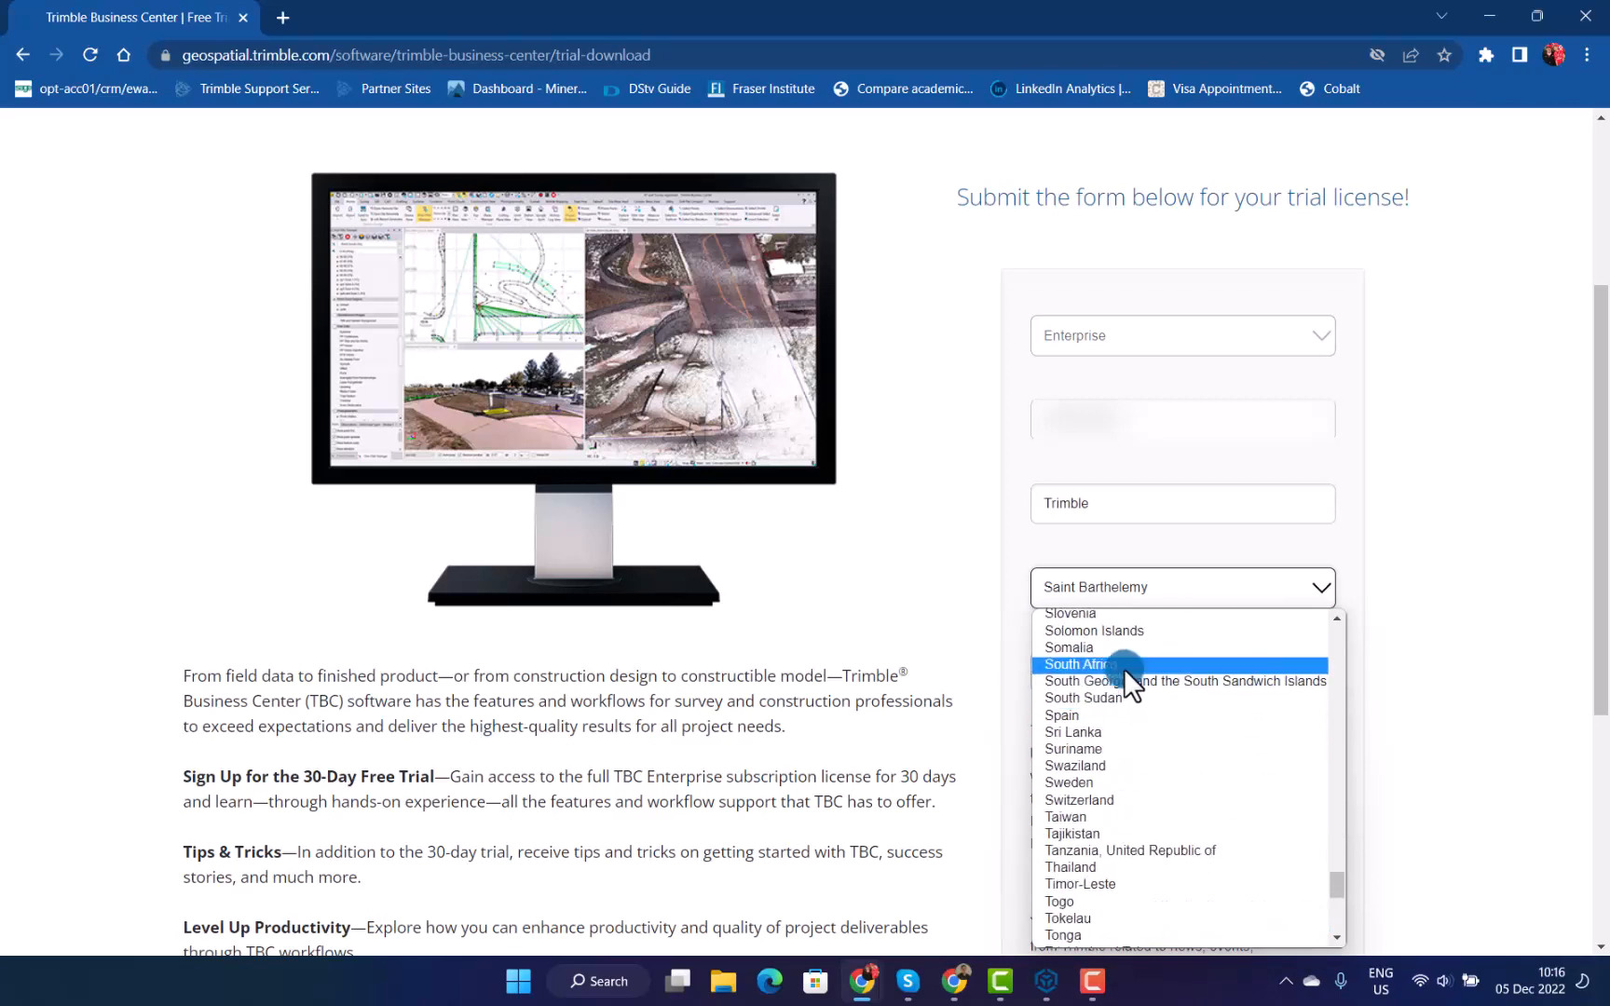
{"action": "left_click", "coordinate": [1079, 666]}
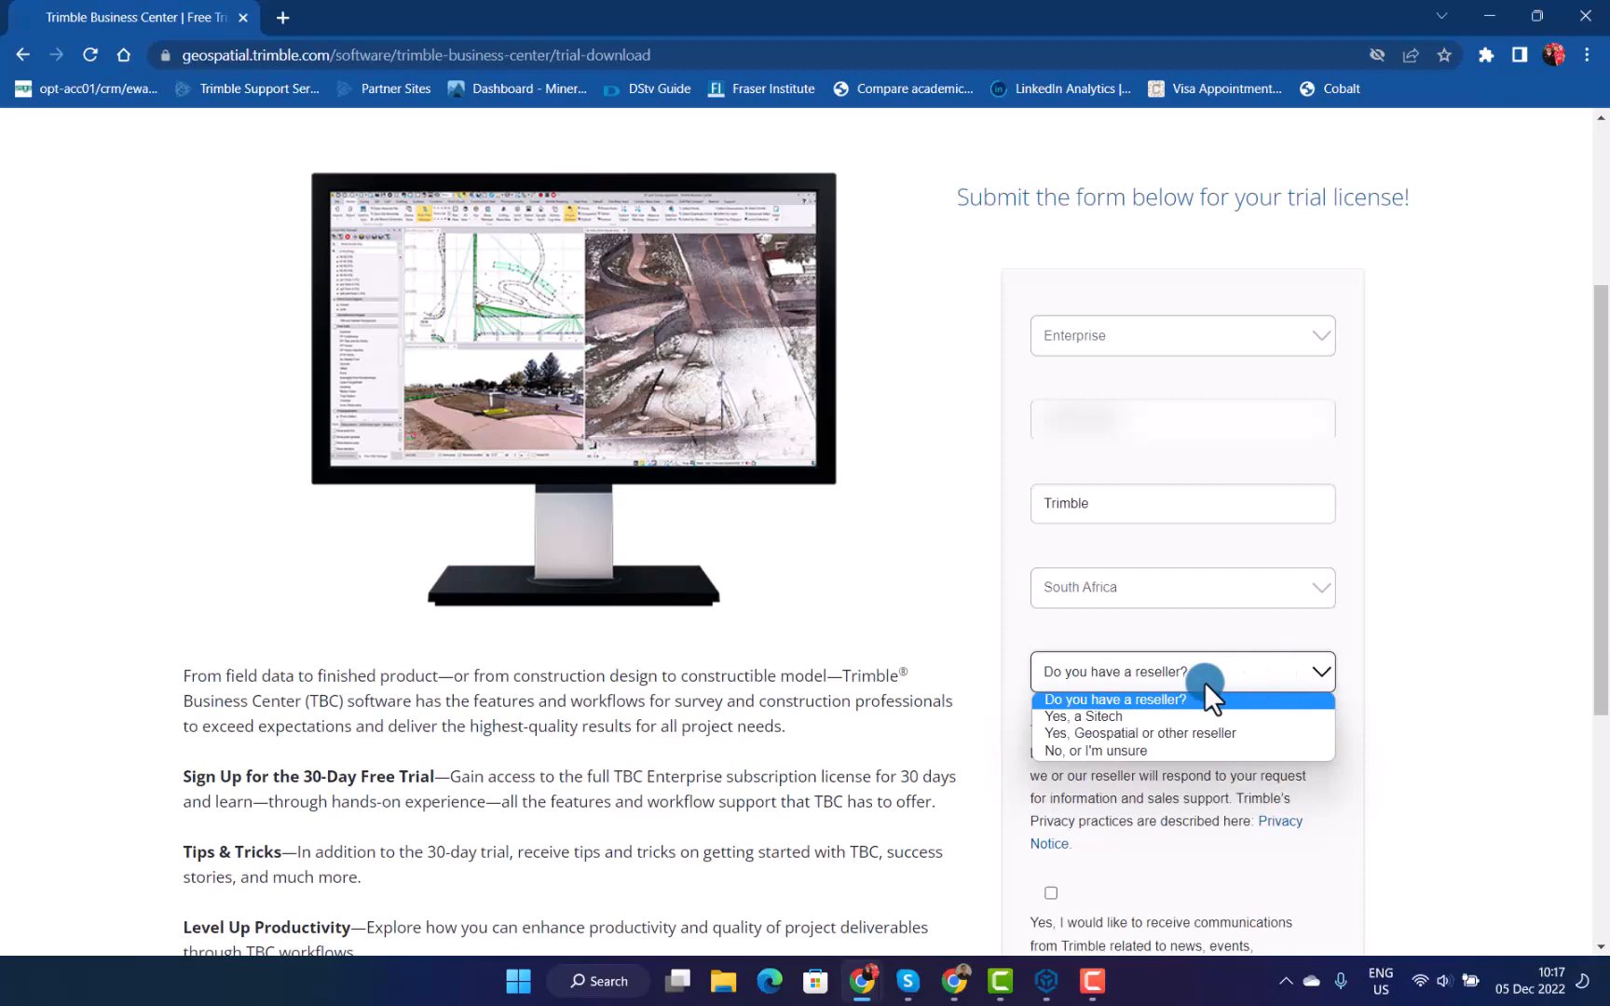
{"action": "mouse_move", "coordinate": [1150, 733]}
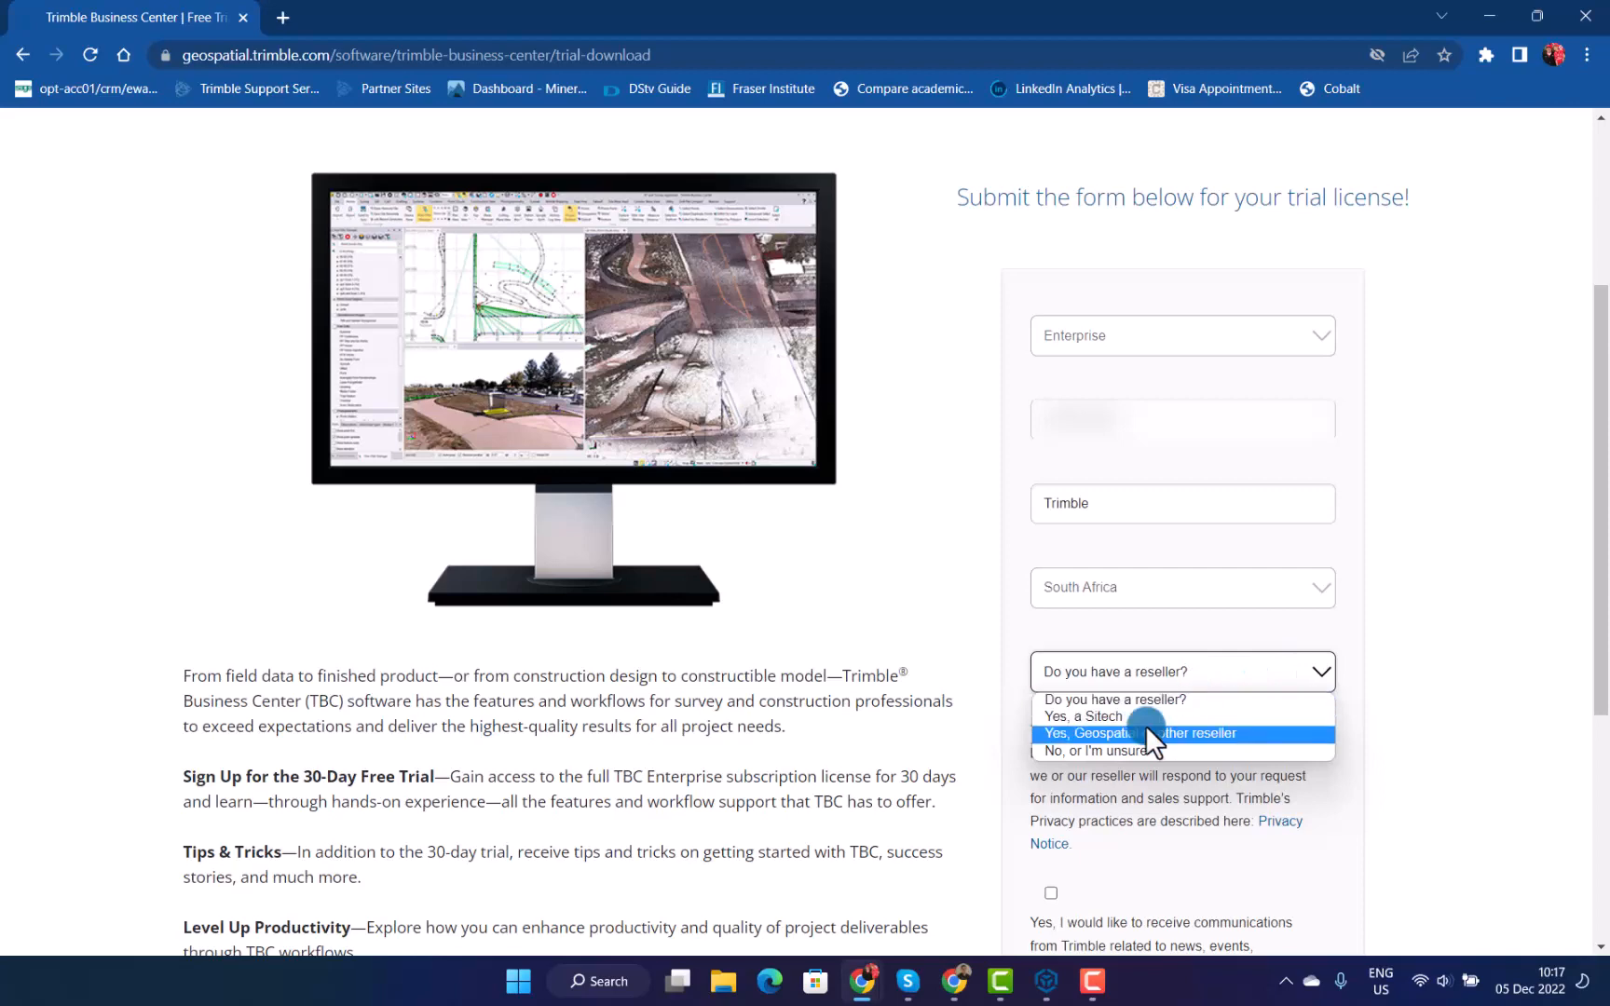
{"action": "left_click", "coordinate": [1143, 732]}
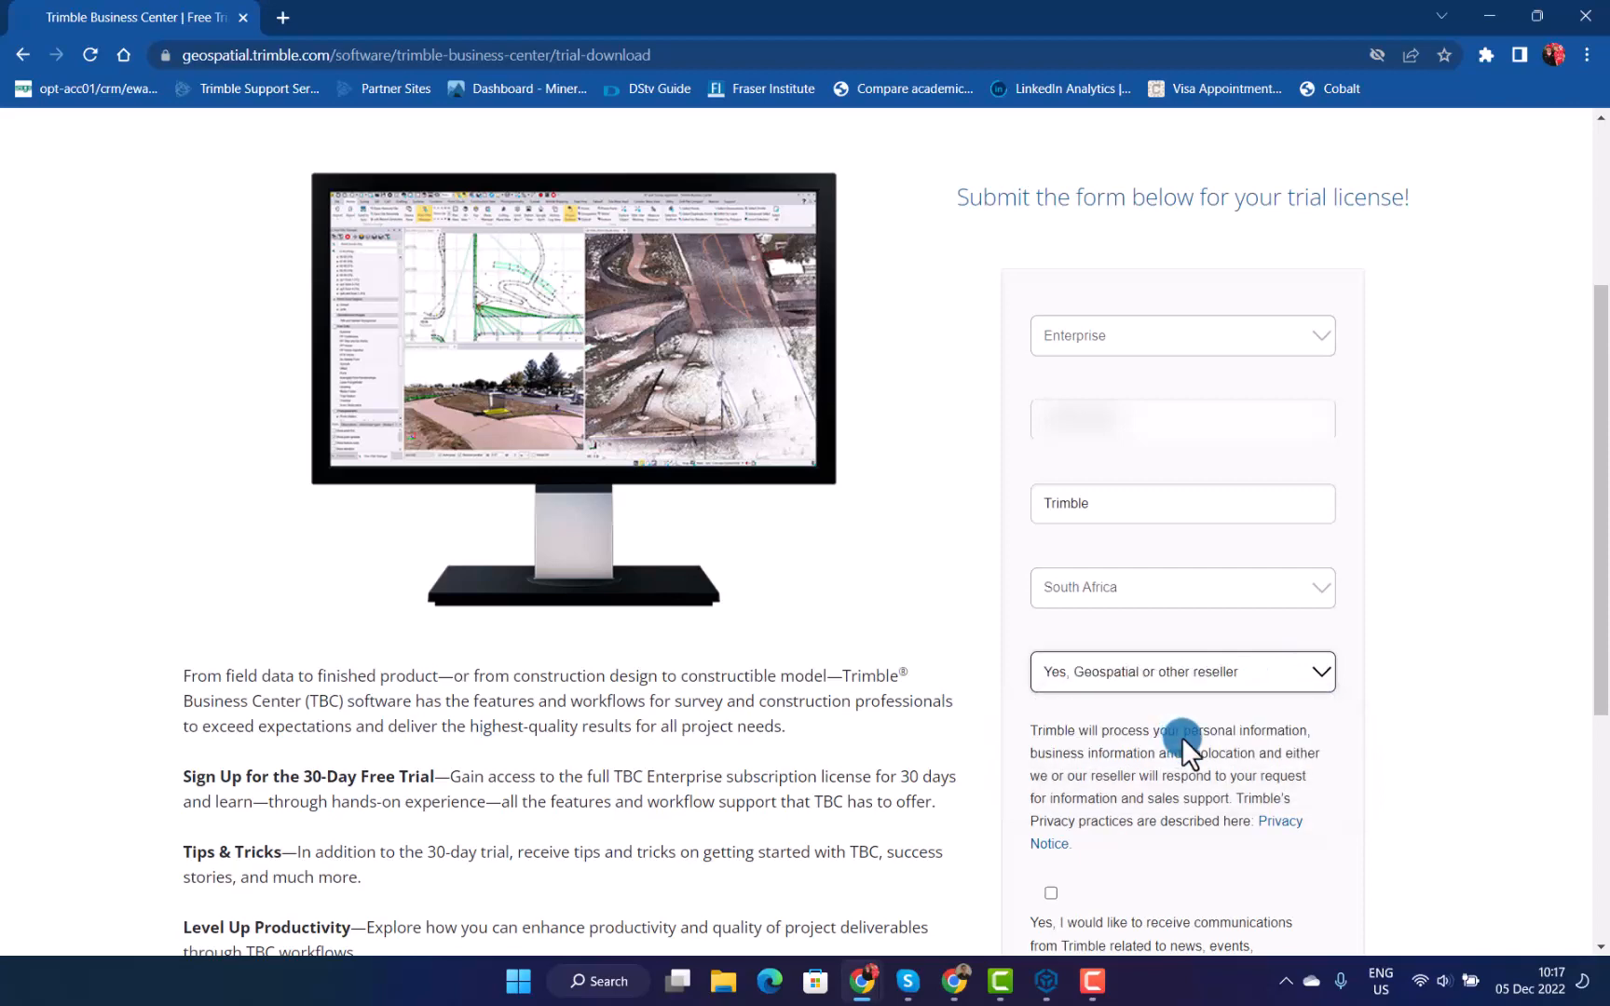
- Submit the trial request form with Start Trial
{"action": "scroll", "scroll_direction": "down", "scroll_amount": 3}
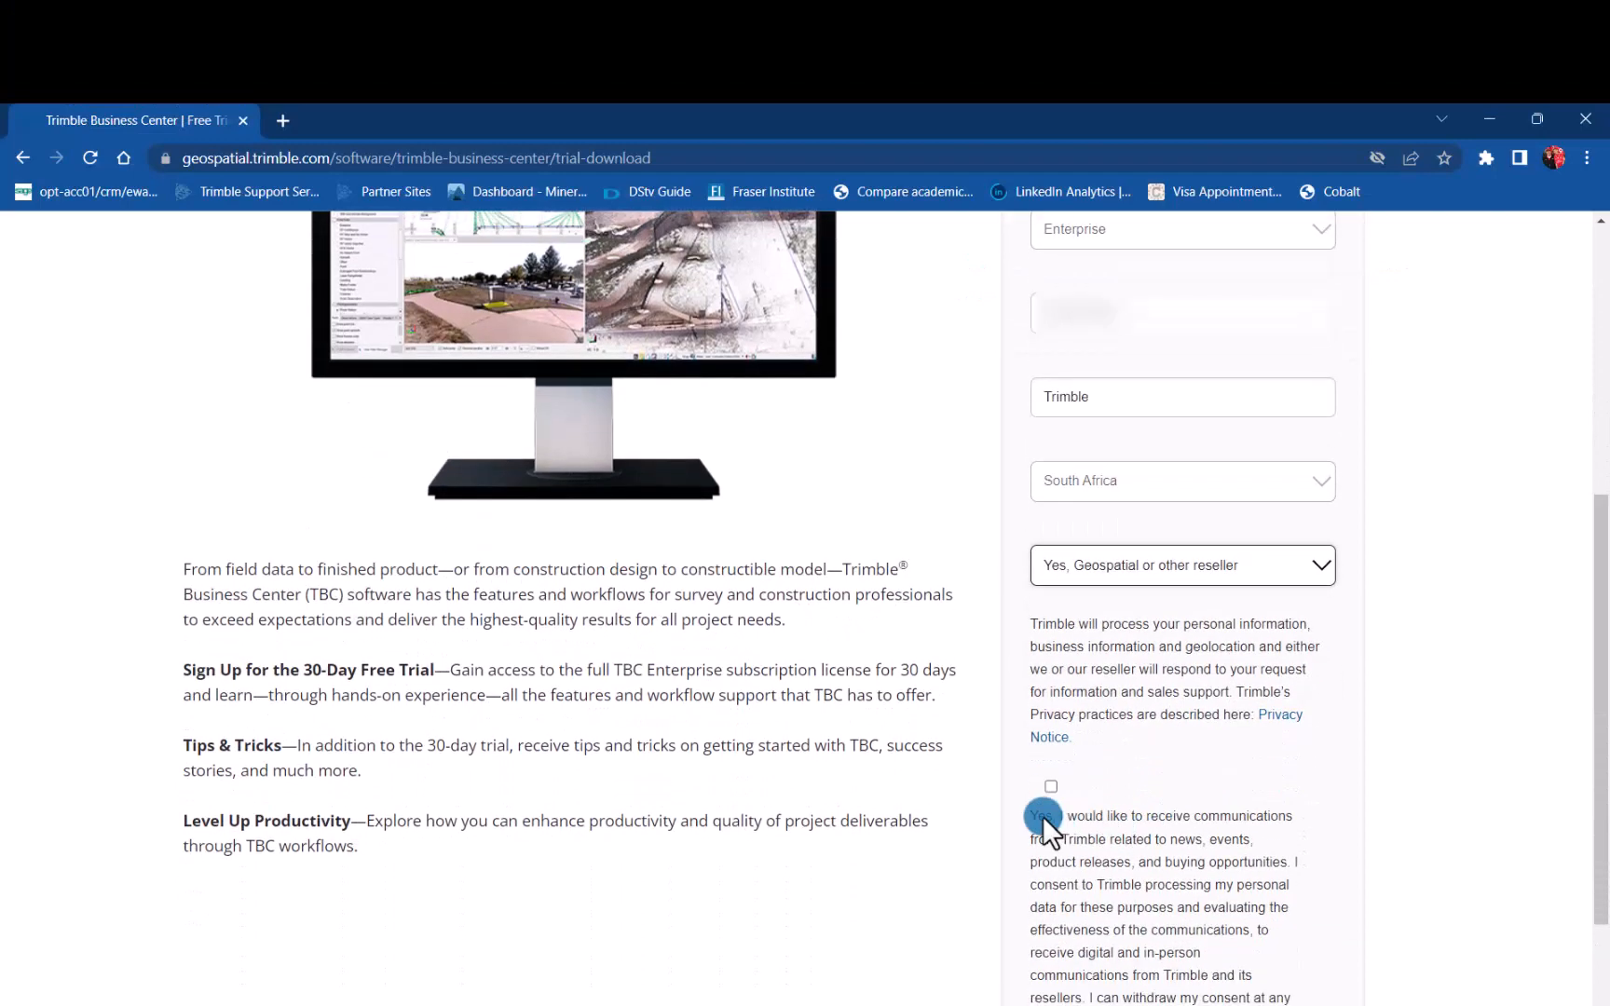
{"action": "mouse_move", "coordinate": [1223, 816]}
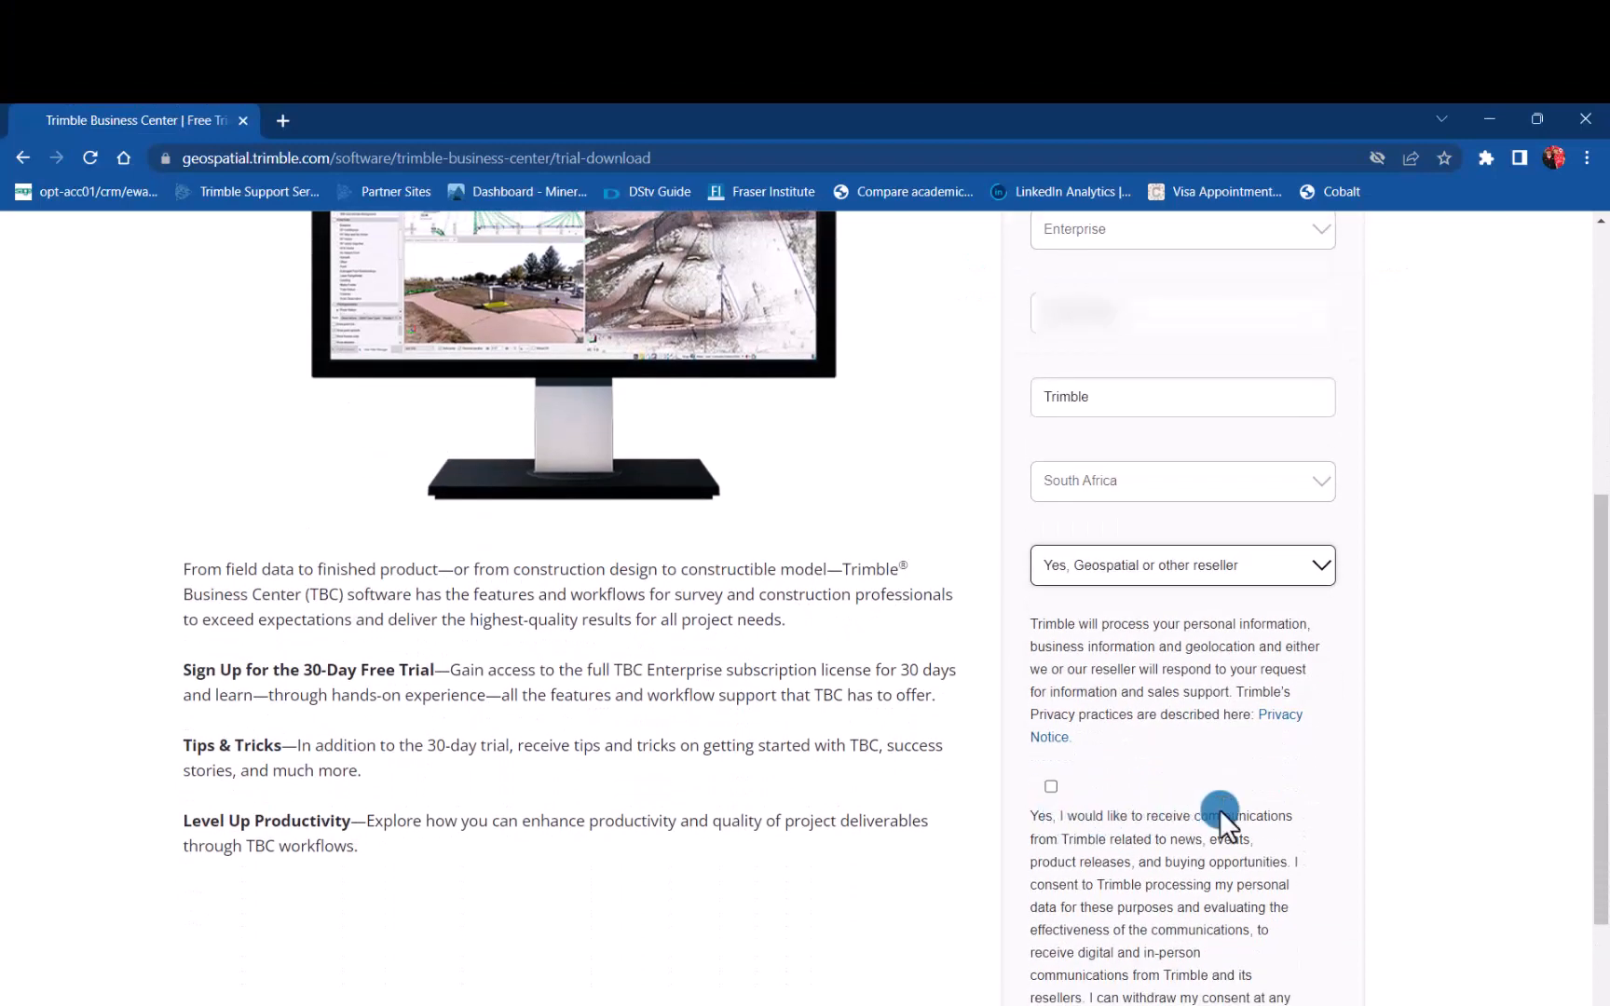
{"action": "scroll", "scroll_direction": "down", "scroll_amount": 3}
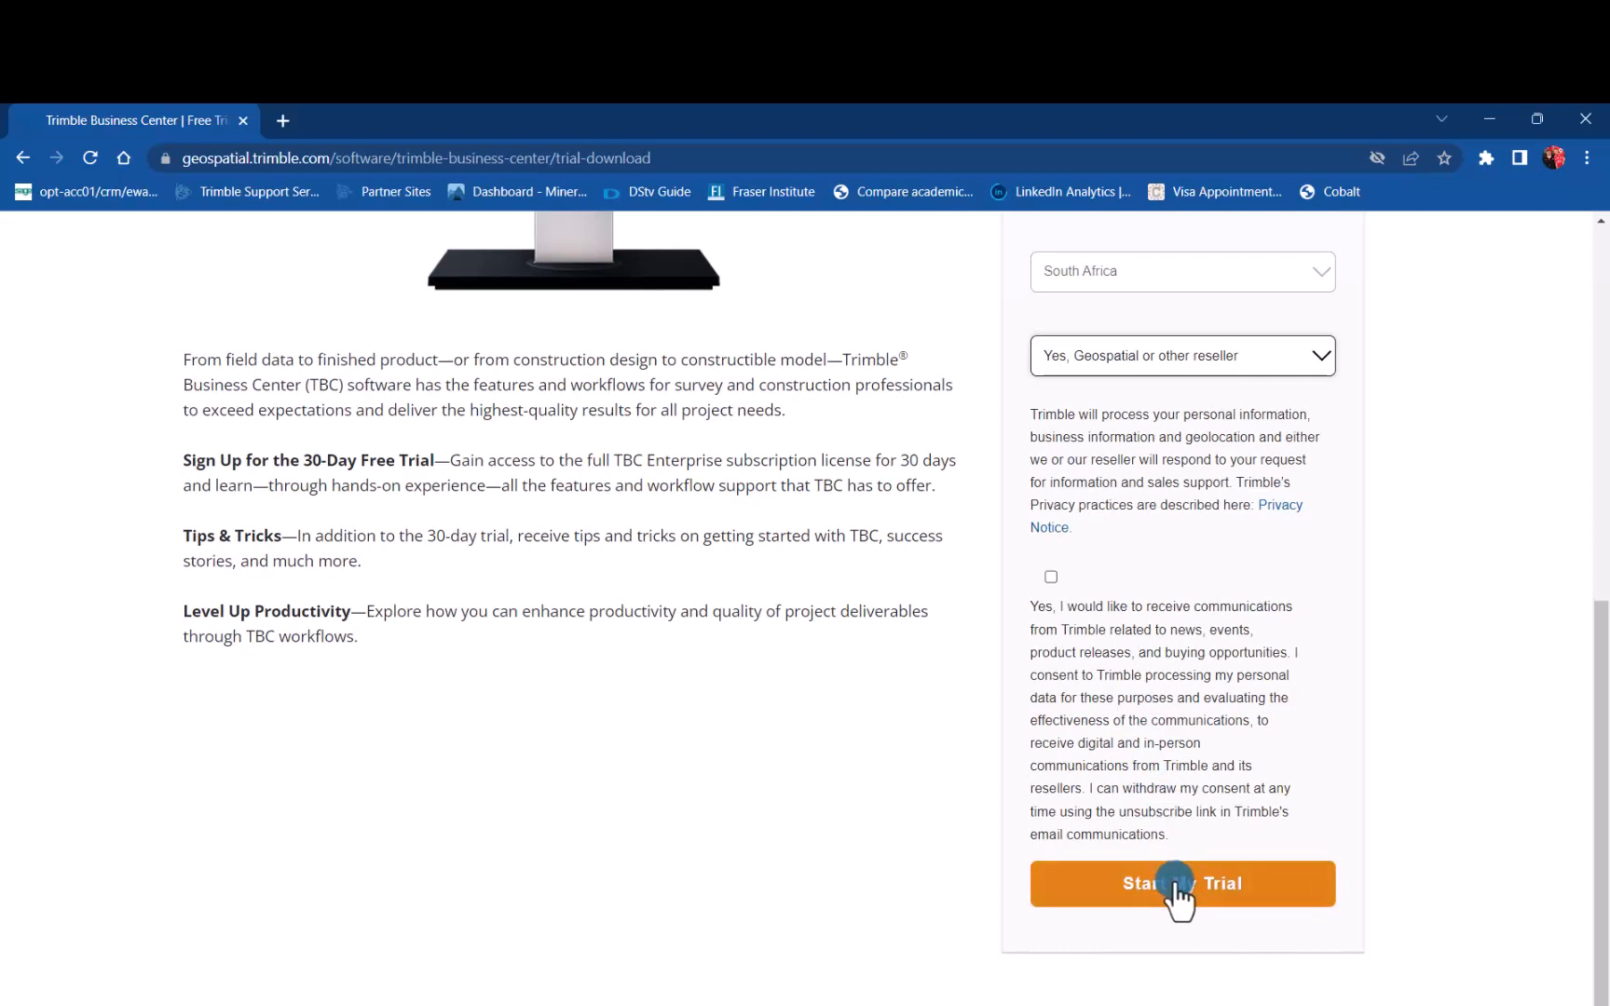
{"action": "left_click", "coordinate": [1182, 883]}
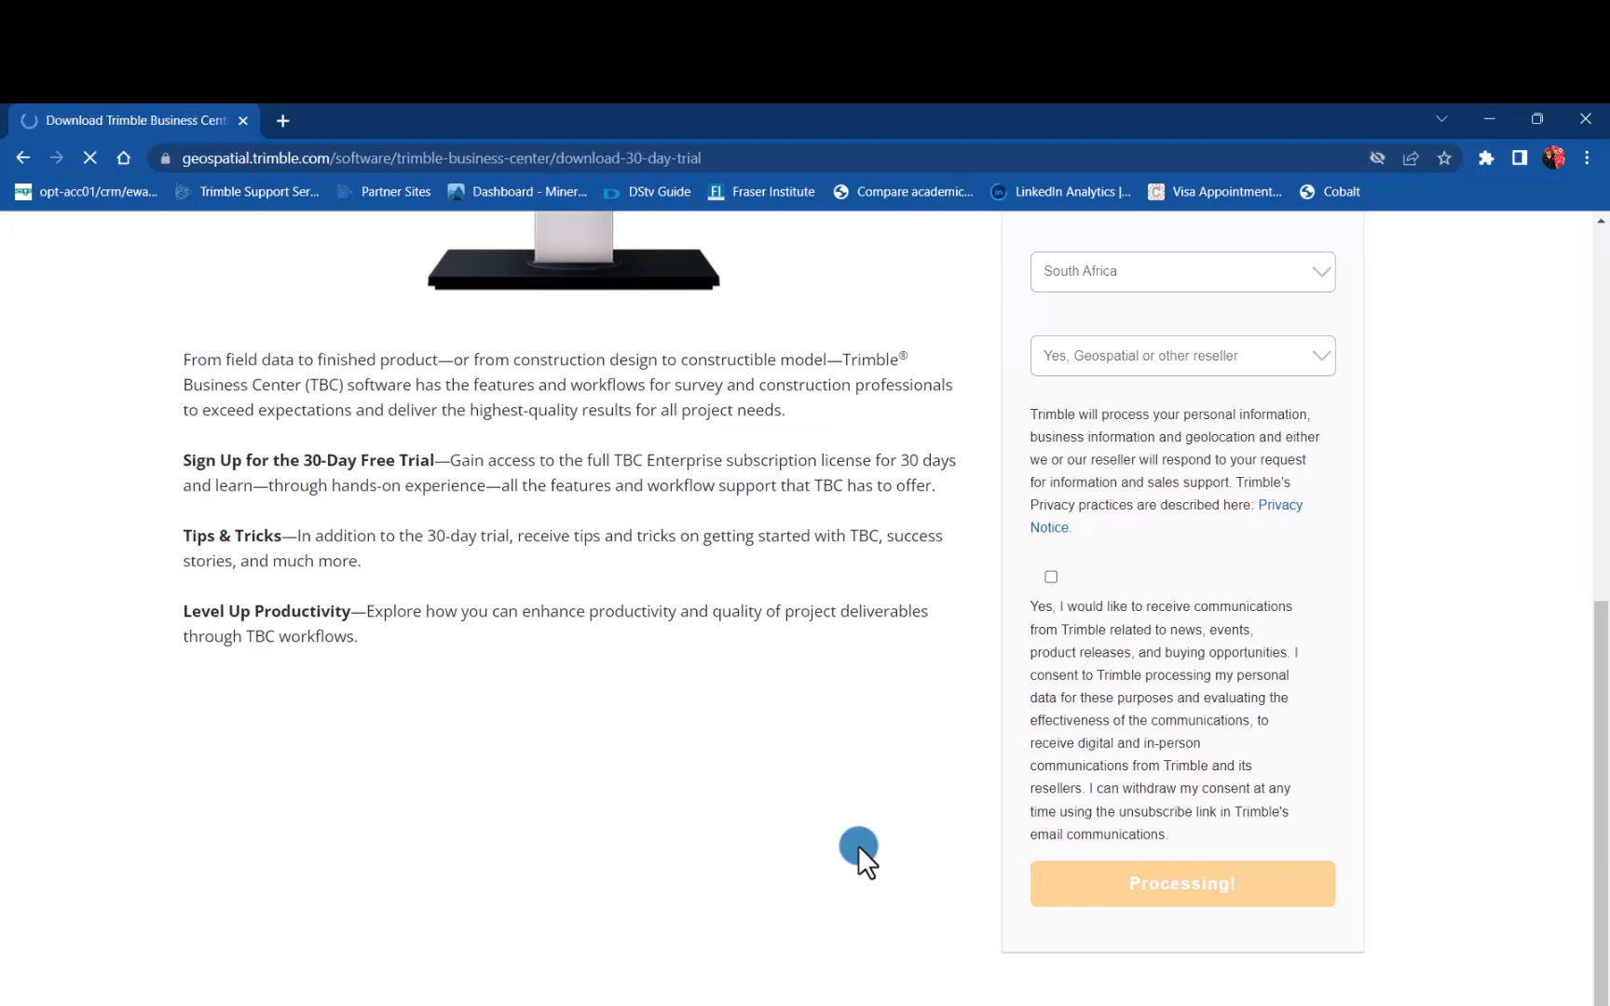
- Load the 30-day trial download page and review the Next Steps activation instructions
{"action": "left_click", "coordinate": [1182, 884]}
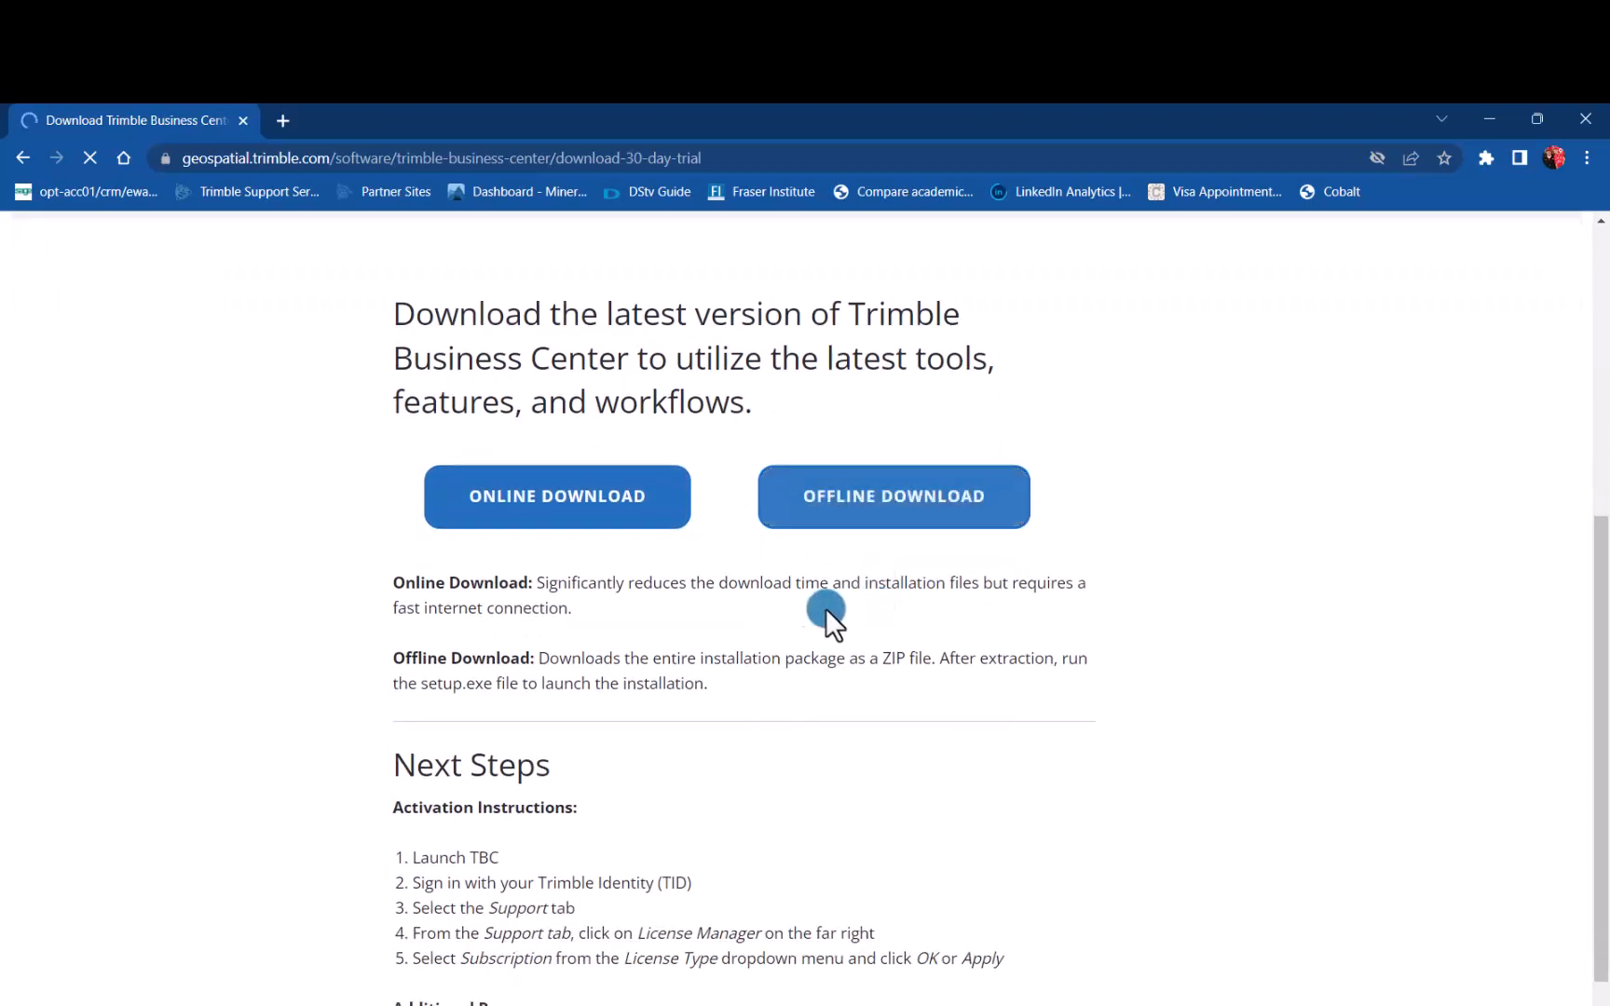
{"action": "mouse_move", "coordinate": [662, 617]}
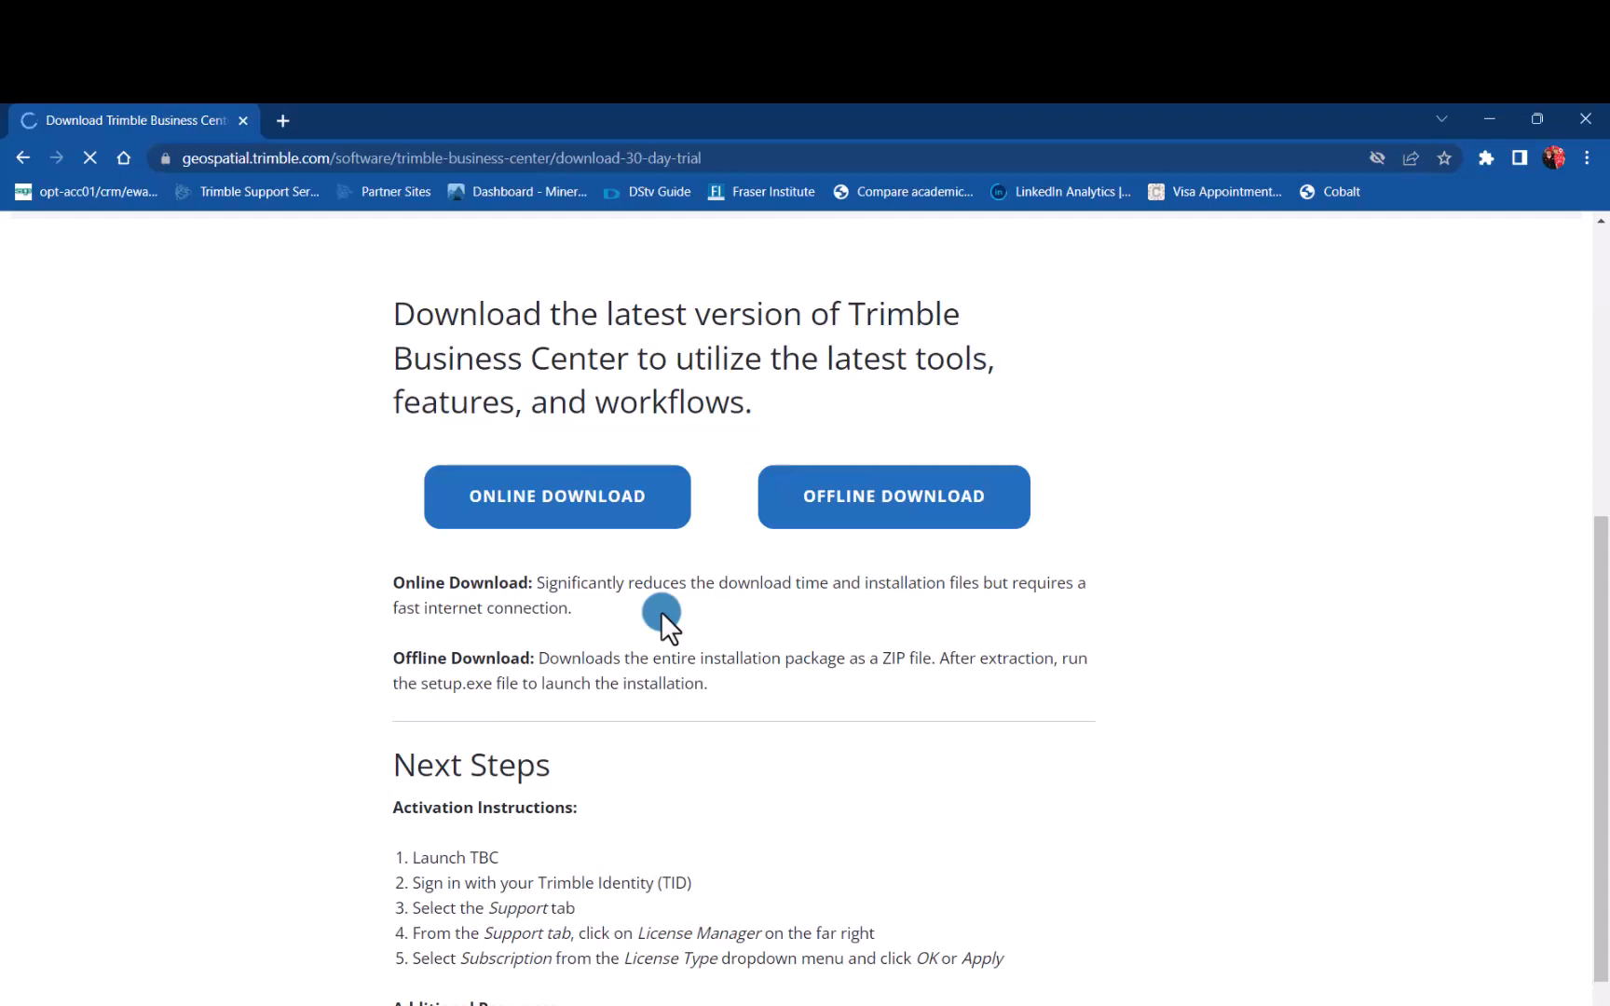
{"action": "mouse_move", "coordinate": [606, 600]}
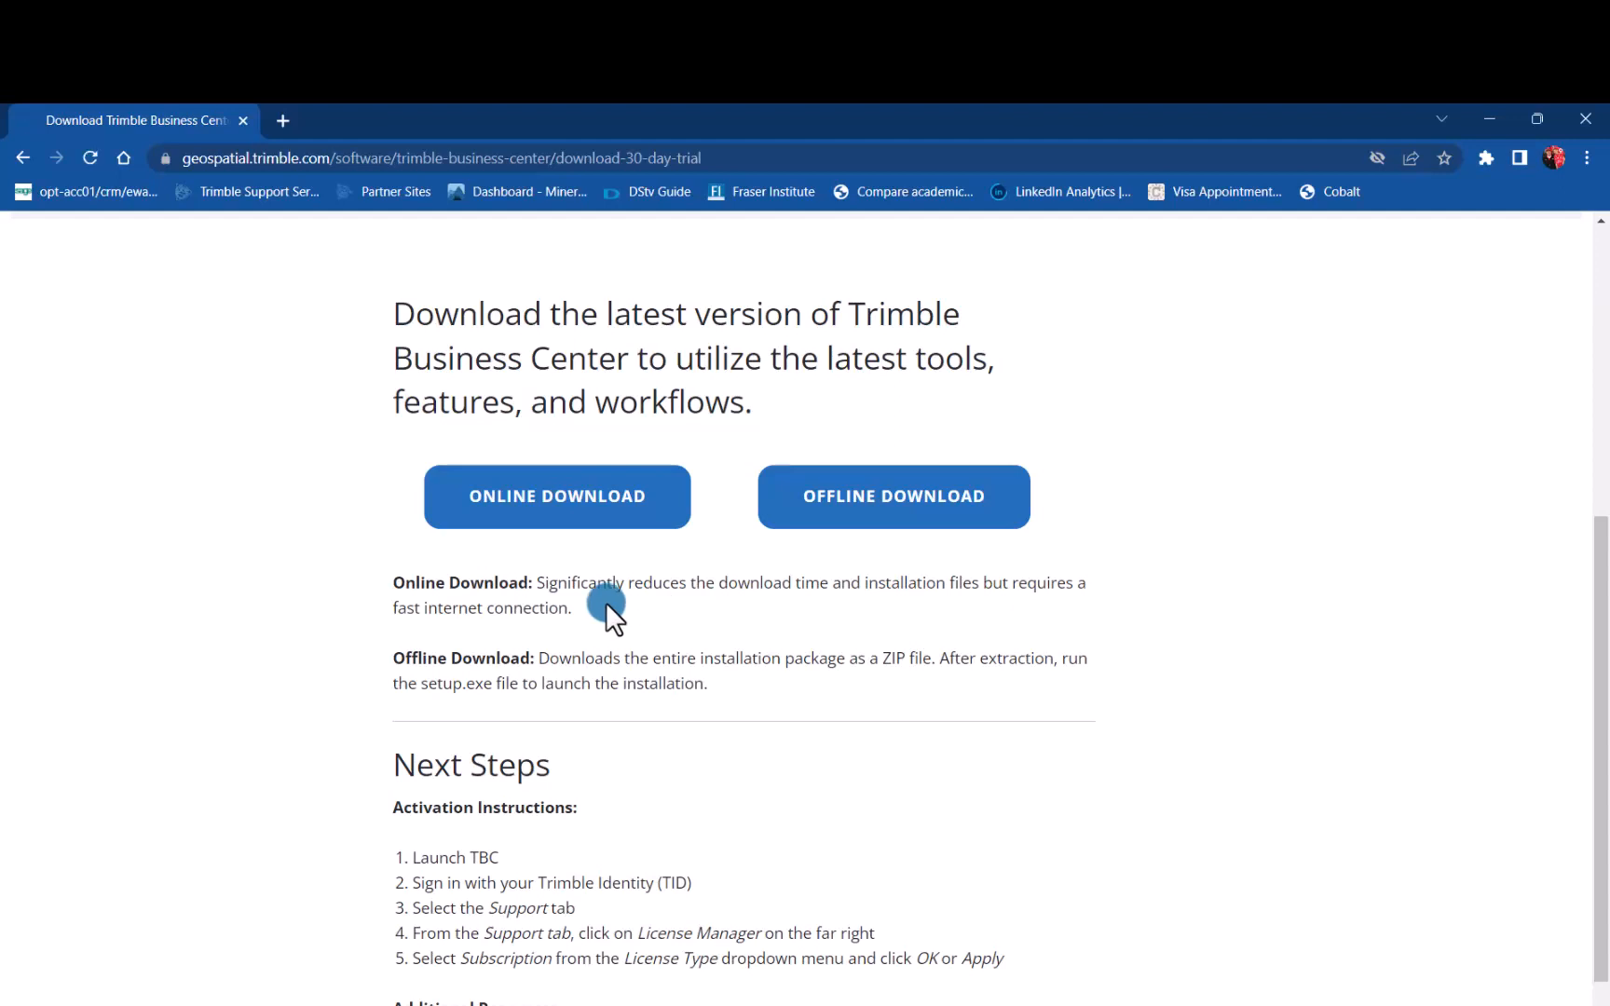
{"action": "mouse_move", "coordinate": [796, 699]}
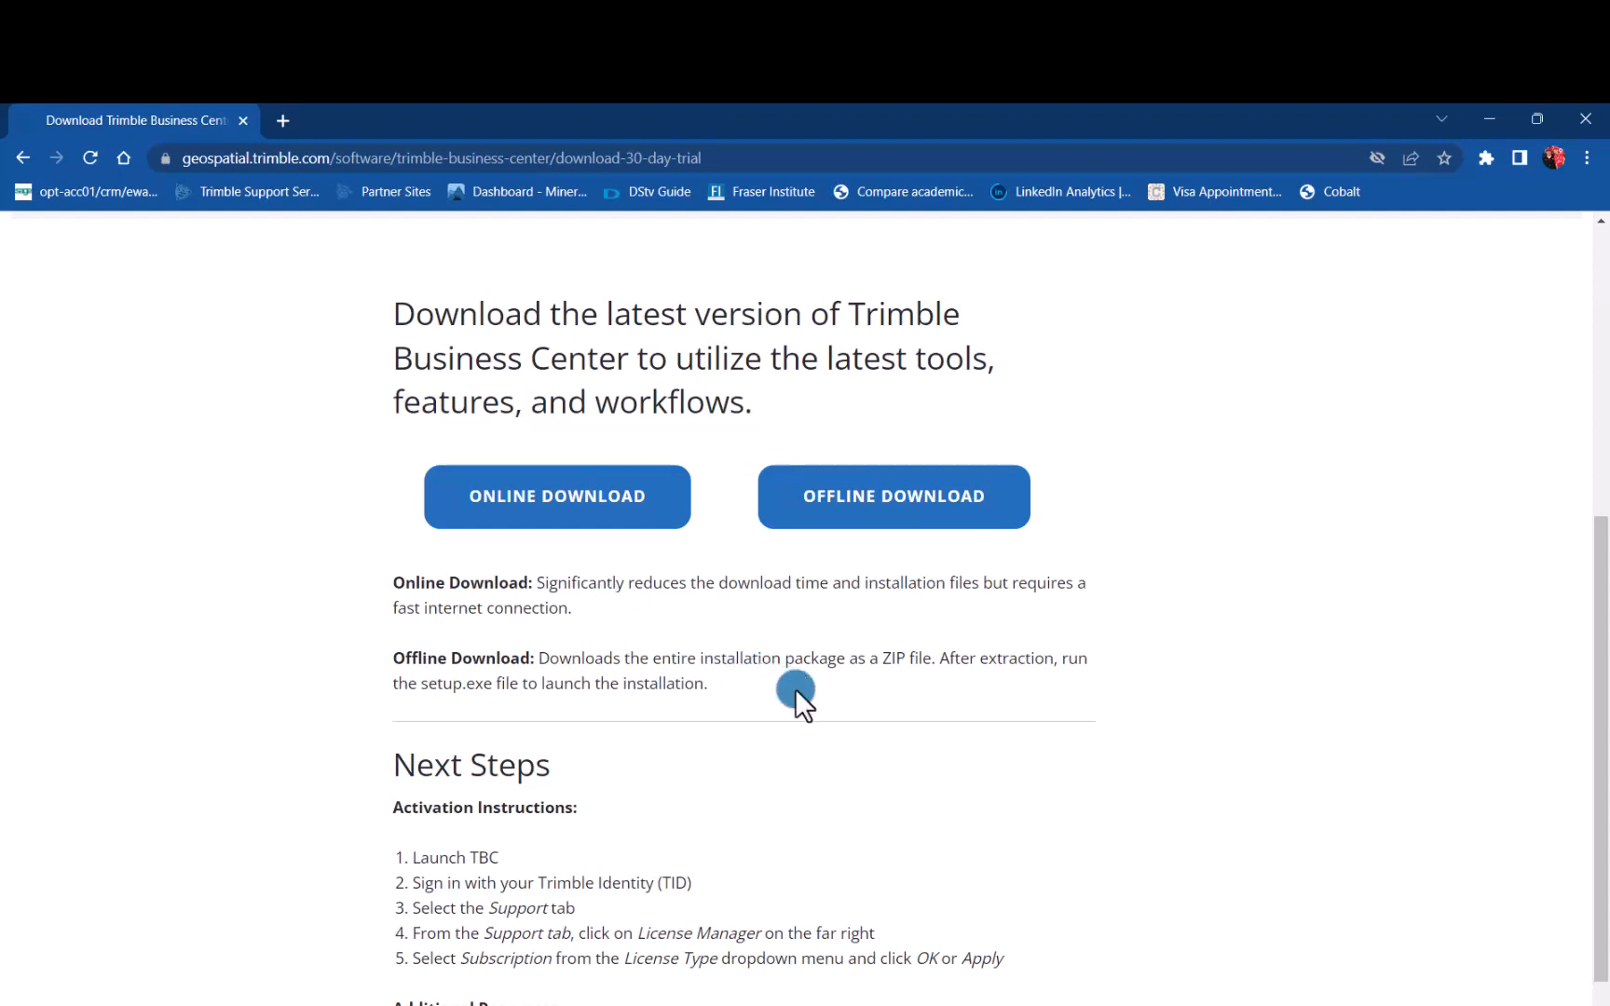
{"action": "mouse_move", "coordinate": [777, 717]}
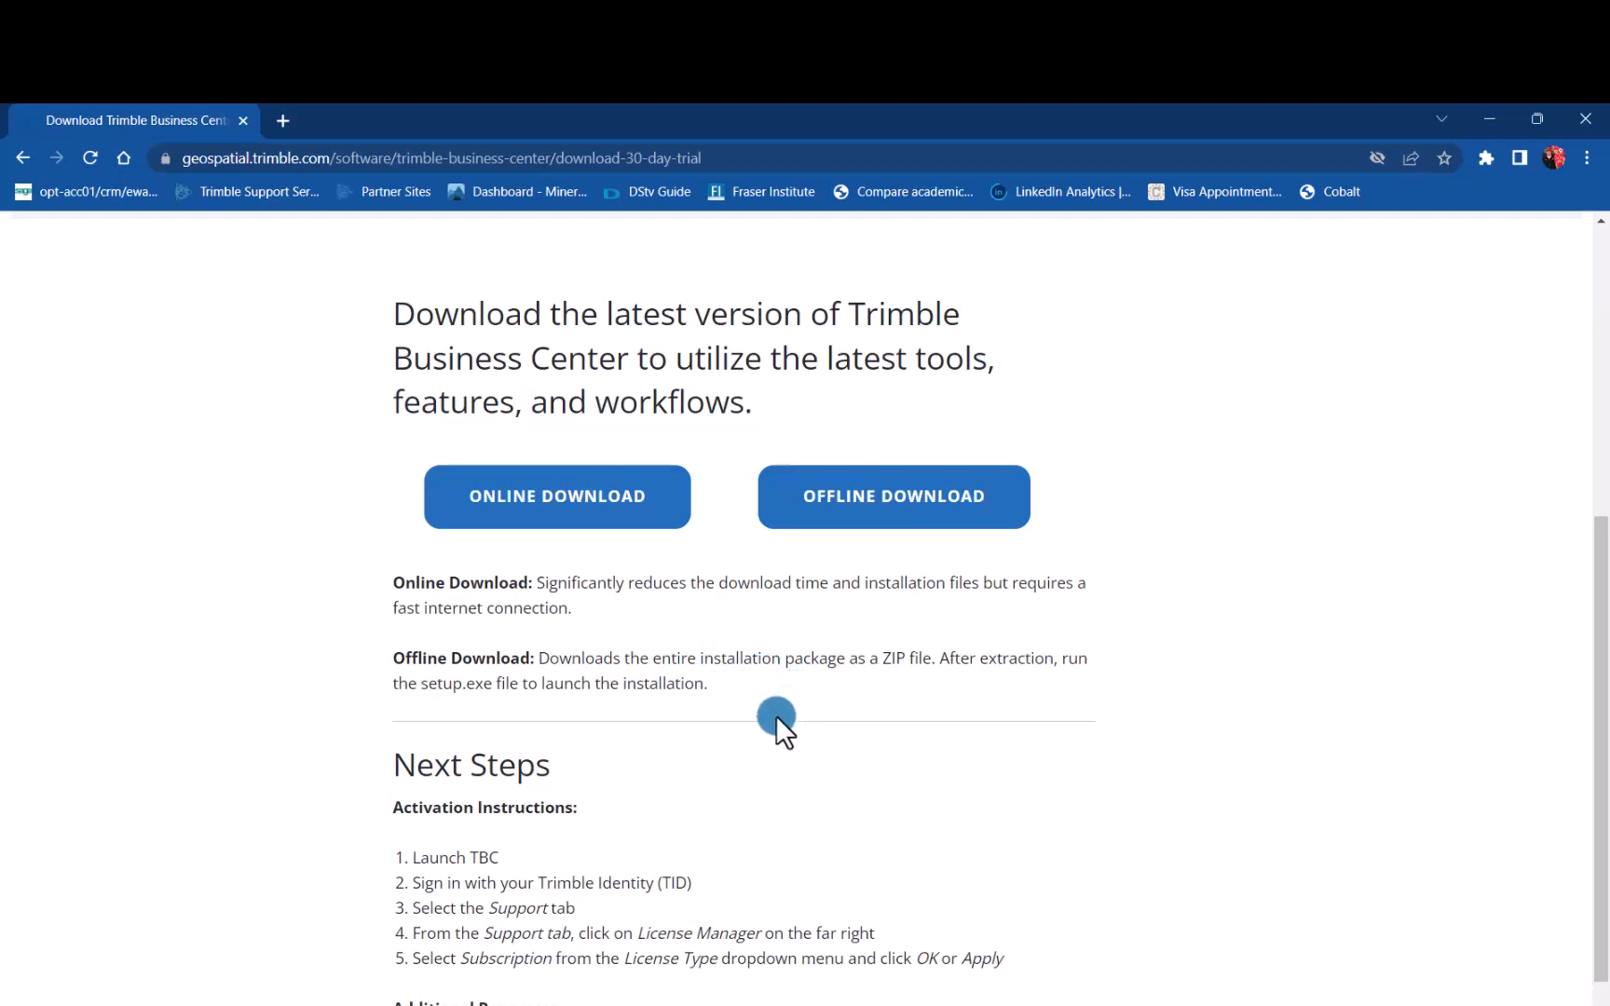
{"action": "scroll", "scroll_direction": "down", "scroll_amount": 3}
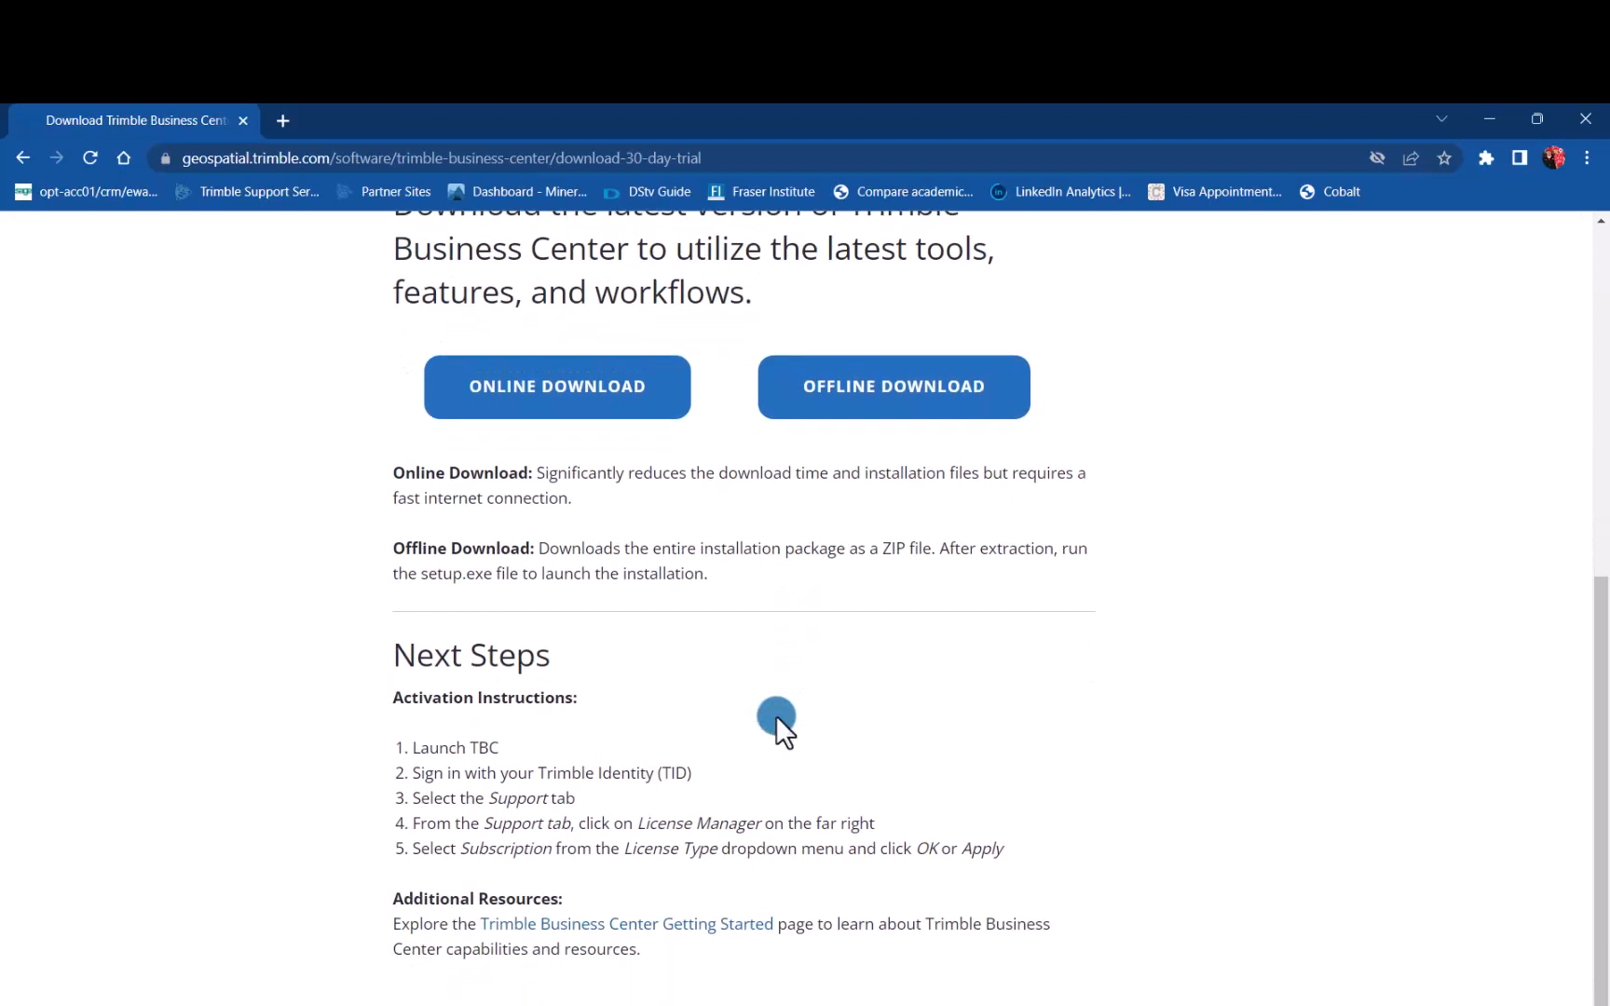
{"action": "mouse_move", "coordinate": [833, 715]}
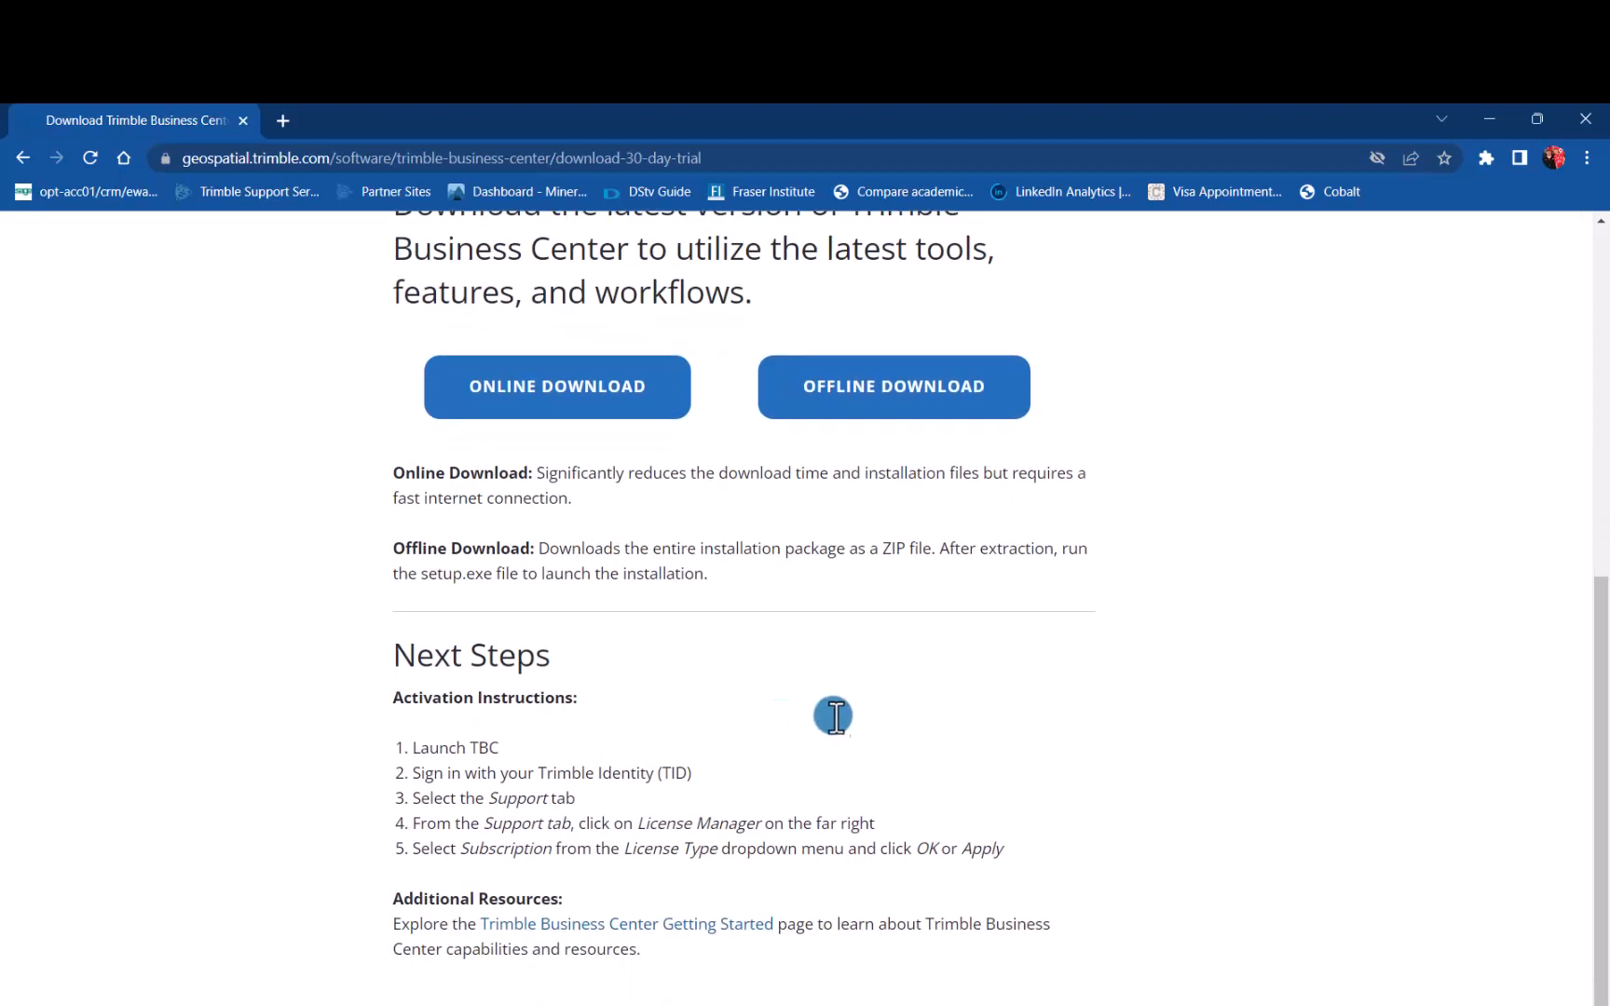
{"action": "mouse_move", "coordinate": [873, 715]}
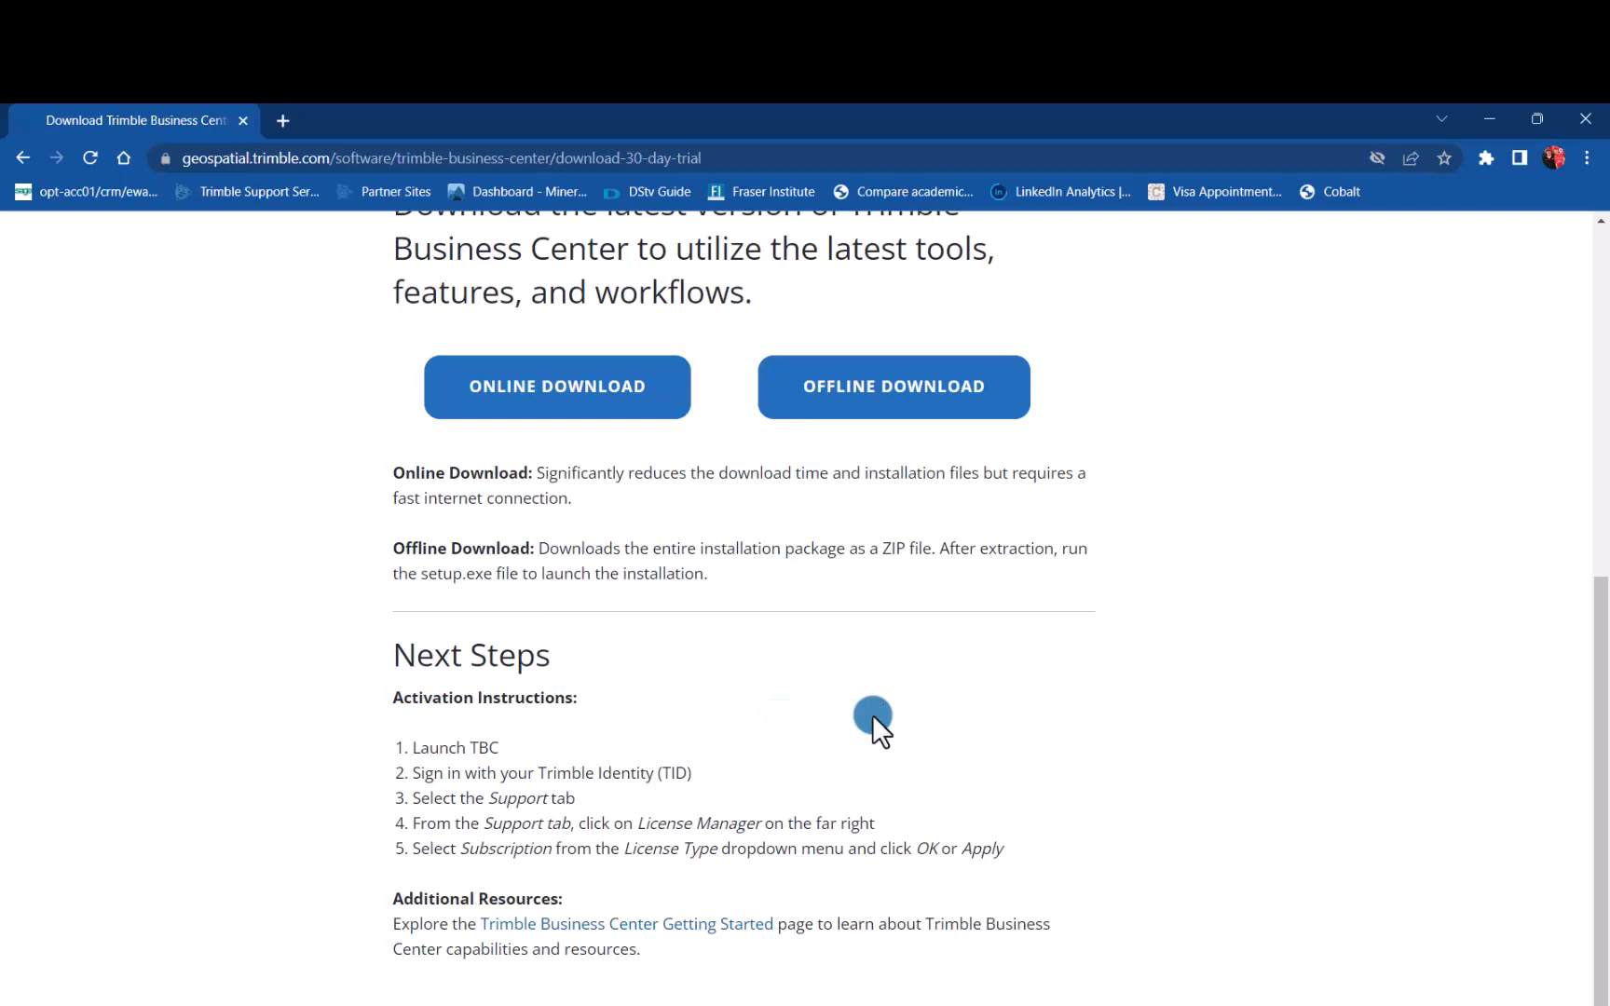
{"action": "mouse_move", "coordinate": [872, 716]}
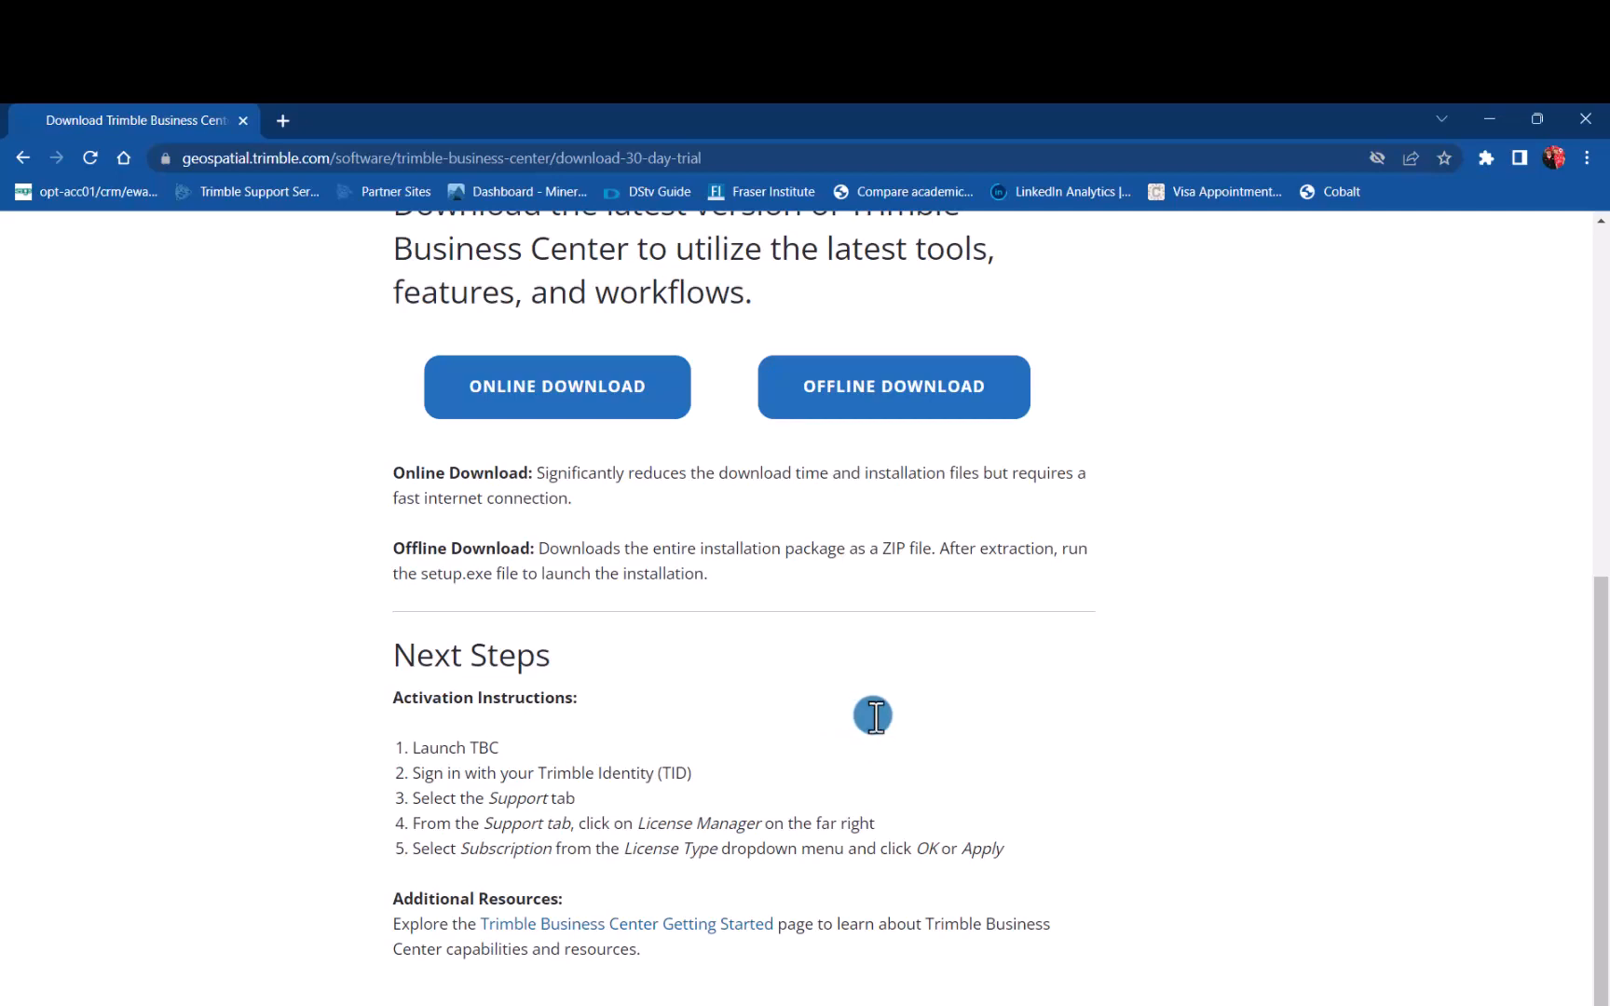
{"action": "mouse_move", "coordinate": [872, 716]}
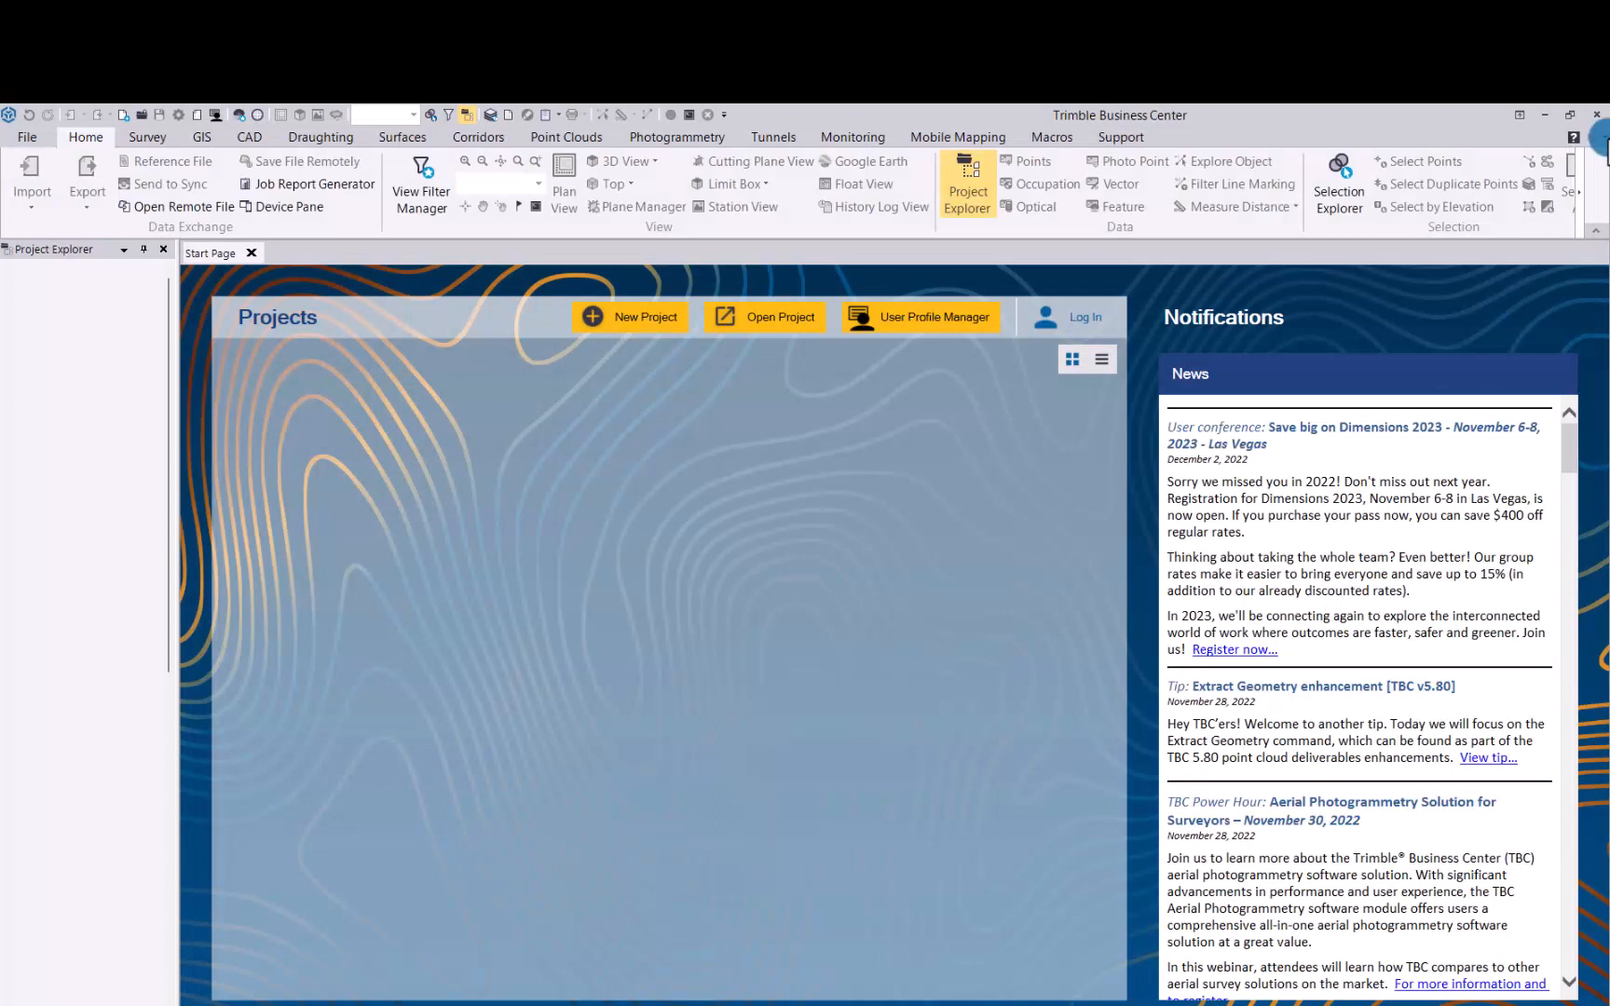
{"action": "mouse_move", "coordinate": [1597, 138]}
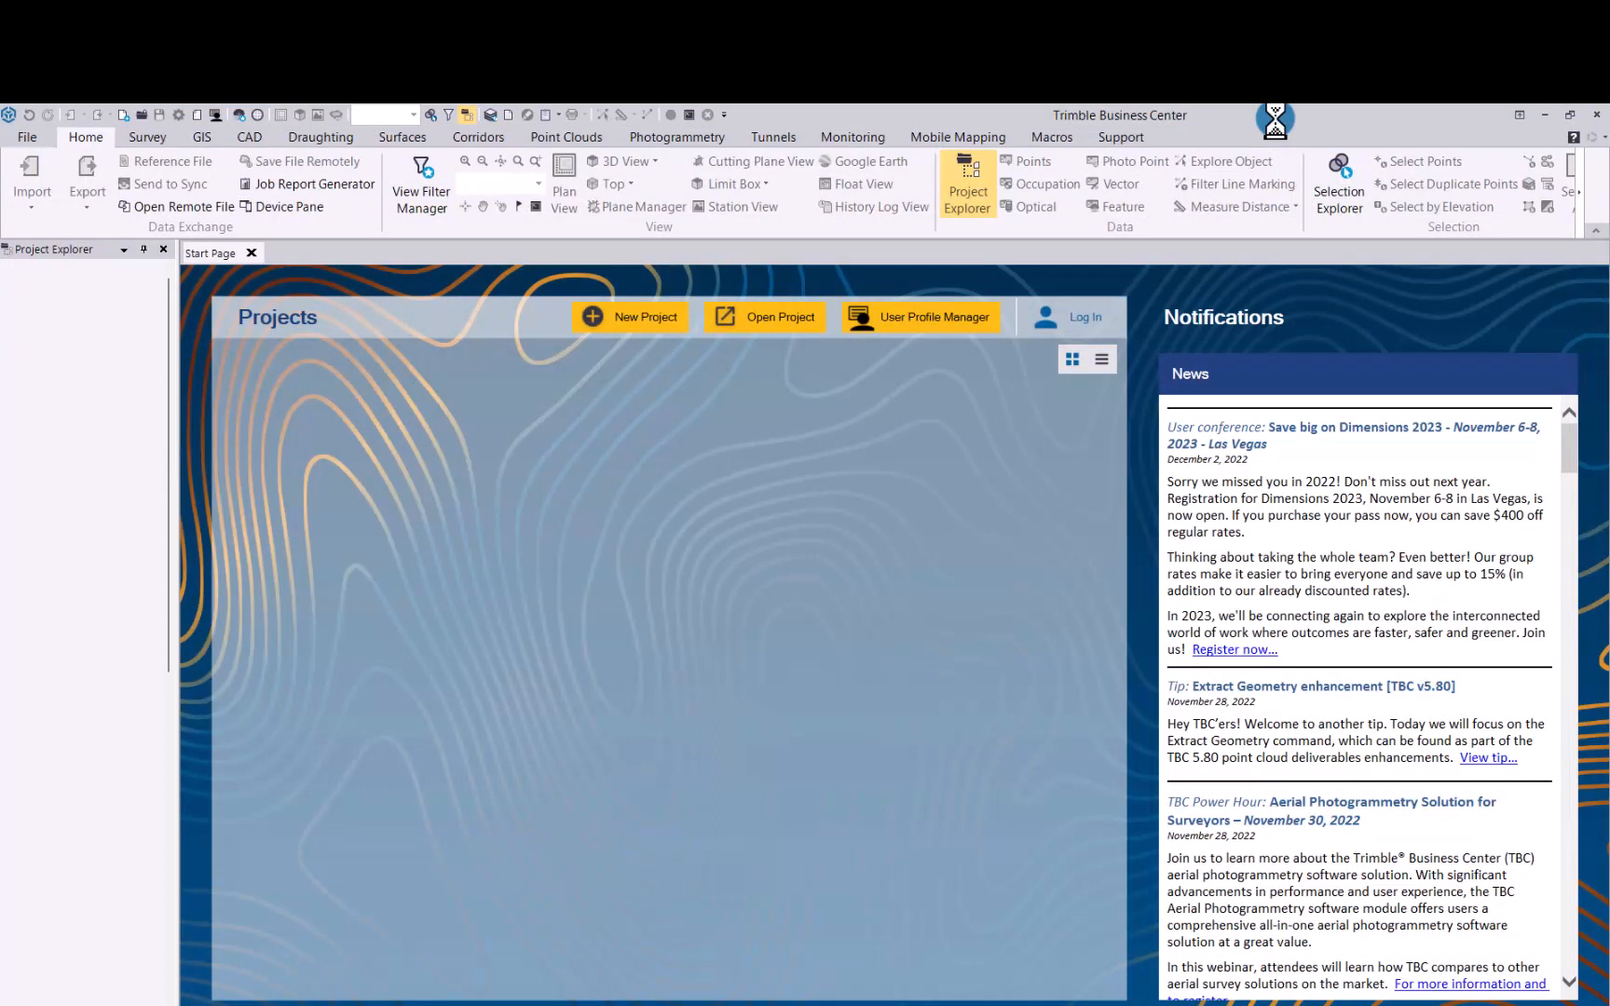
- Sign in to Trimble Business Center with the new Trimble ID at the Start Page
{"action": "left_click", "coordinate": [1068, 317]}
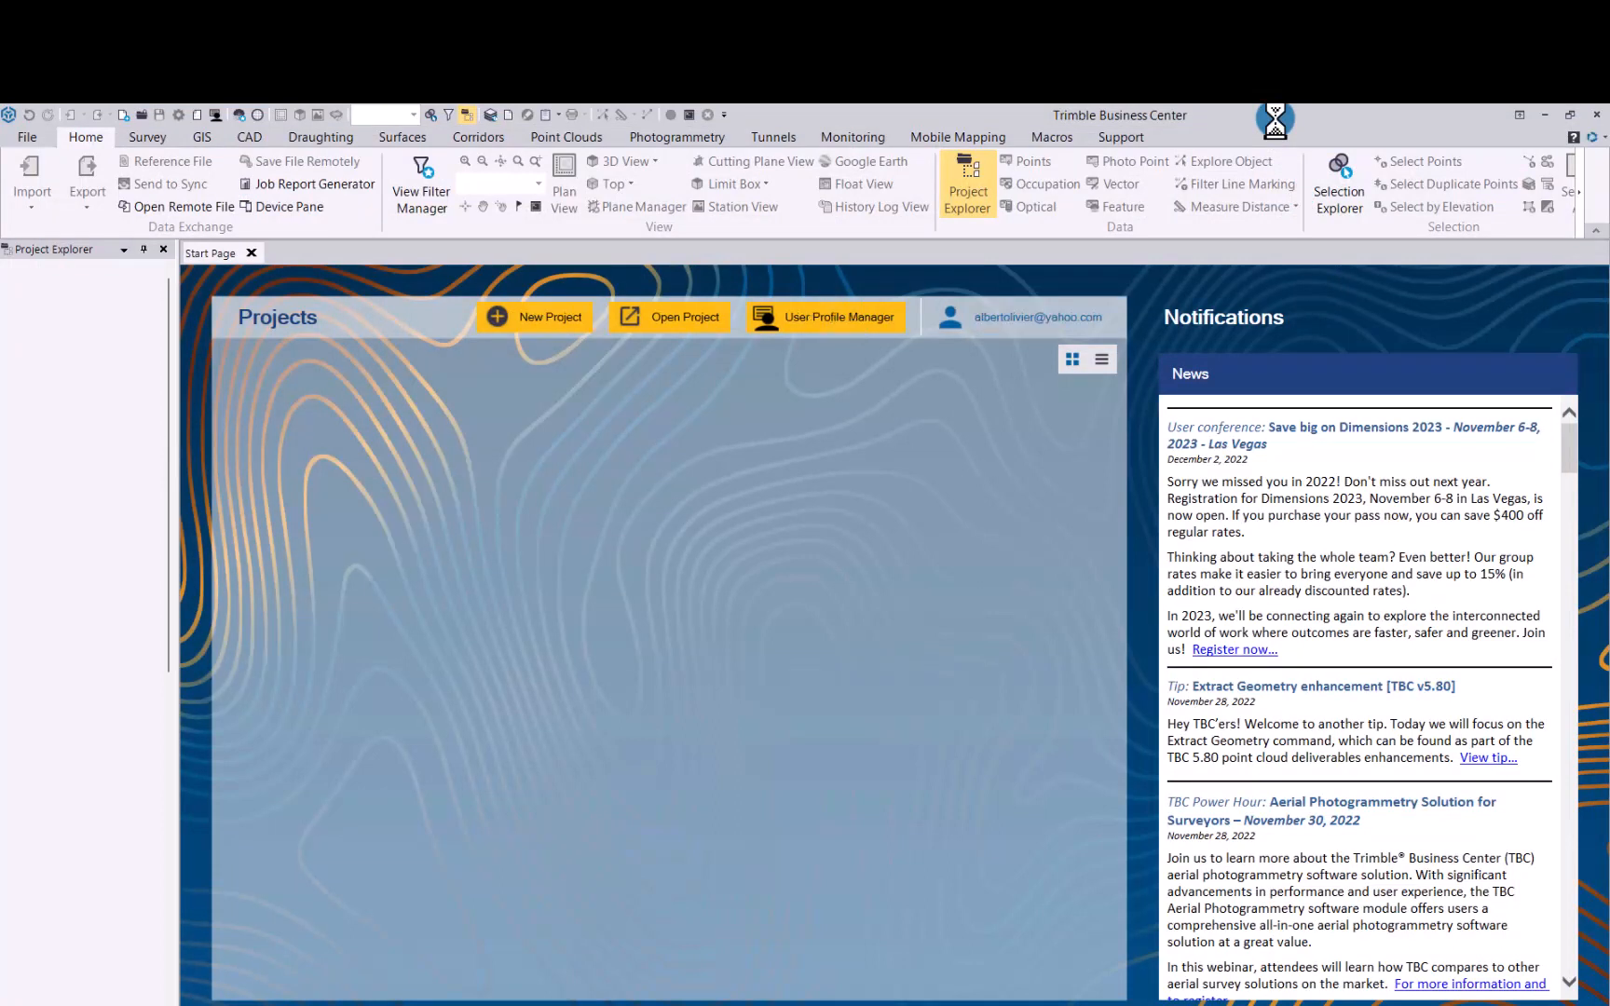
{"action": "mouse_move", "coordinate": [1597, 164]}
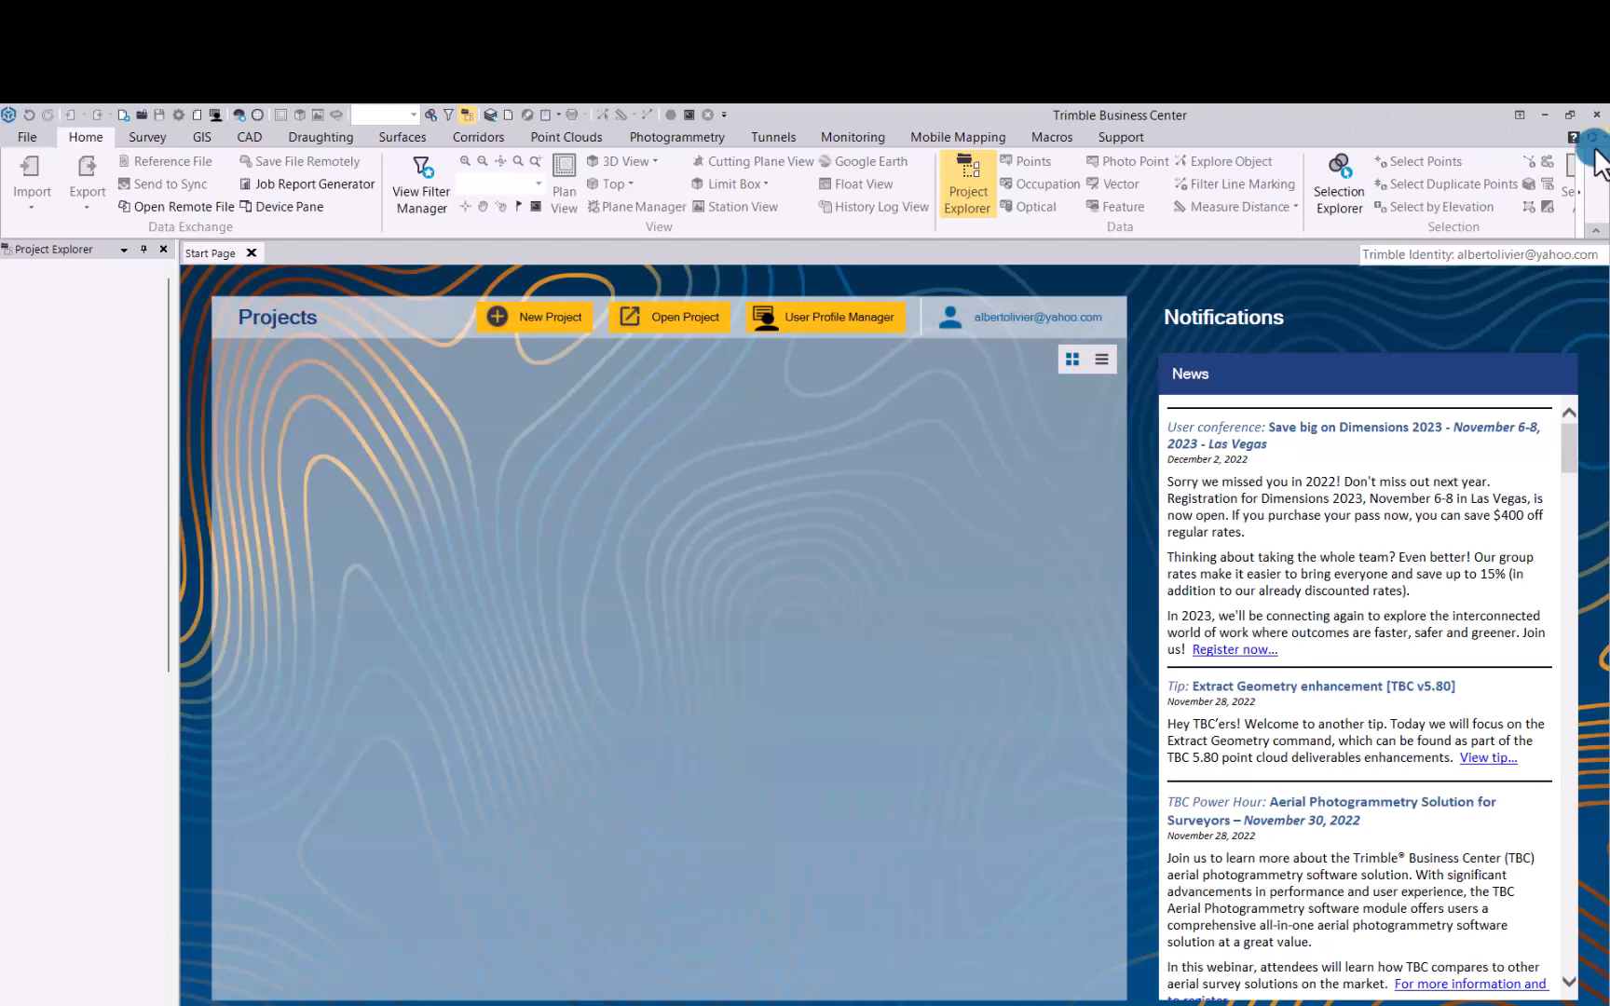
{"action": "mouse_move", "coordinate": [1485, 164]}
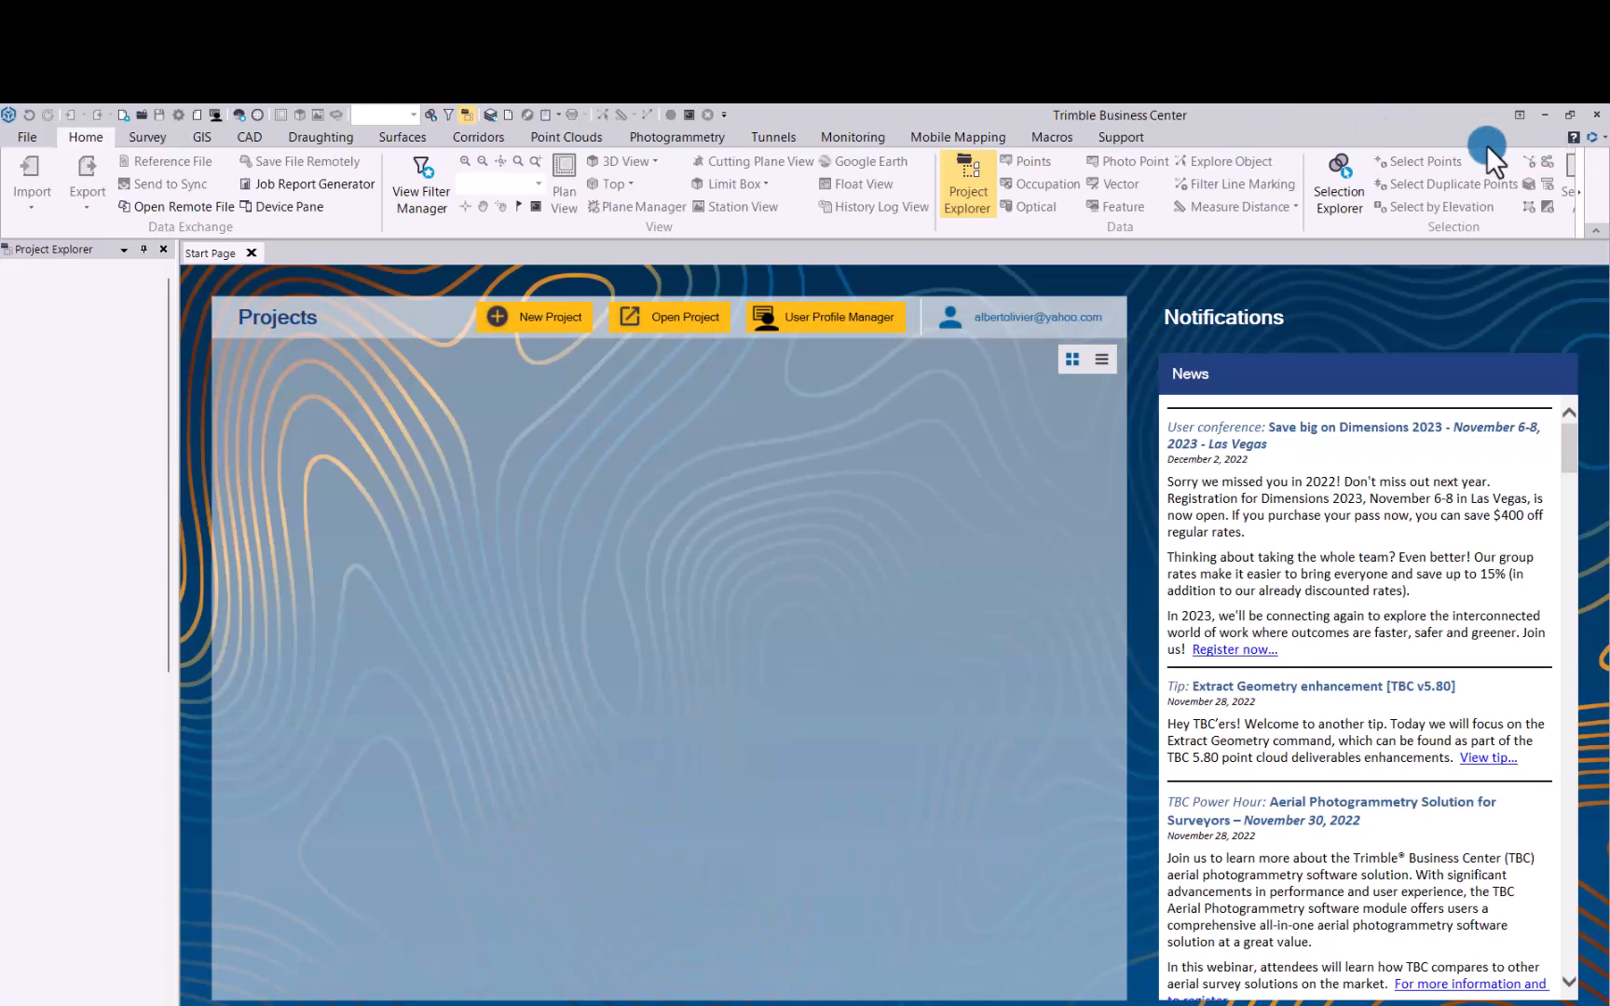
- In Support > Licence Manager, toggle licence type to Perpetual - Automatic and back to Subscription, then refresh the status
{"action": "left_click", "coordinate": [1120, 136]}
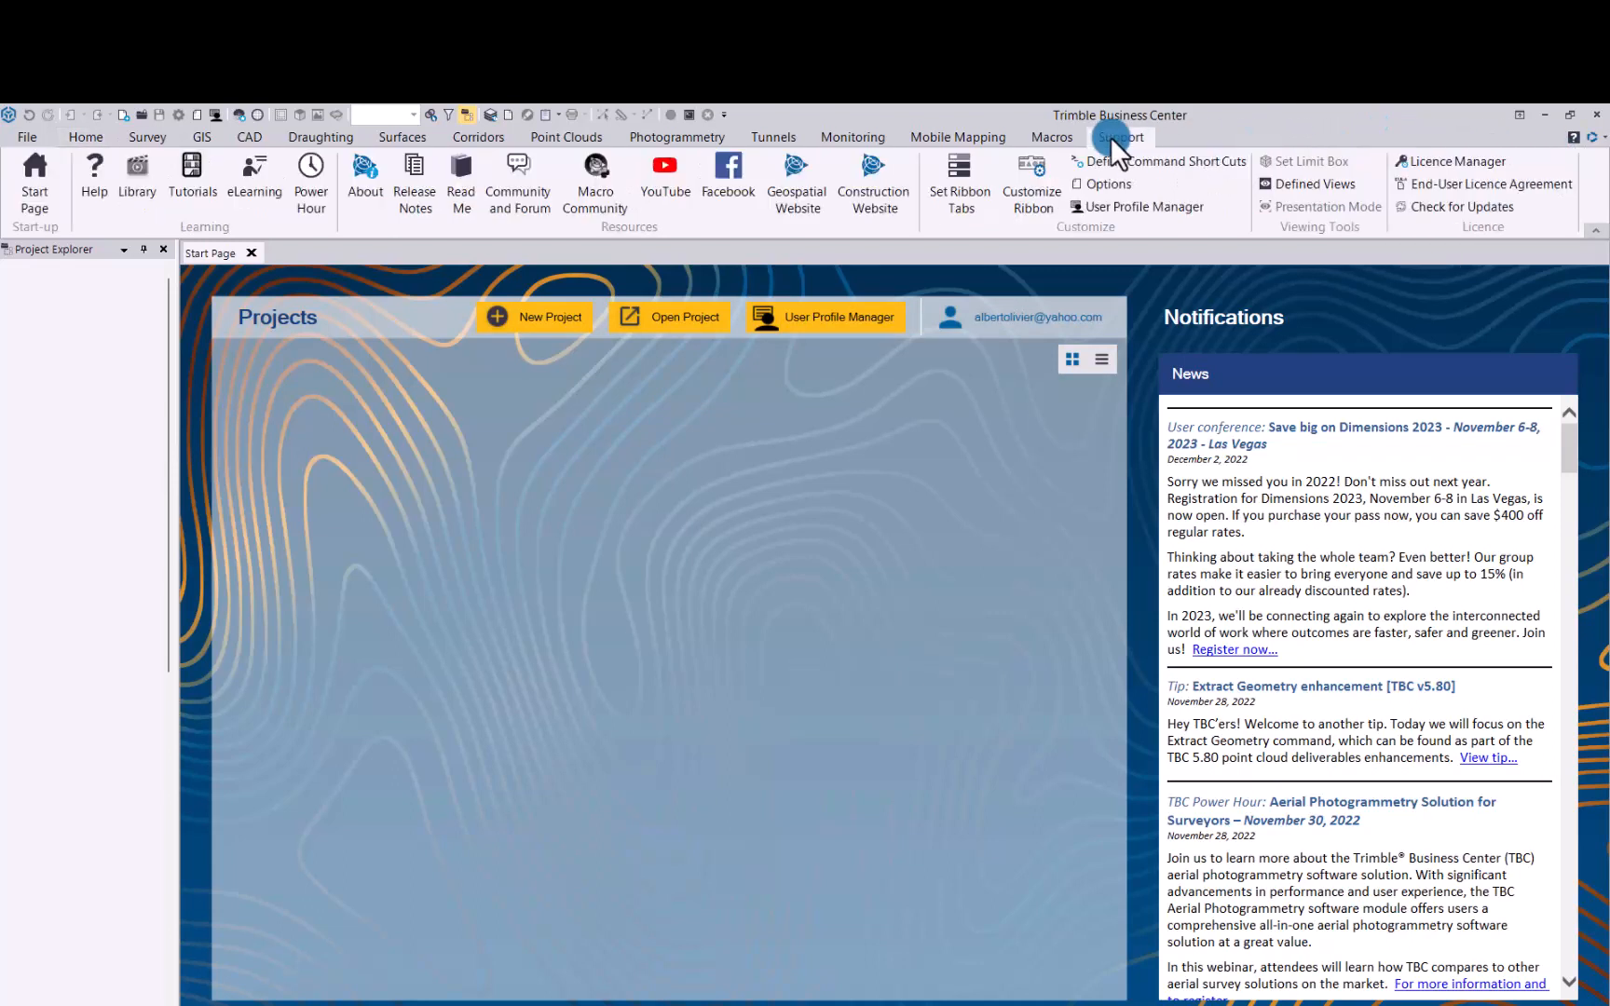
{"action": "mouse_move", "coordinate": [1450, 162]}
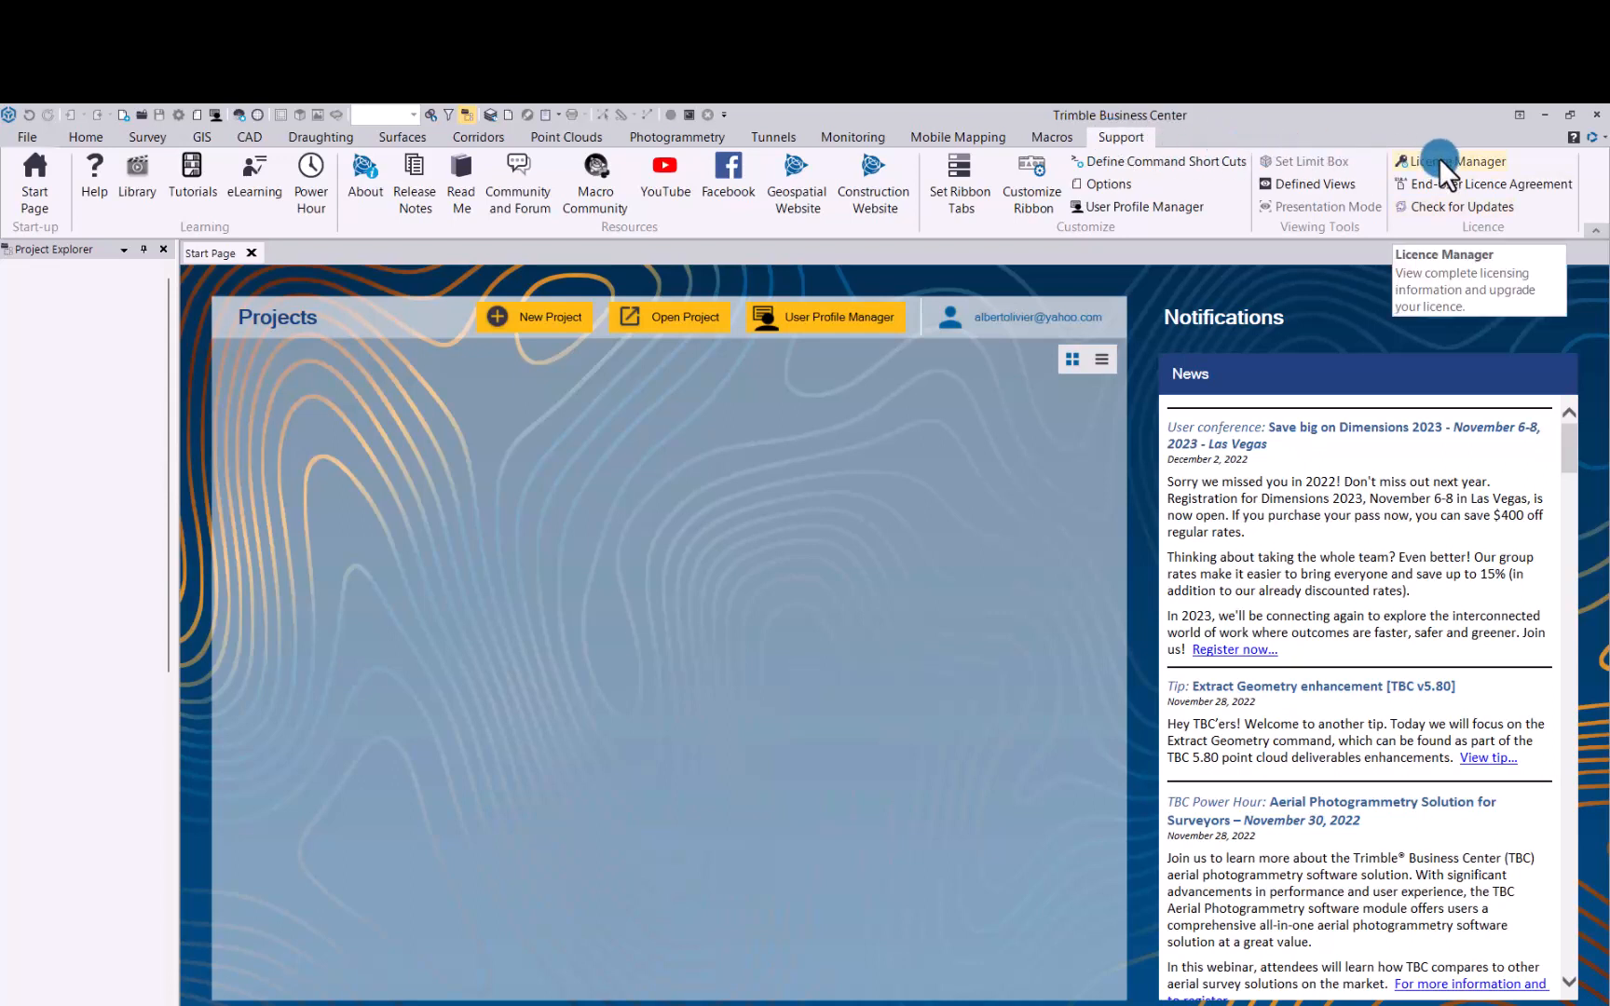
{"action": "left_click", "coordinate": [1457, 163]}
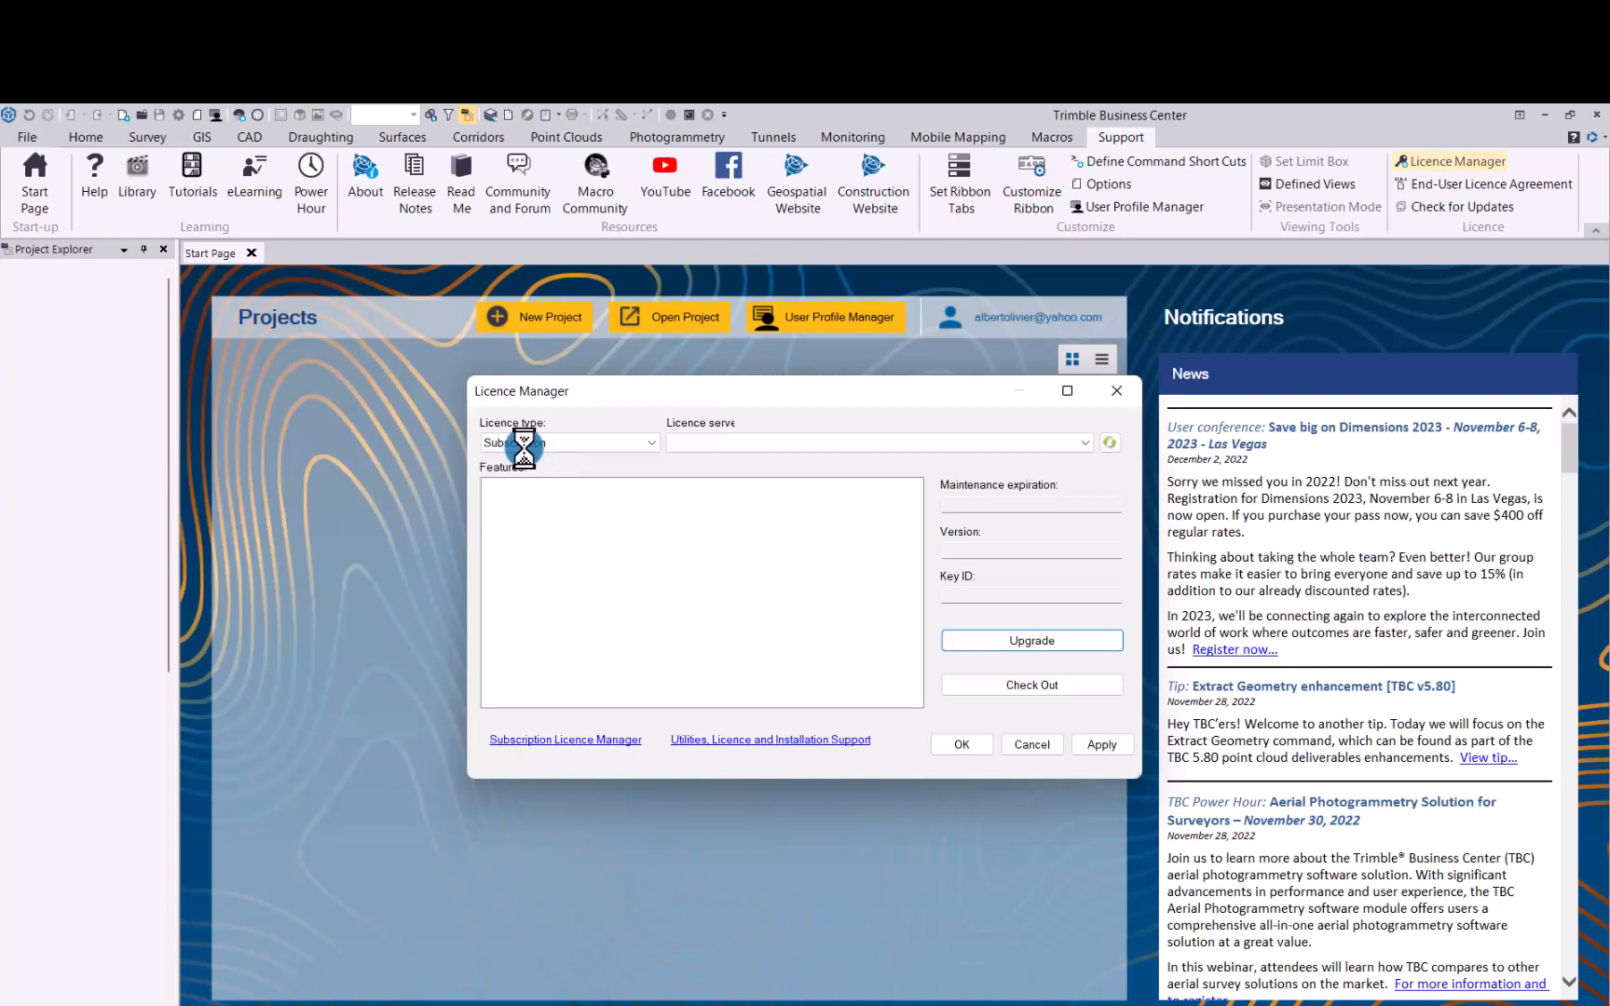
{"action": "left_click", "coordinate": [650, 441]}
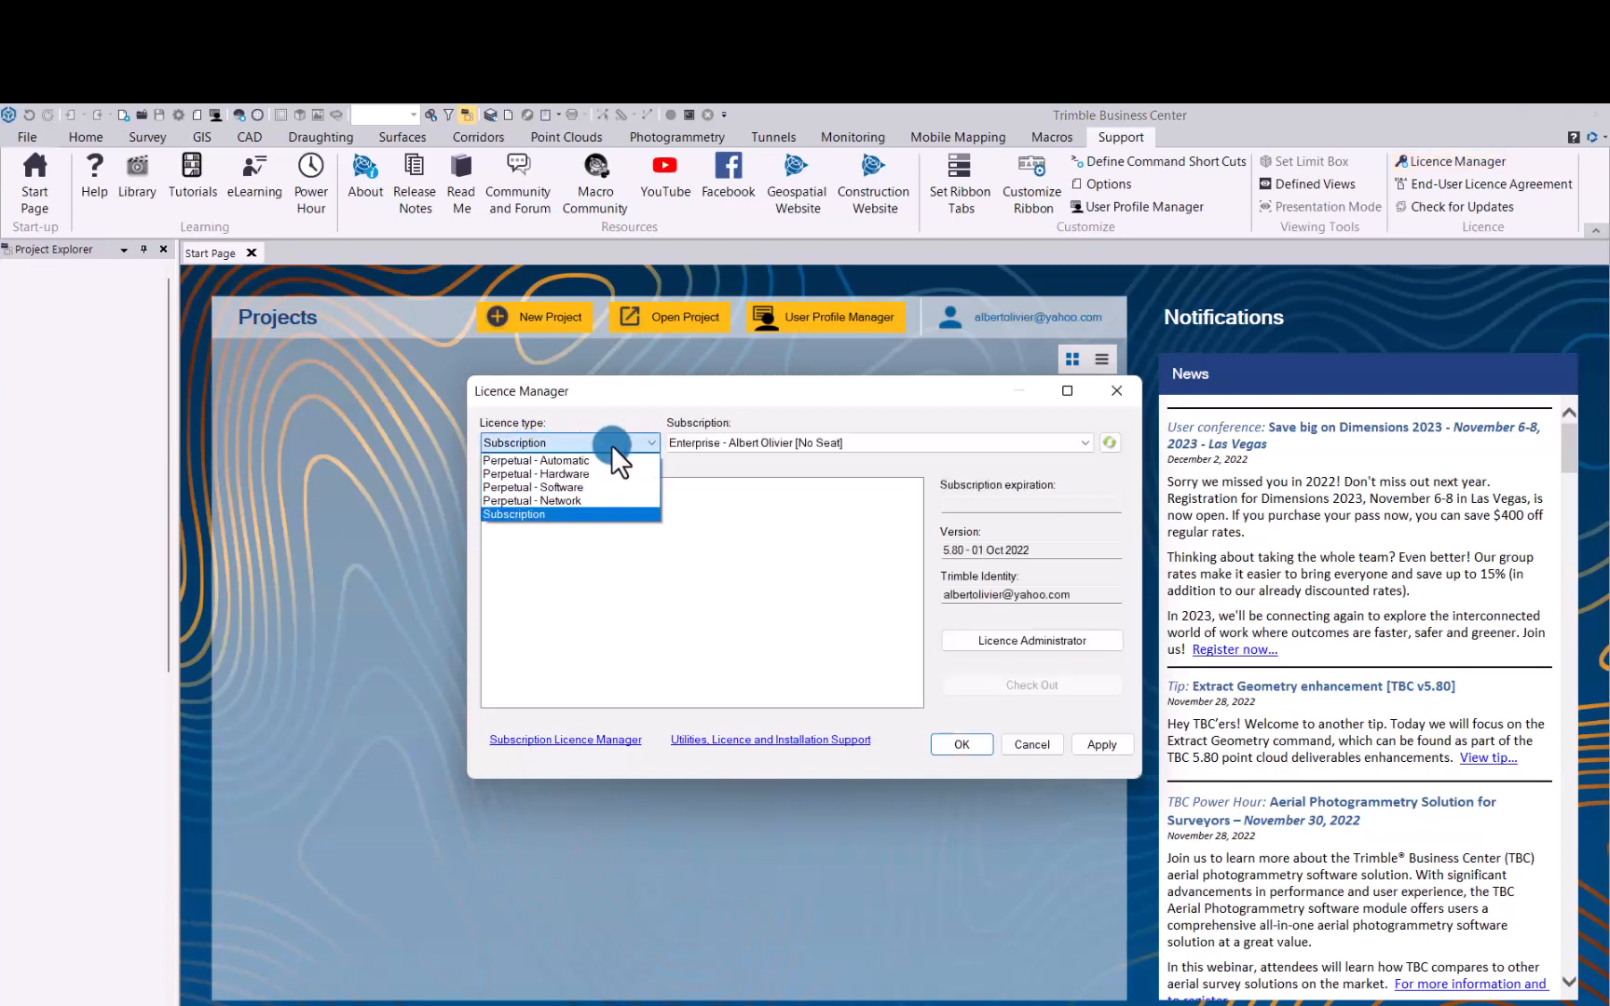
{"action": "left_click", "coordinate": [534, 459]}
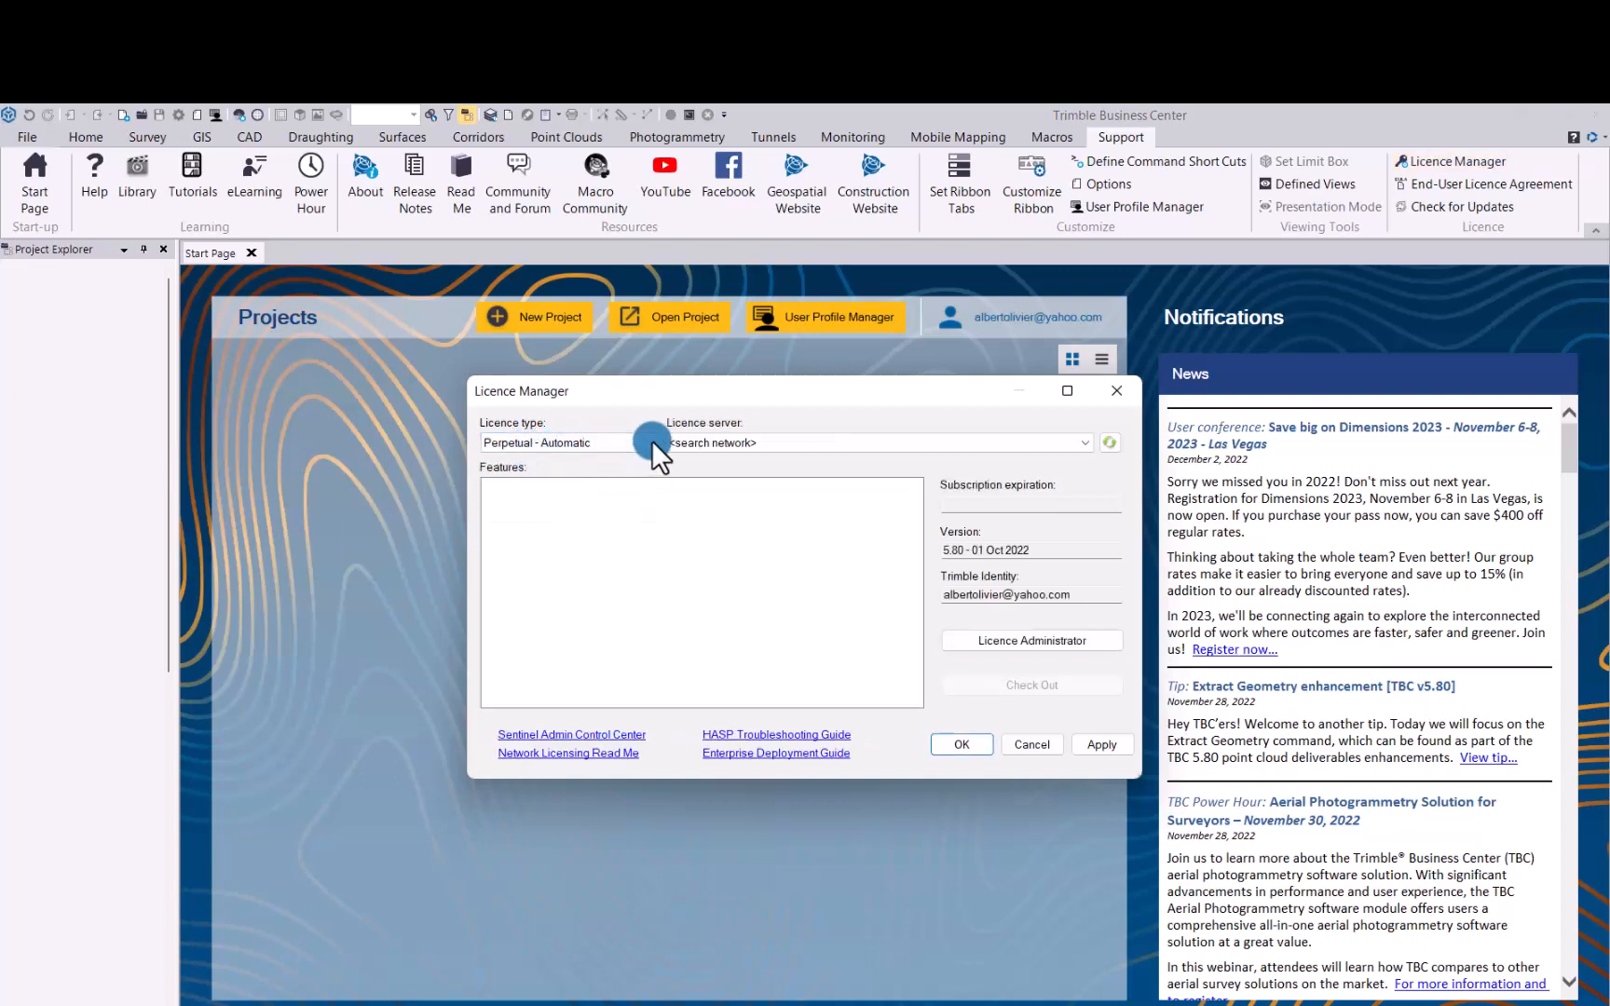
{"action": "left_click", "coordinate": [652, 442]}
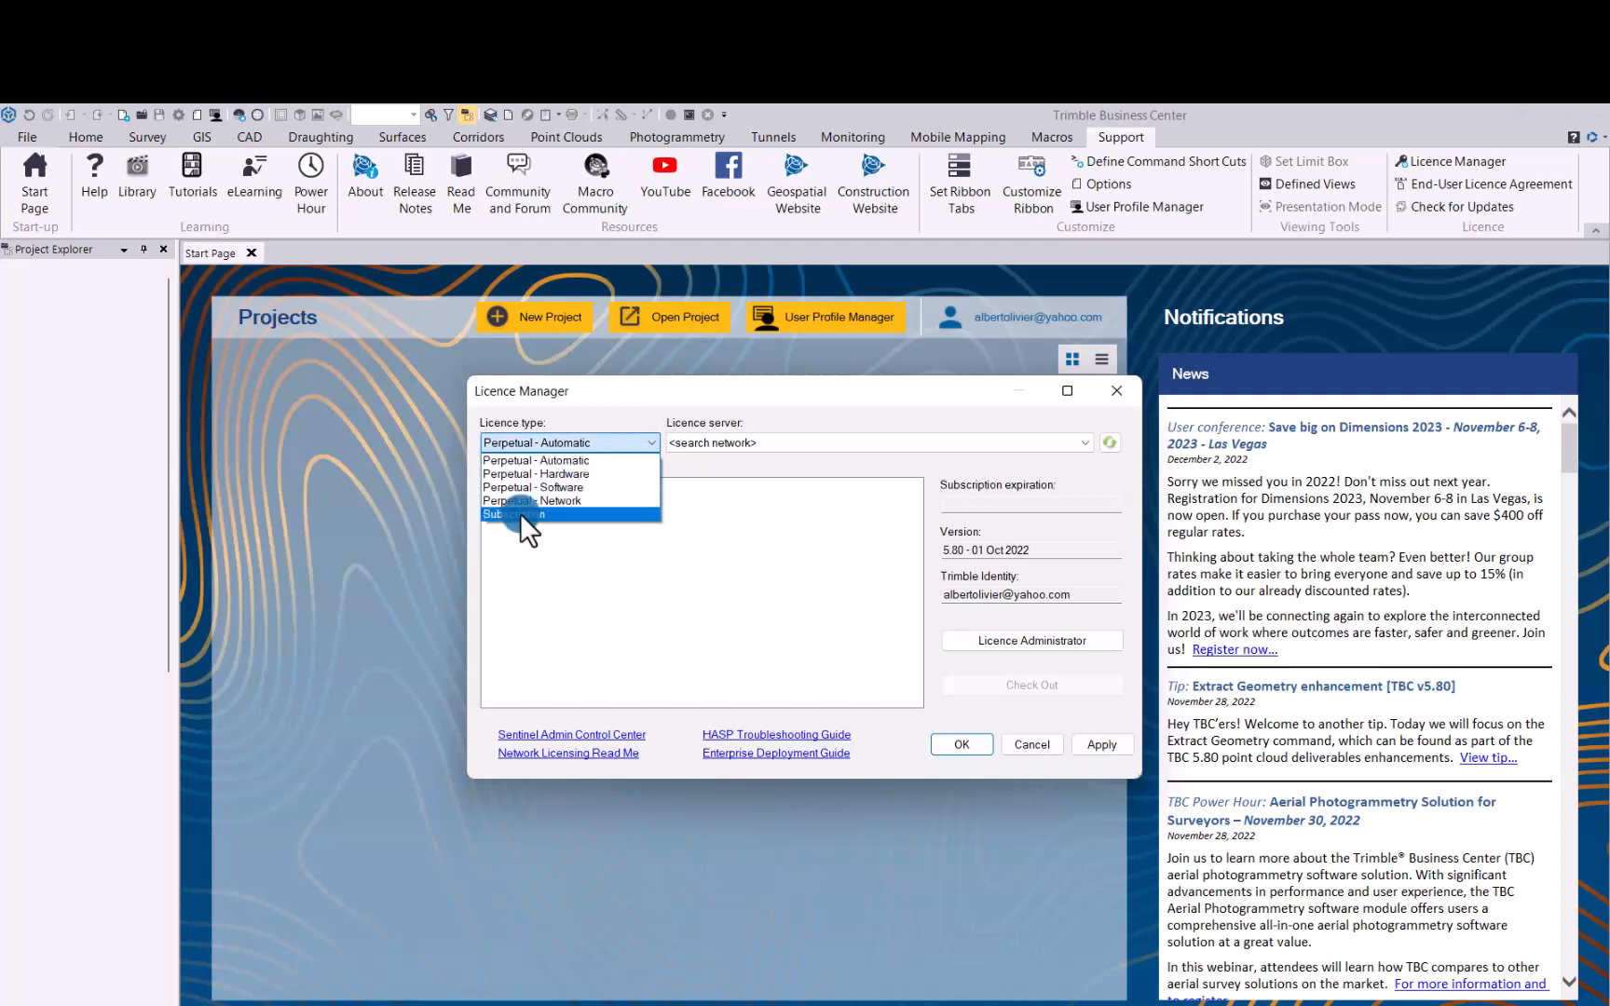
{"action": "left_click", "coordinate": [511, 514]}
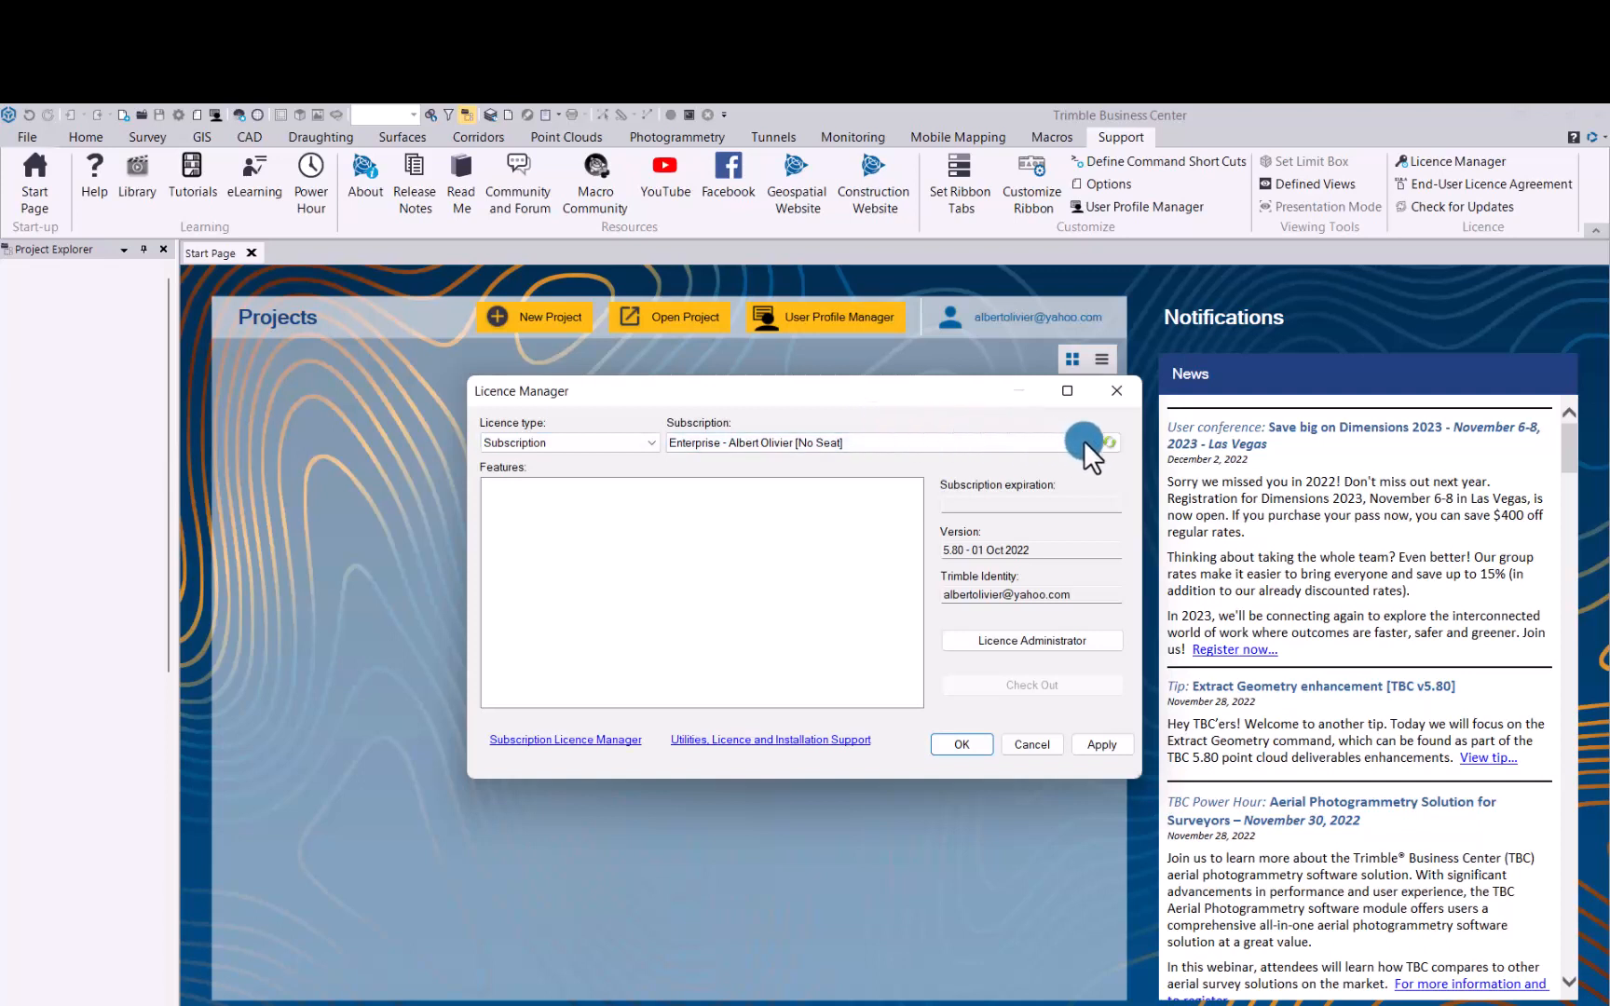
{"action": "left_click", "coordinate": [1085, 442]}
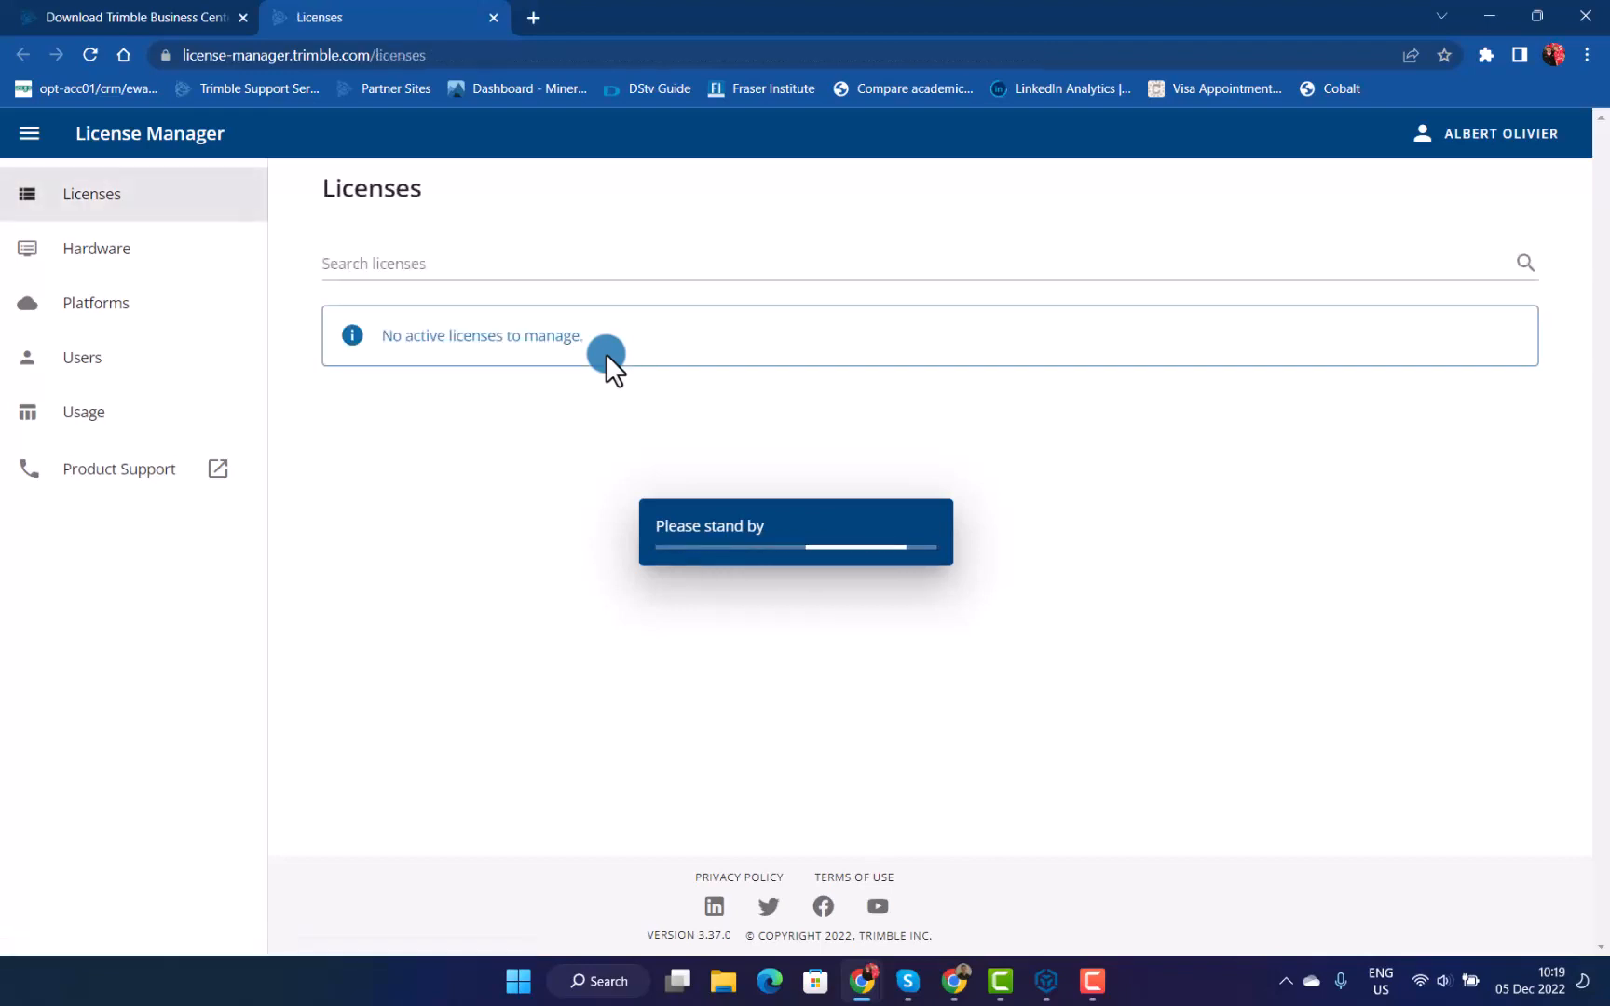
{"action": "mouse_move", "coordinate": [729, 21]}
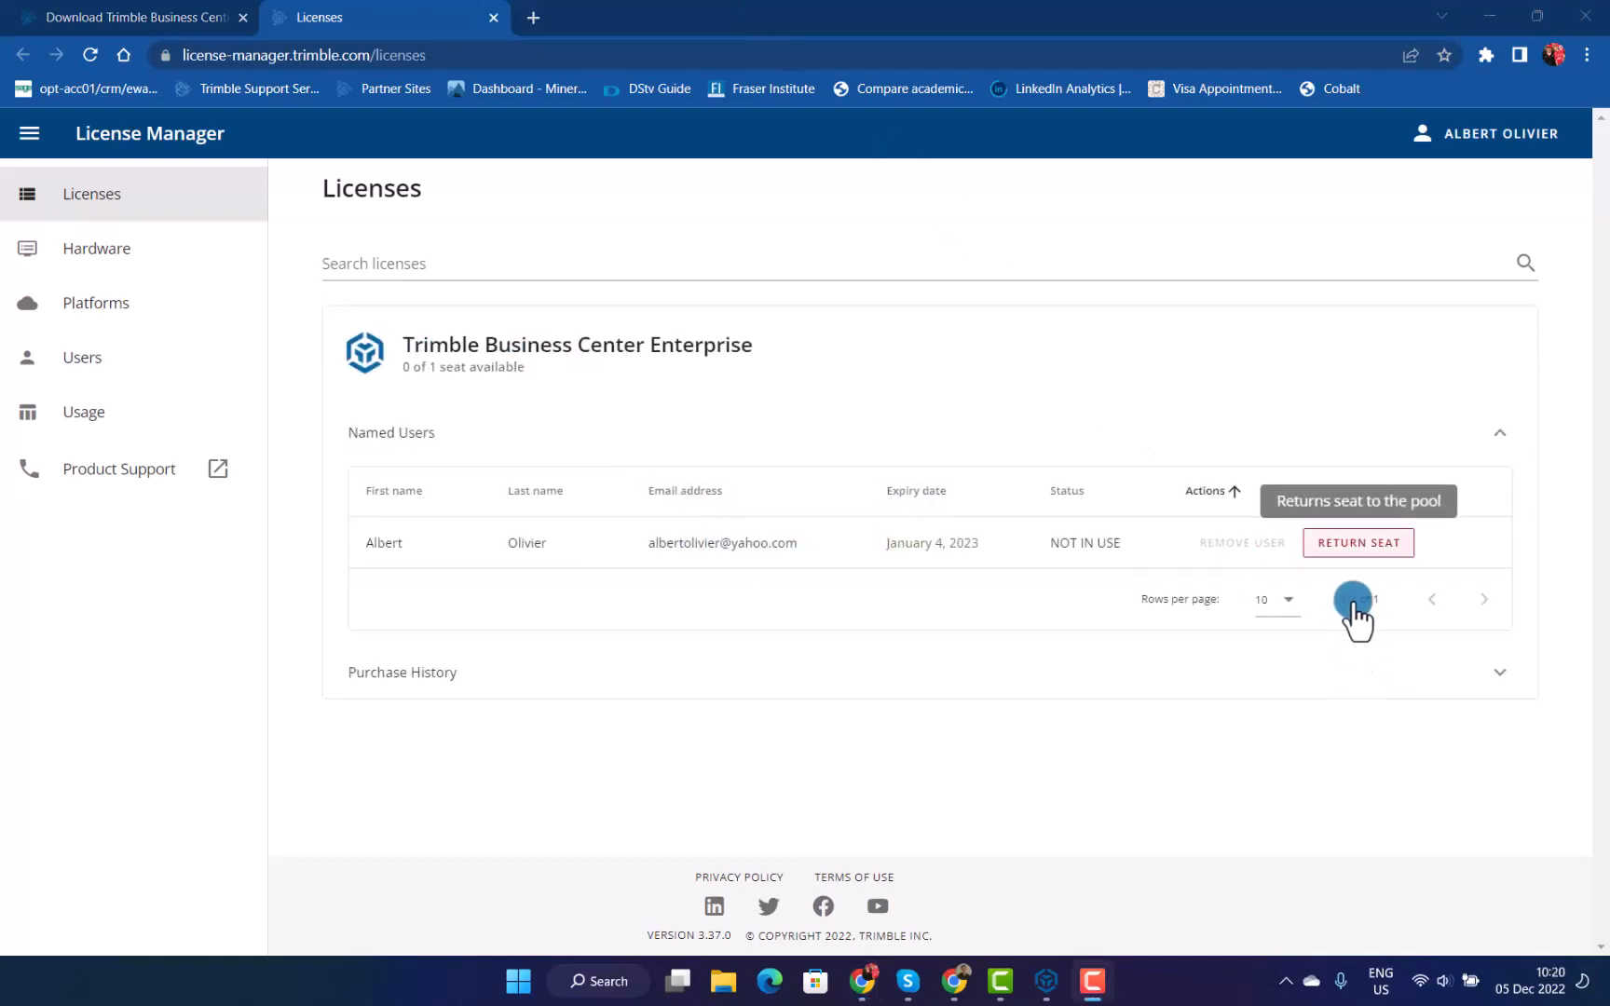
{"action": "left_click", "coordinate": [1357, 542]}
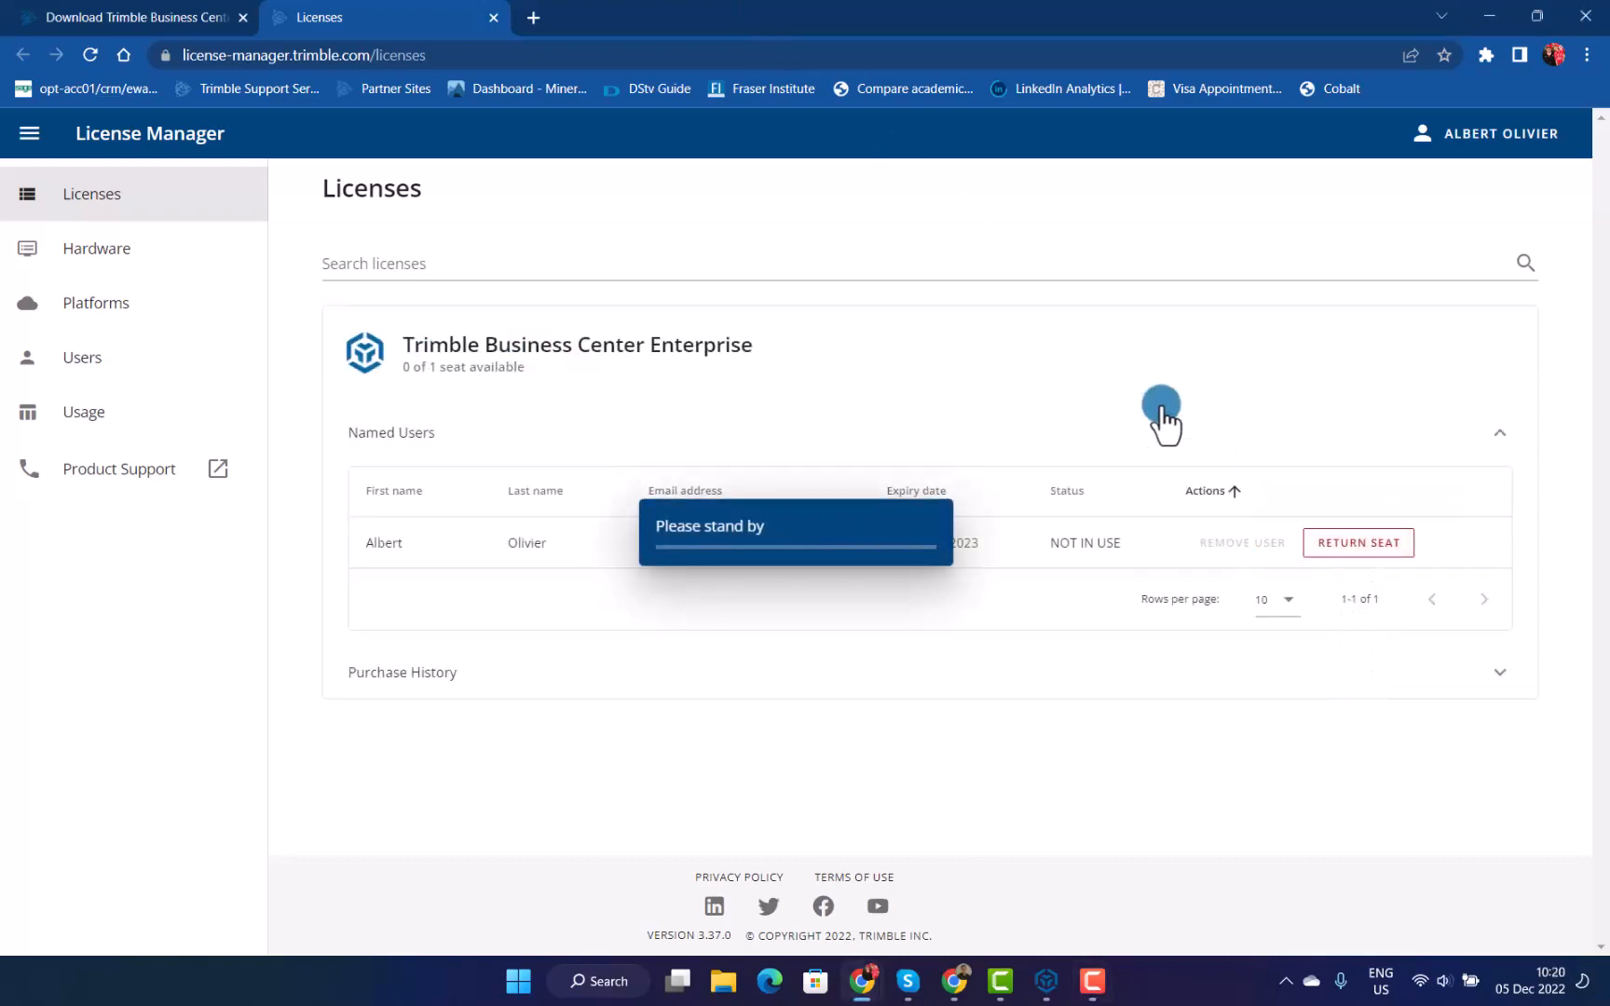
{"action": "left_click", "coordinate": [1356, 542]}
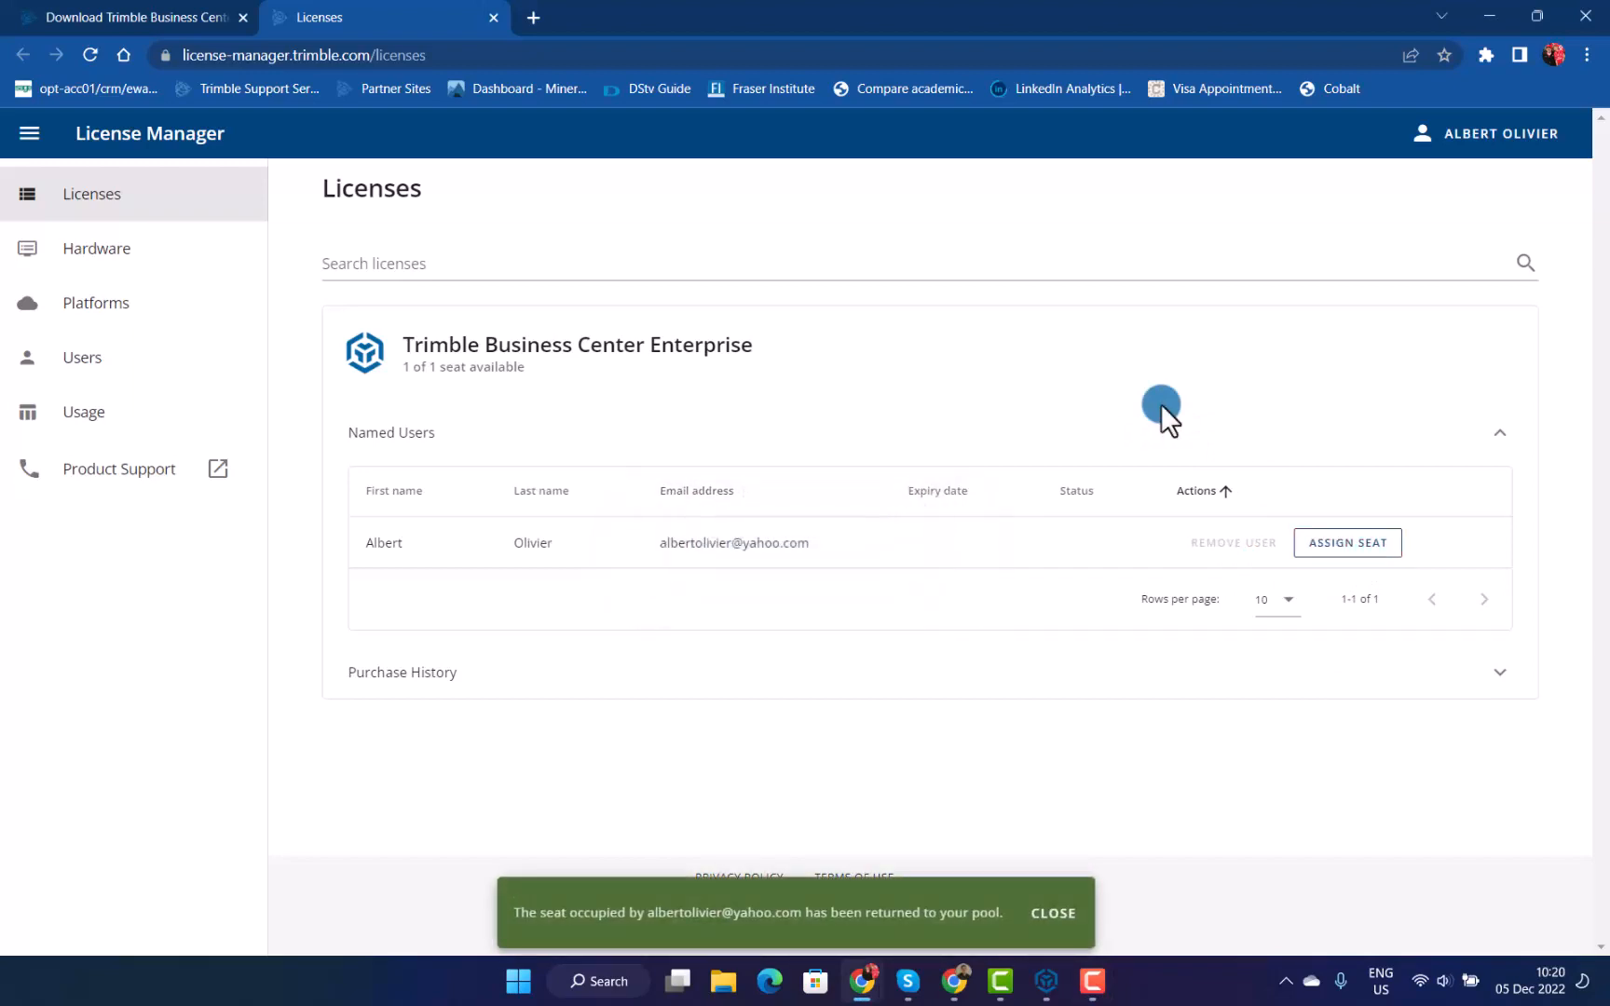
{"action": "mouse_move", "coordinate": [1348, 542]}
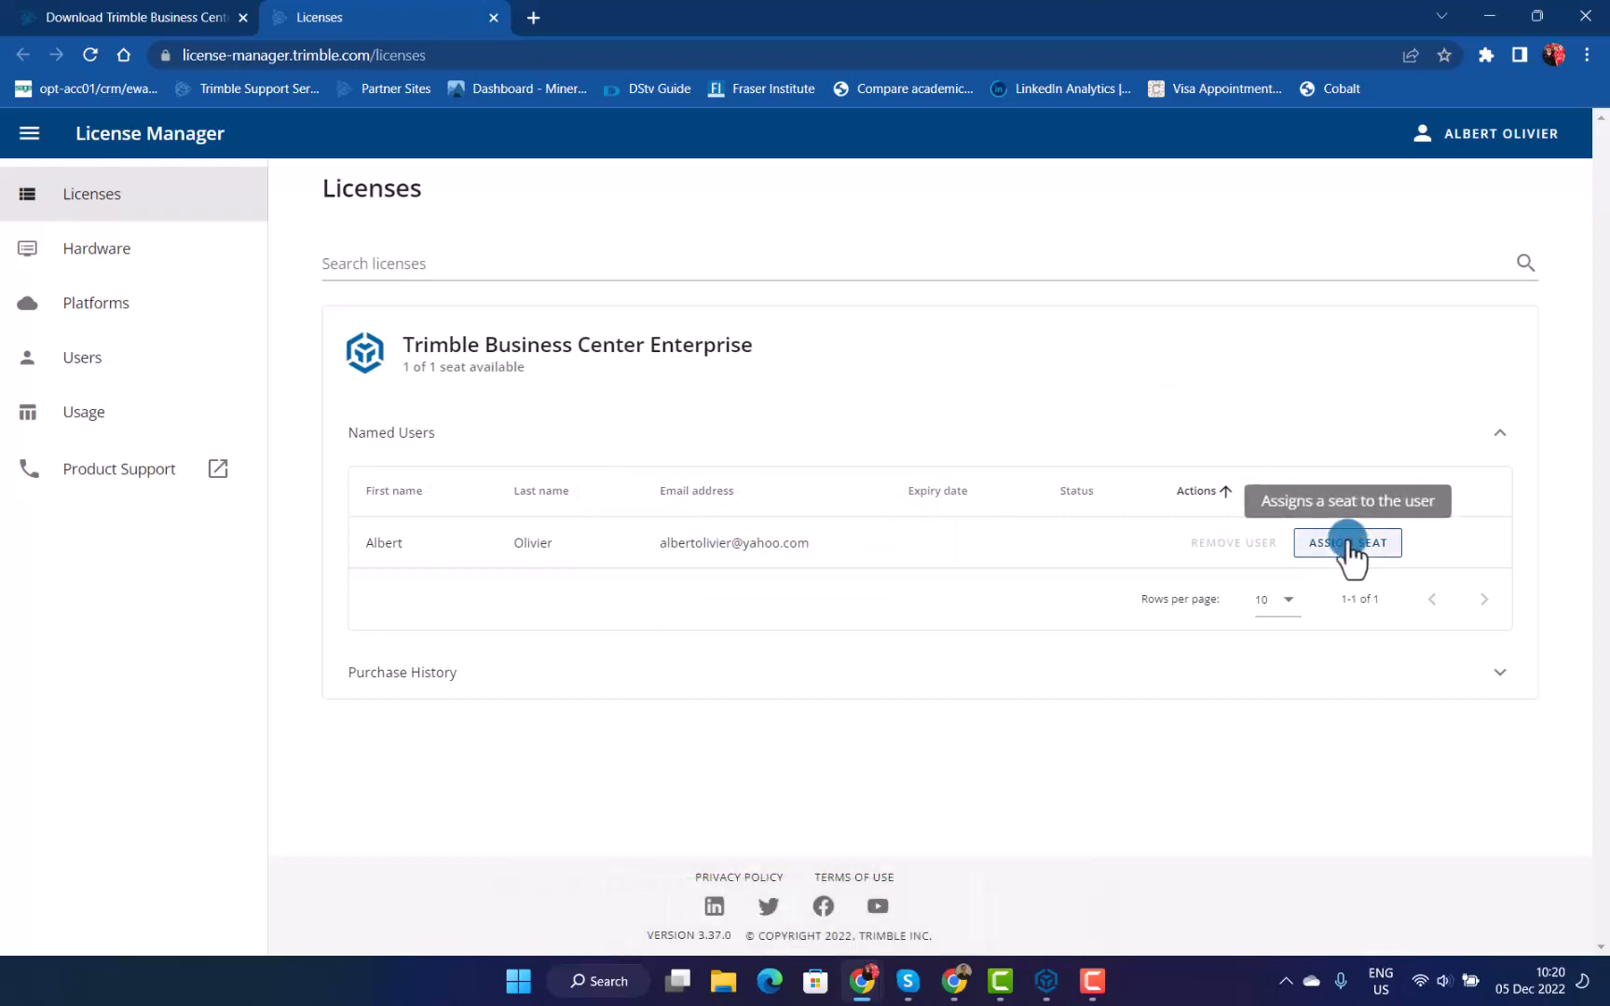
{"action": "left_click", "coordinate": [1347, 542]}
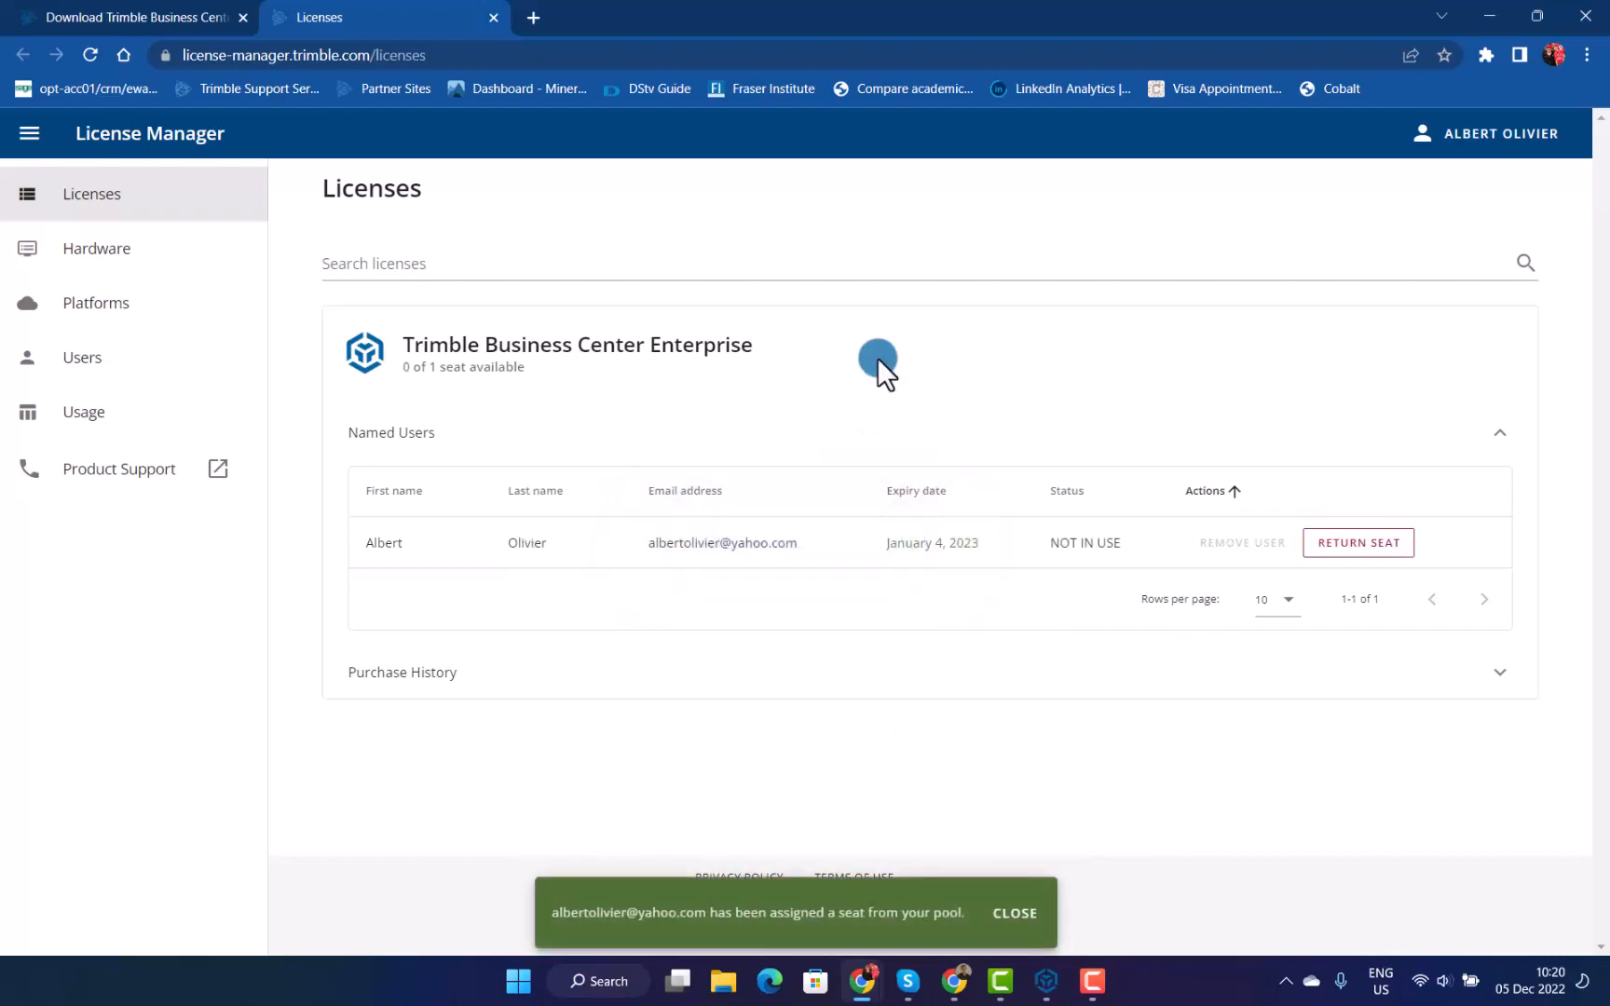
{"action": "mouse_move", "coordinate": [990, 911]}
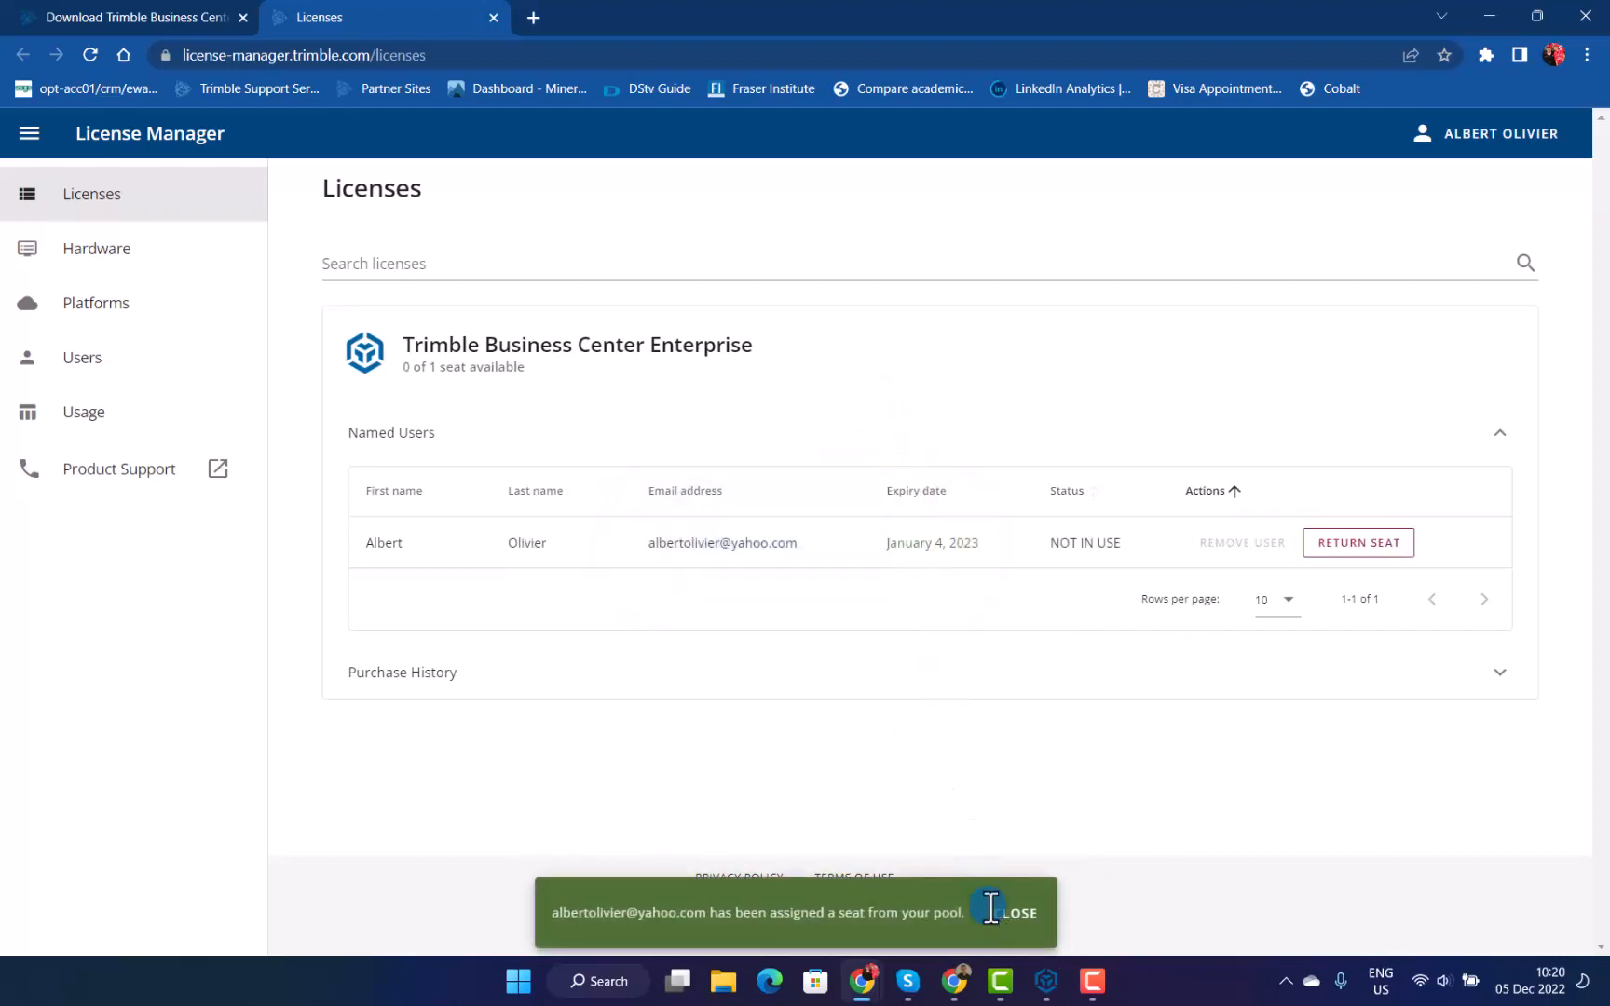
{"action": "mouse_move", "coordinate": [993, 917]}
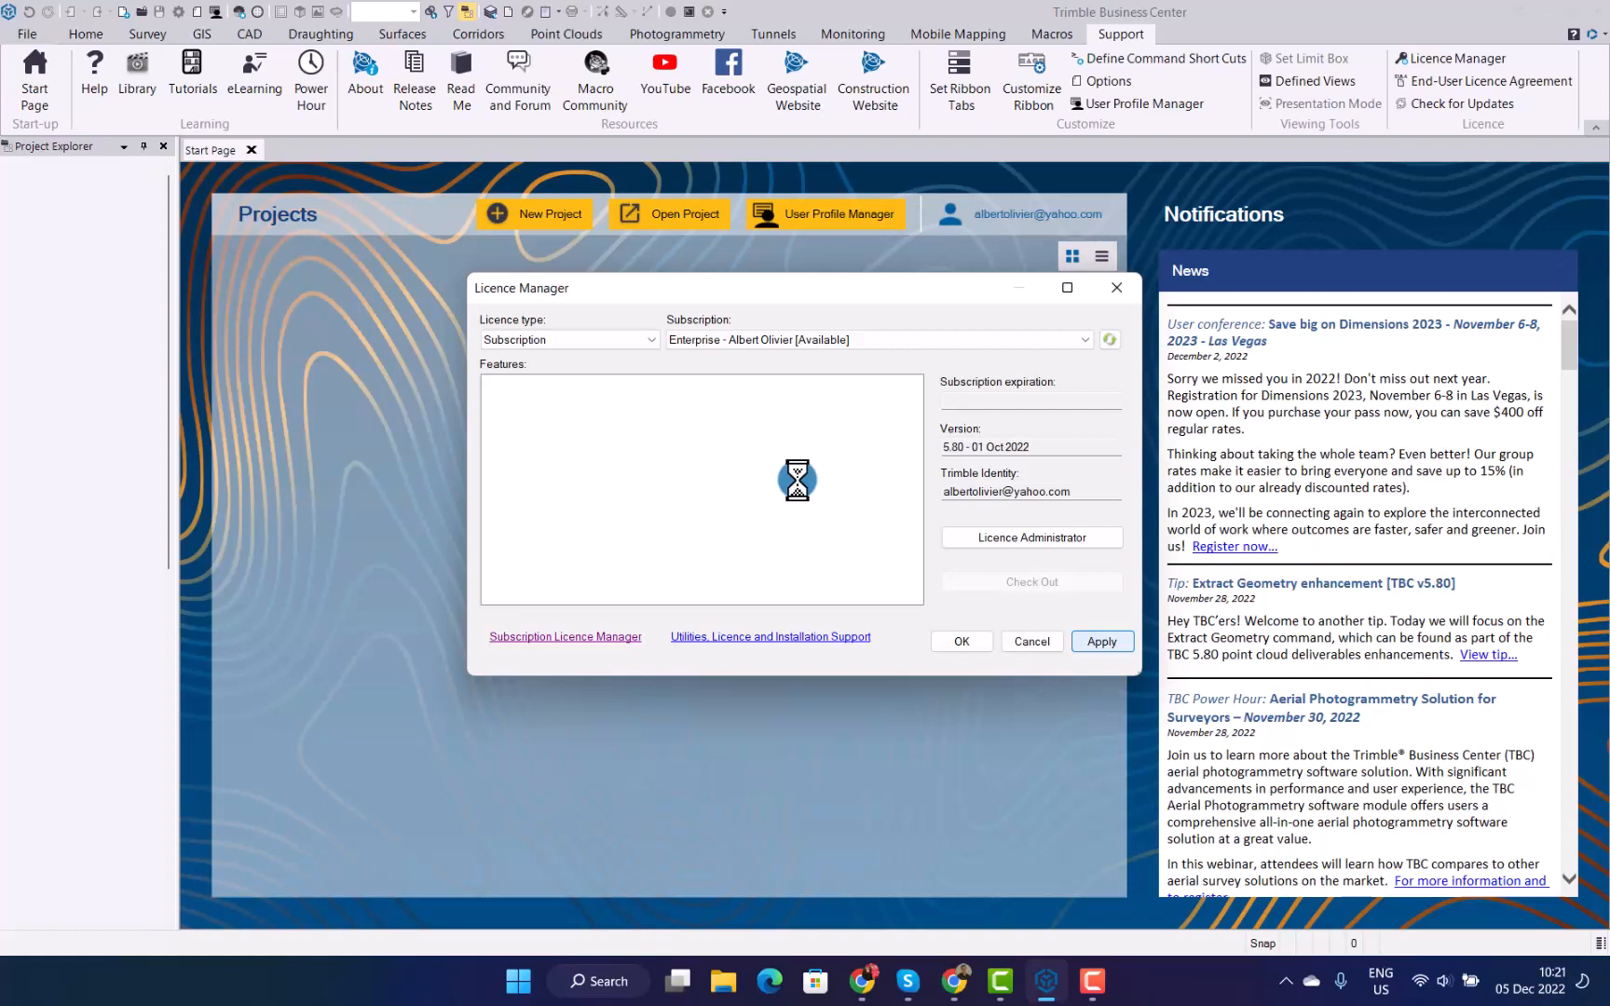
- Apply the available Enterprise subscription so it becomes In Use, expiring 05 Jan 2023
{"action": "left_click", "coordinate": [1102, 642]}
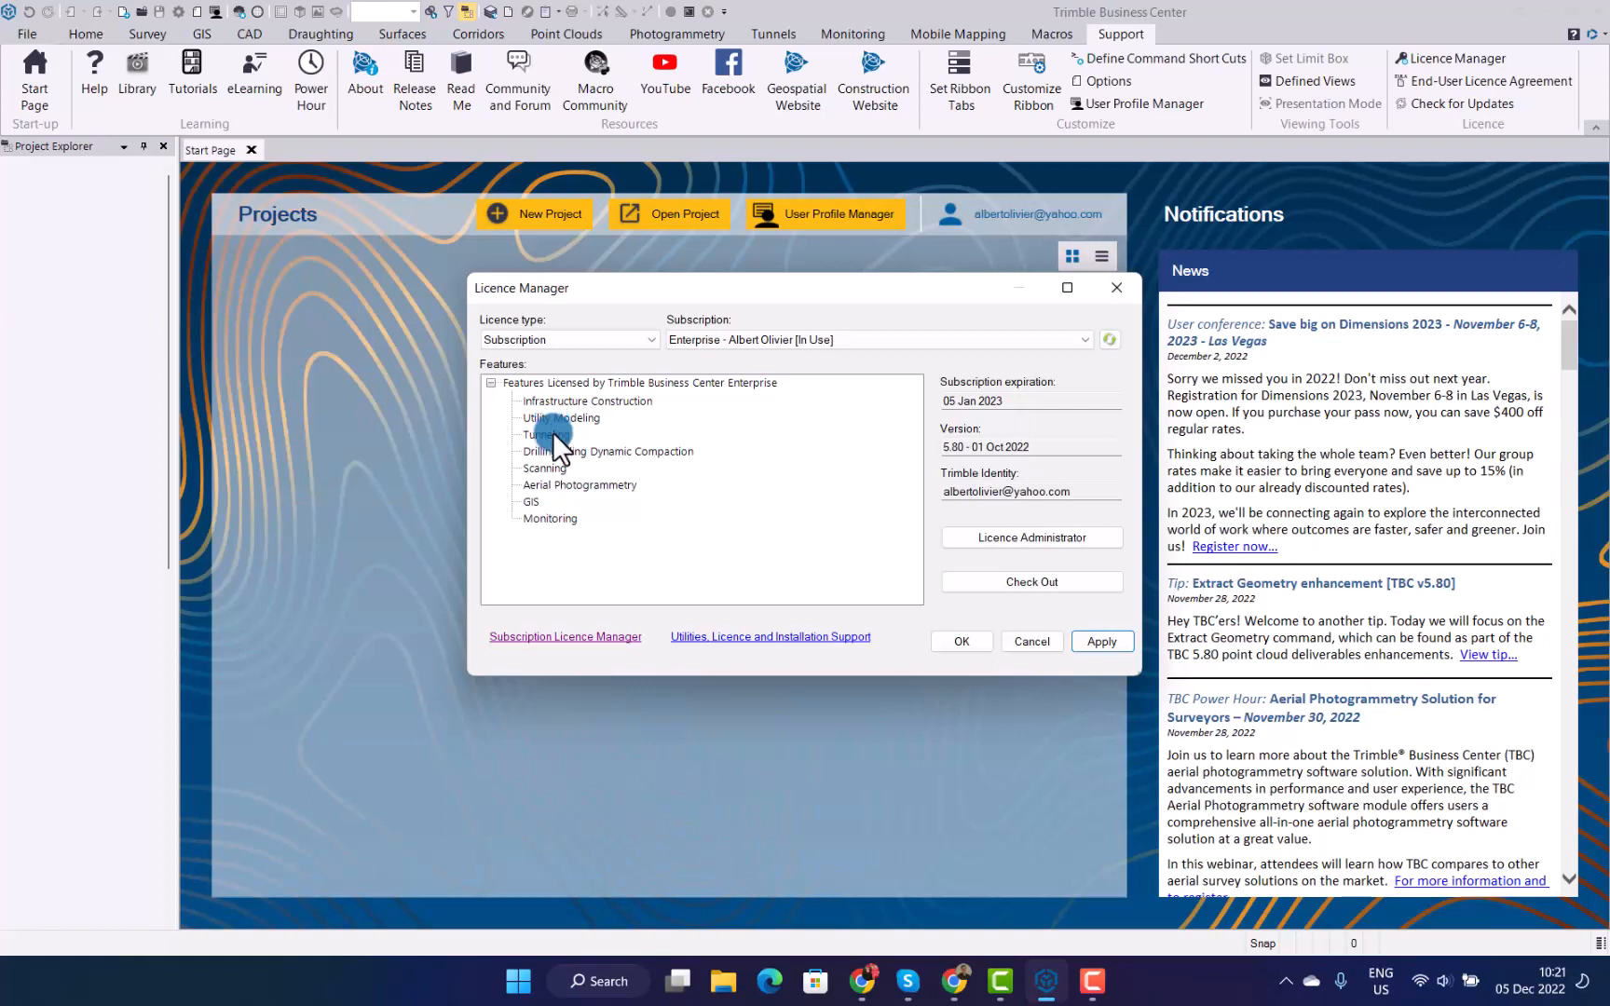
{"action": "mouse_move", "coordinate": [559, 458]}
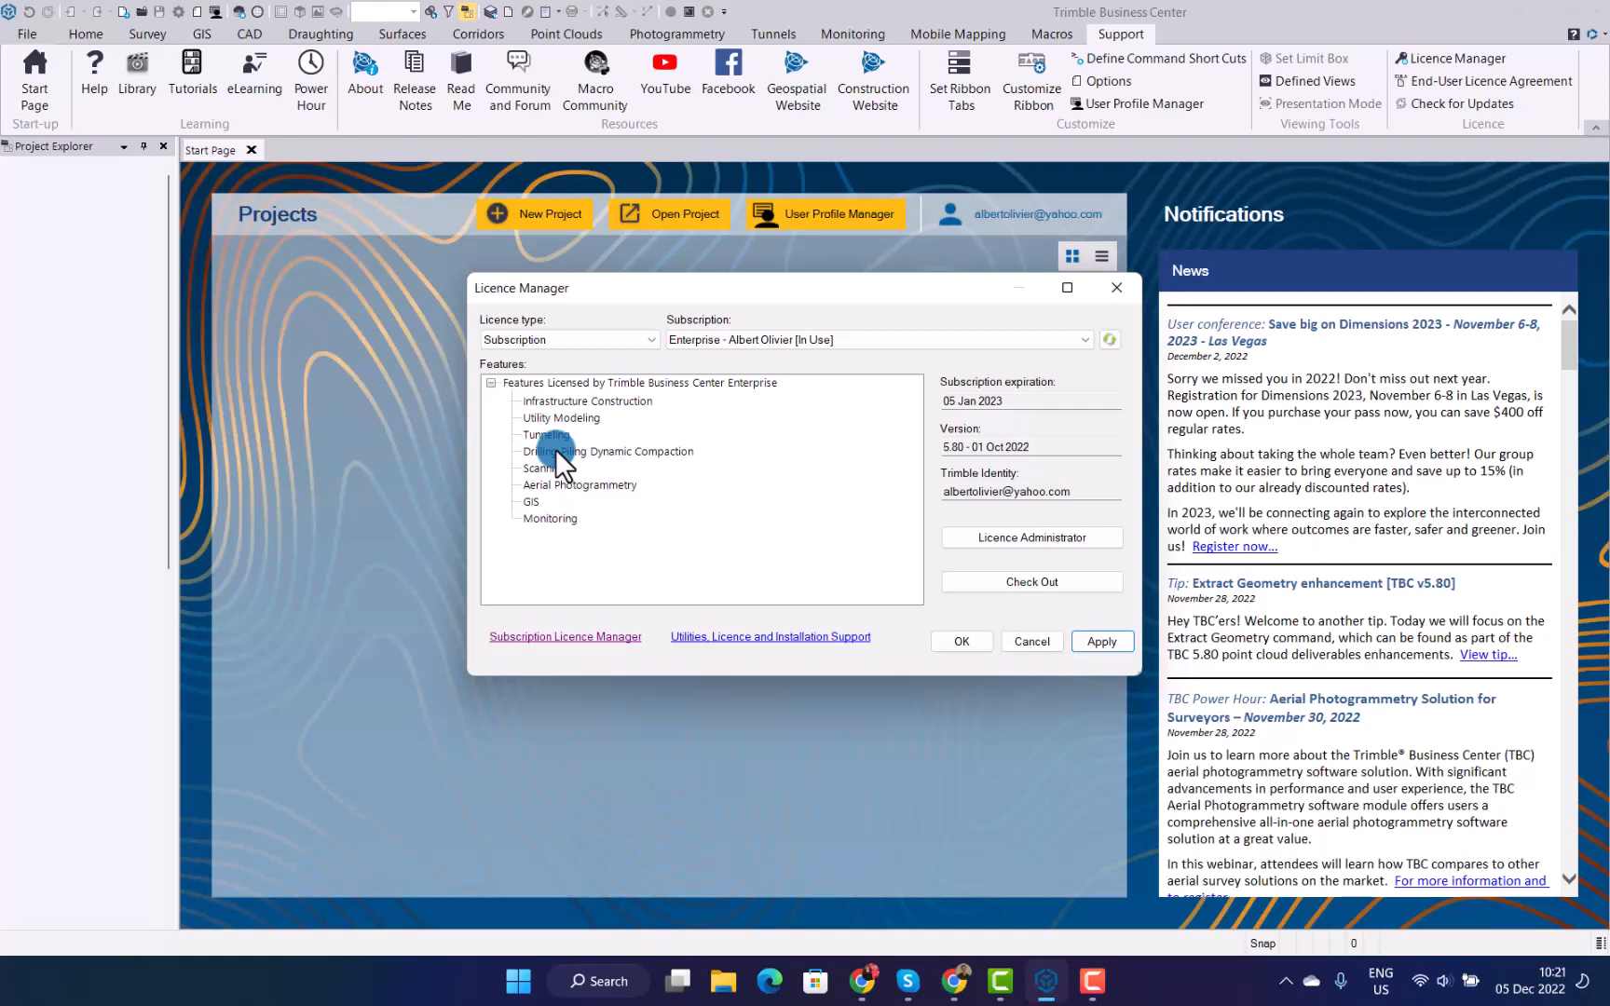
{"action": "mouse_move", "coordinate": [674, 399]}
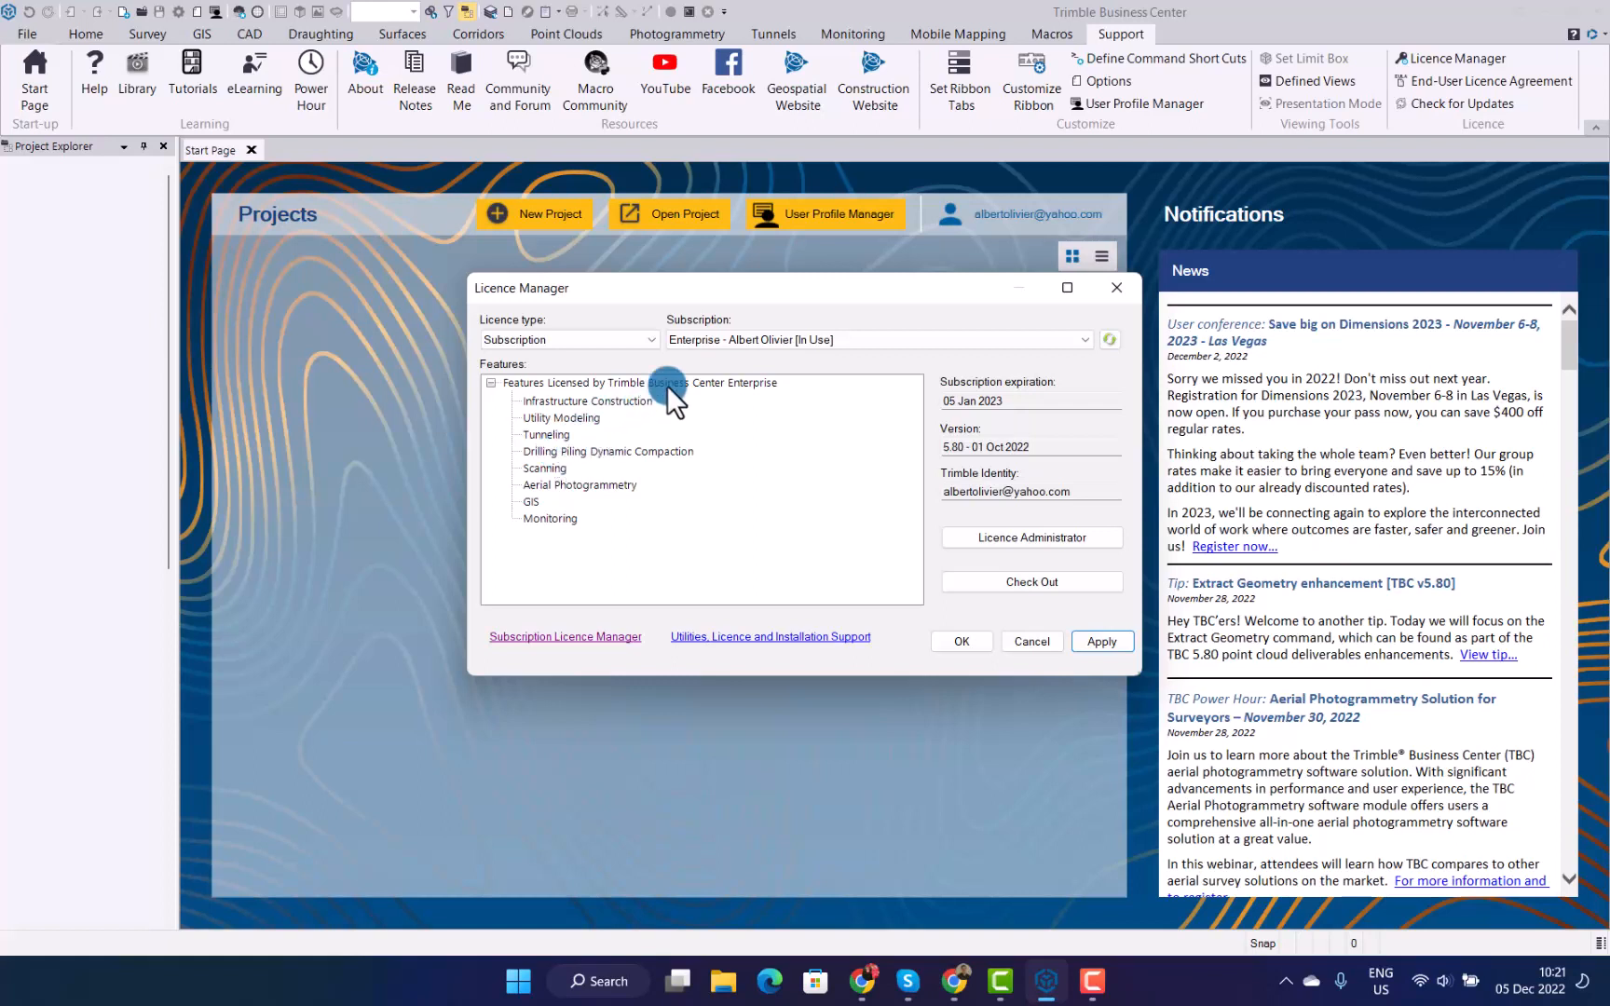
{"action": "mouse_move", "coordinate": [1006, 400]}
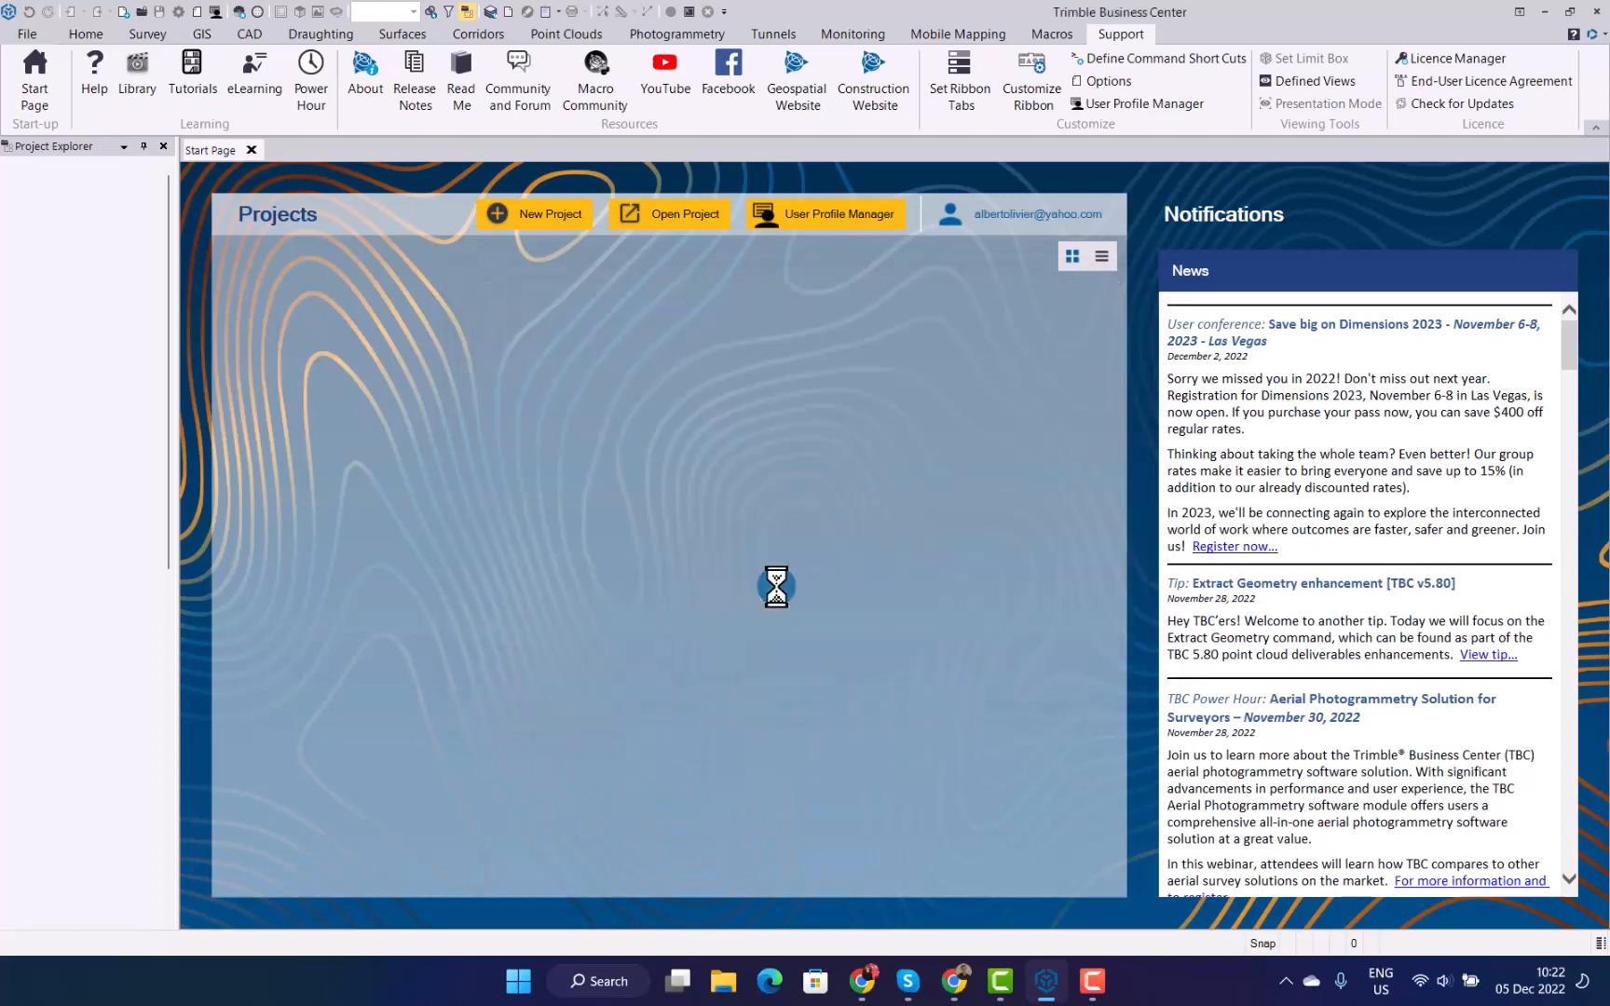
{"action": "mouse_move", "coordinate": [809, 380]}
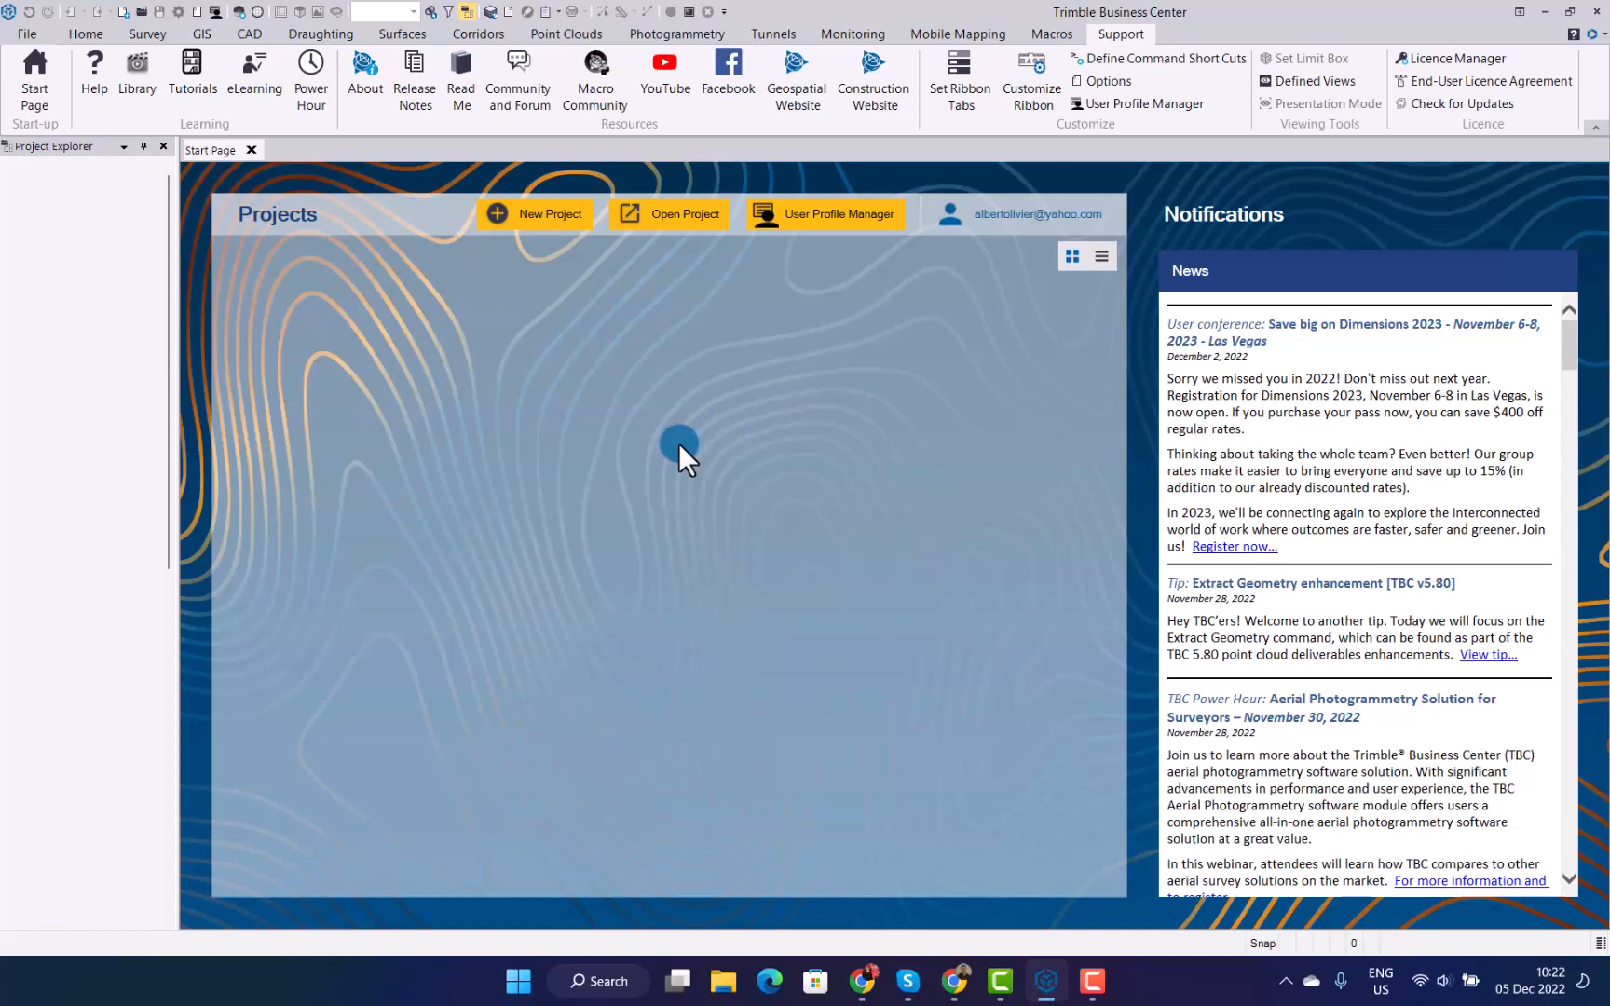
{"action": "mouse_move", "coordinate": [945, 484]}
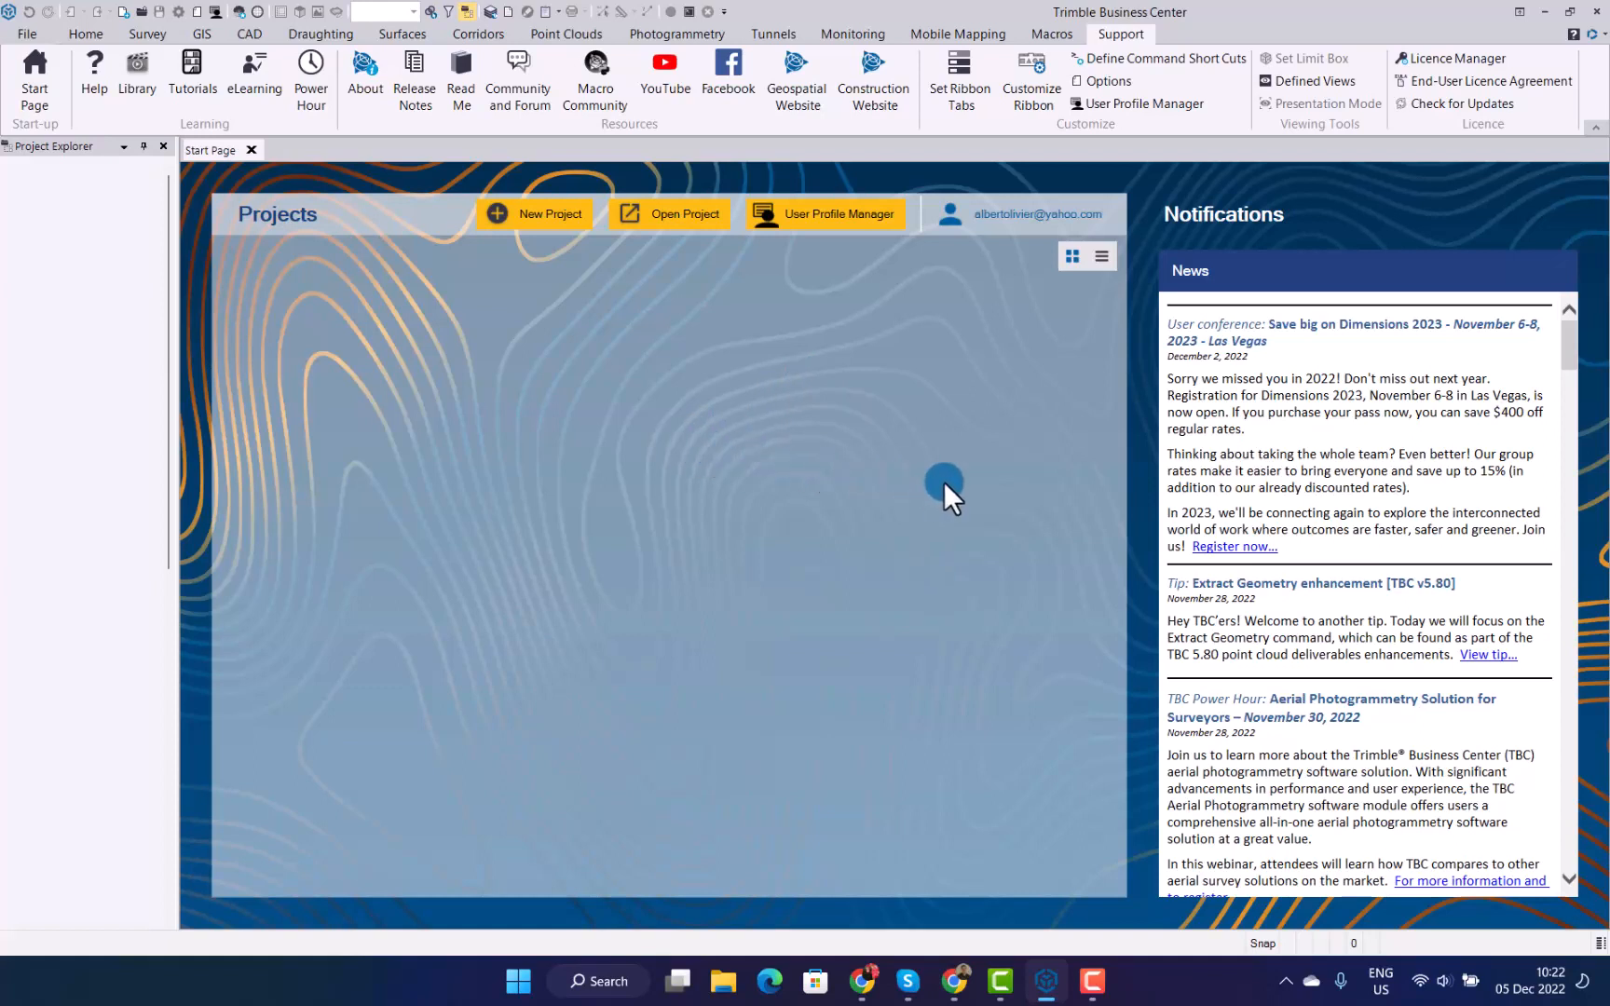